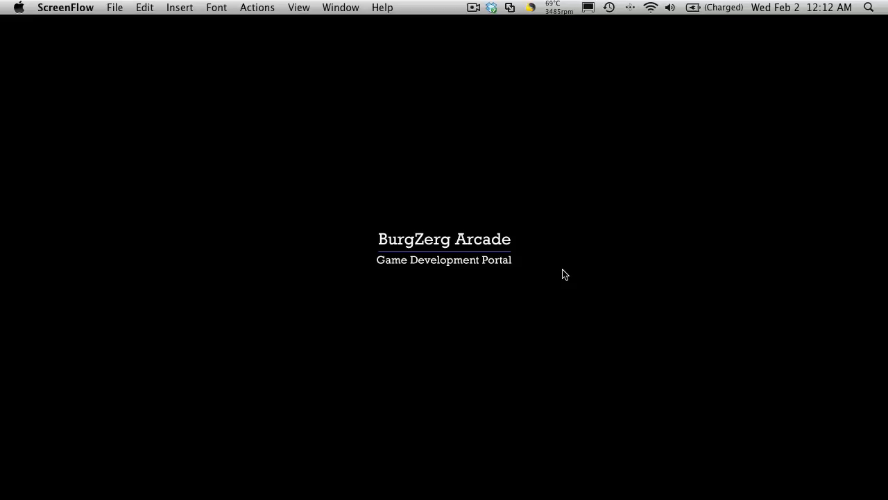
mouse_move(663, 273)
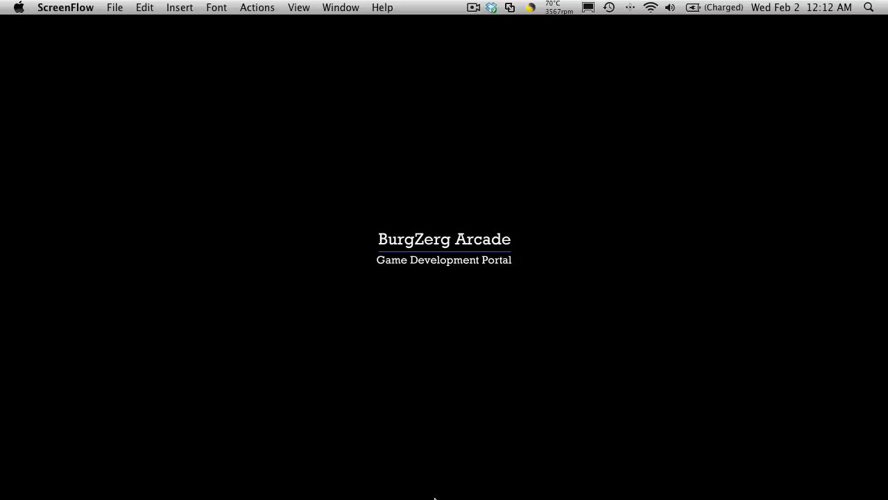
Create an empty game object in the scene and name it HUD.
click(316, 474)
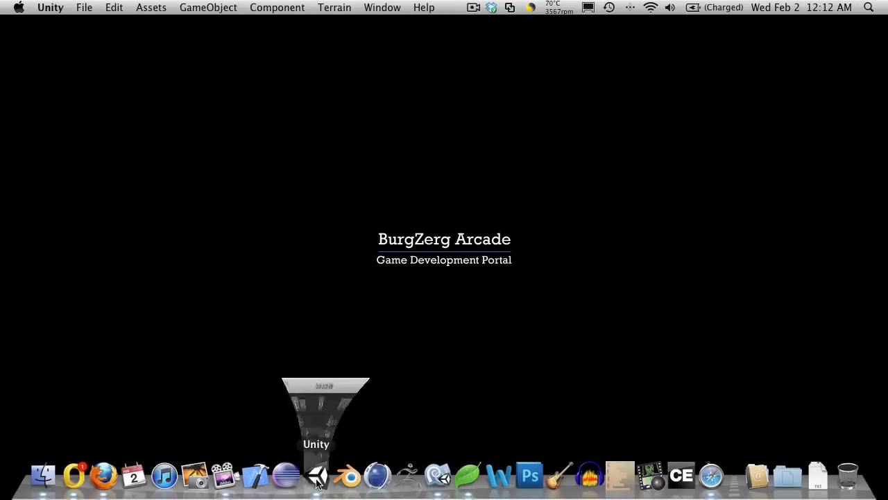
click(316, 474)
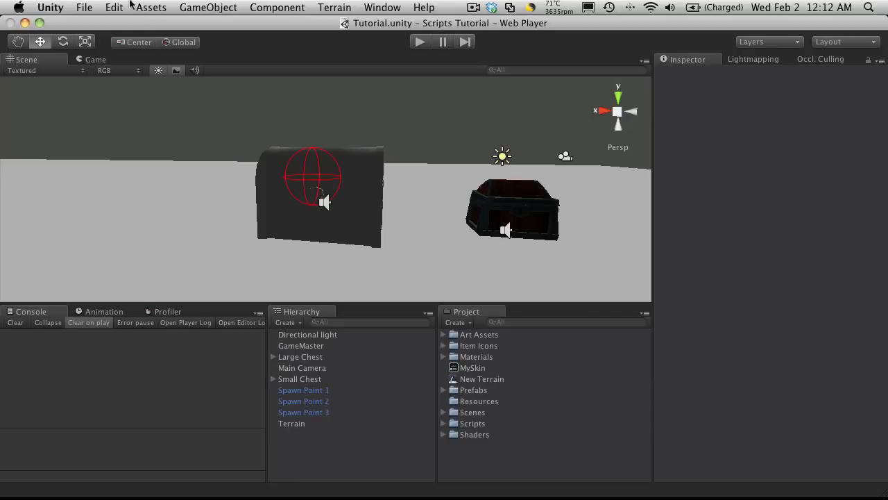
click(208, 8)
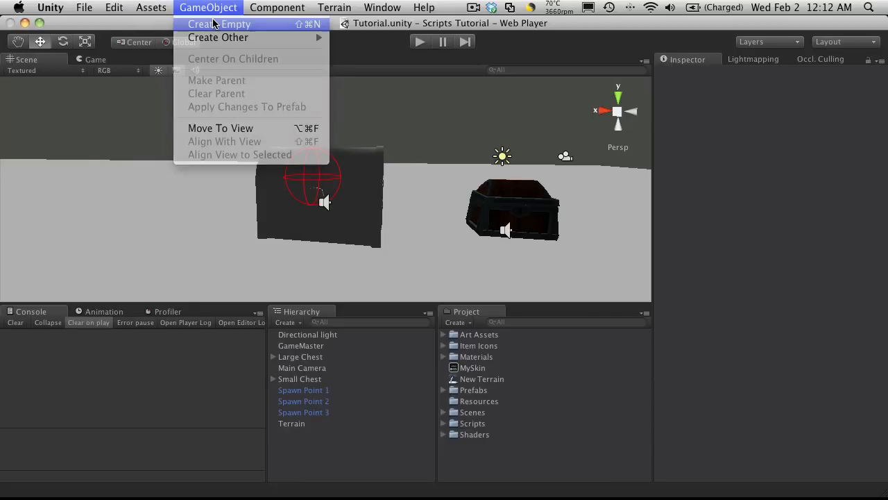
click(219, 24)
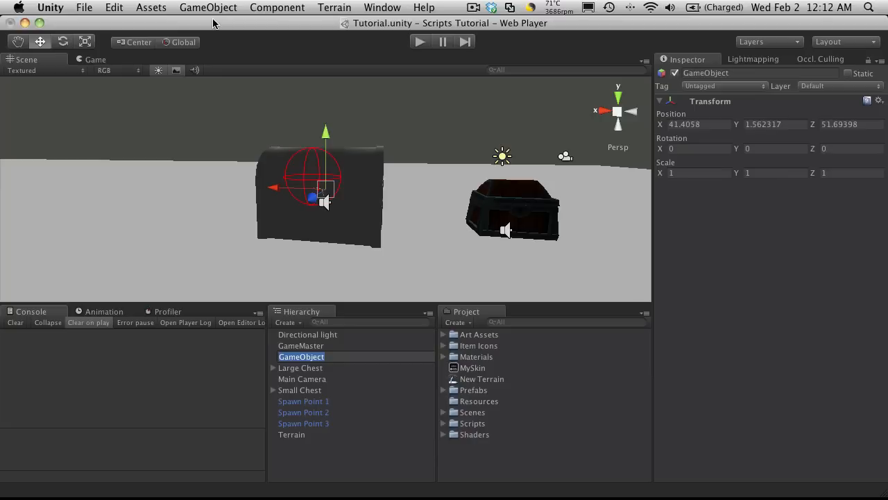
text(HUD)
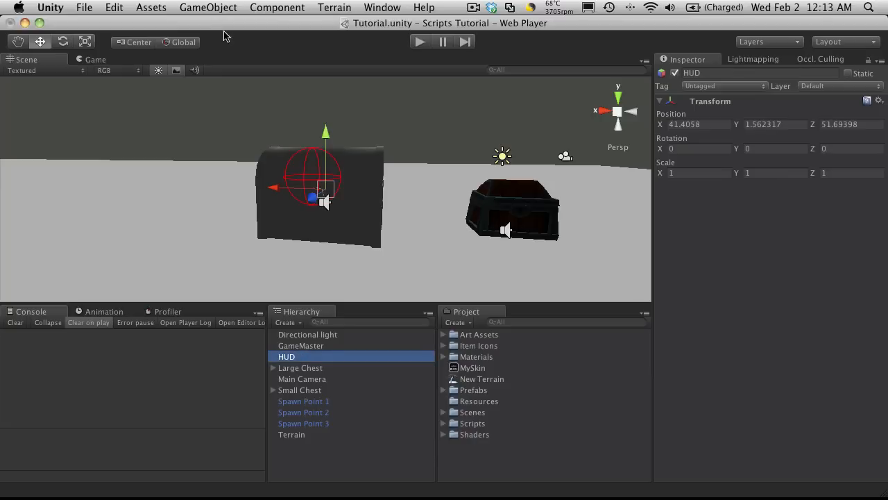
mouse_move(457, 394)
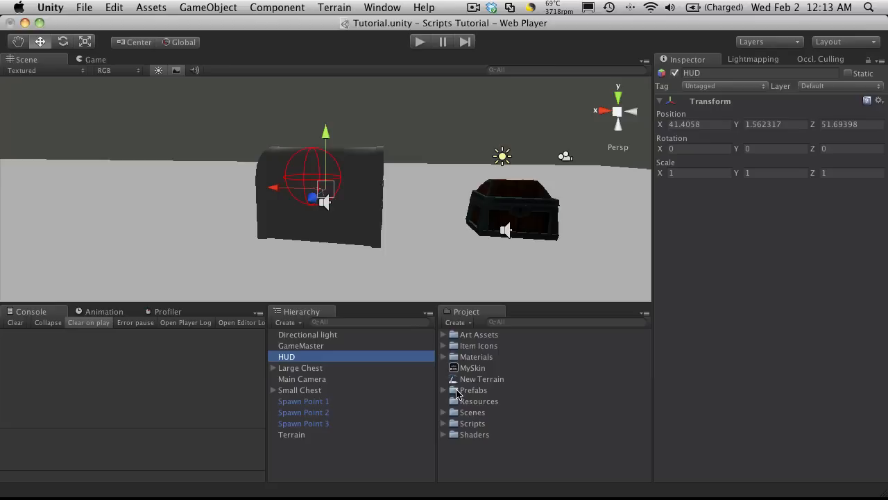
mouse_move(436, 396)
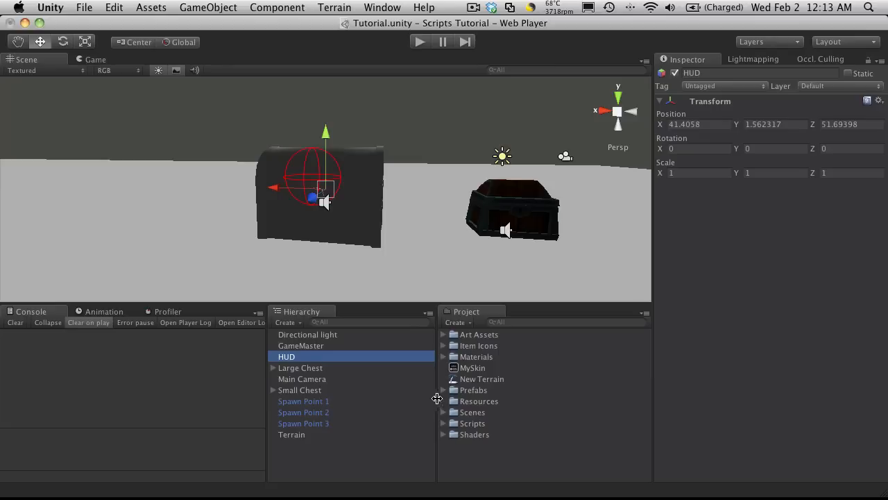
Reveal the scripts inside Scripts > HUD Classes in the Project panel.
click(444, 411)
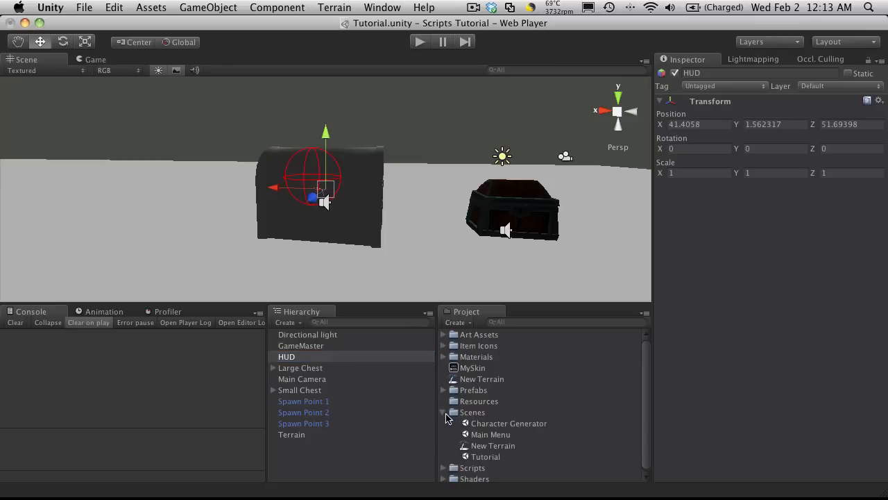
click(444, 412)
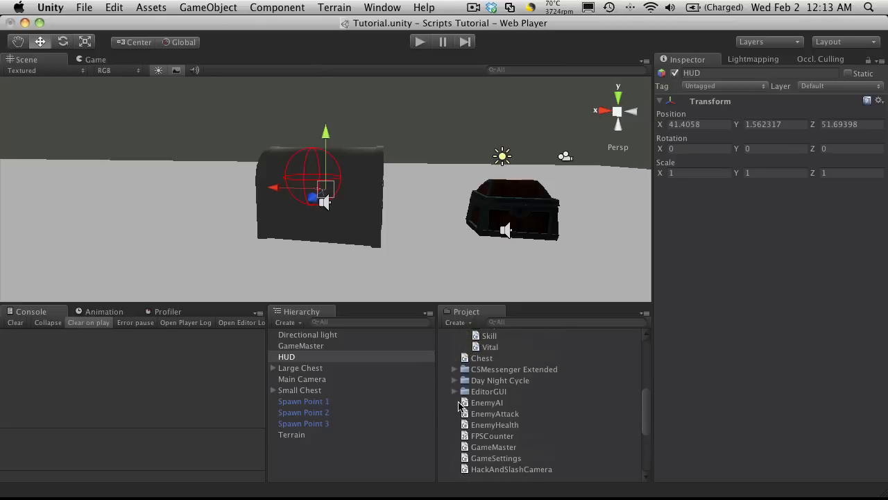
scroll(down, 3)
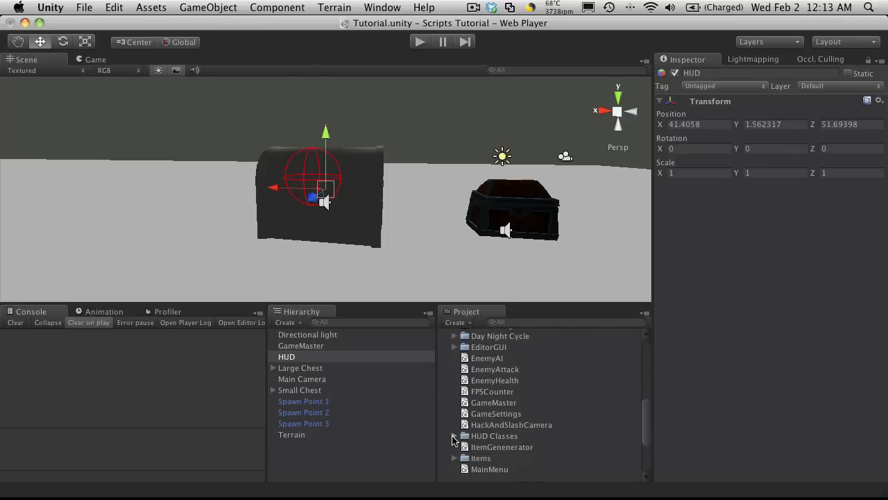
click(496, 413)
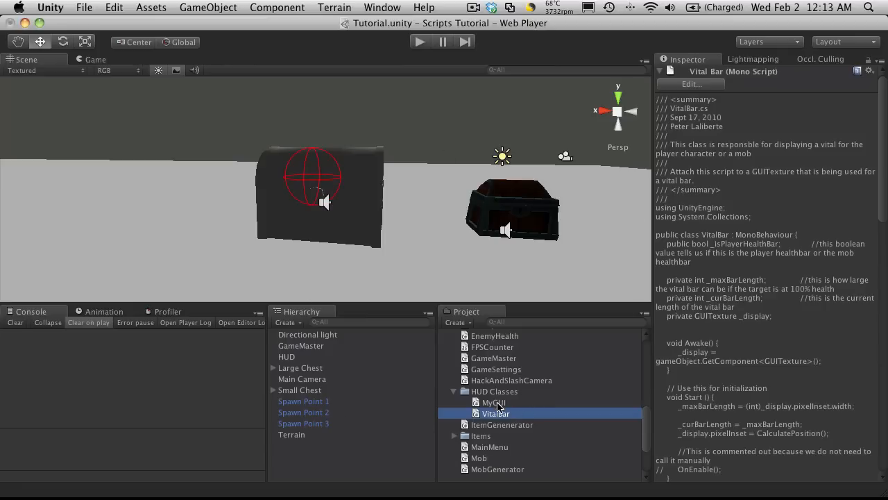
Preview the MyGUI and VitalBar scripts, ending with MyGUI selected.
click(493, 402)
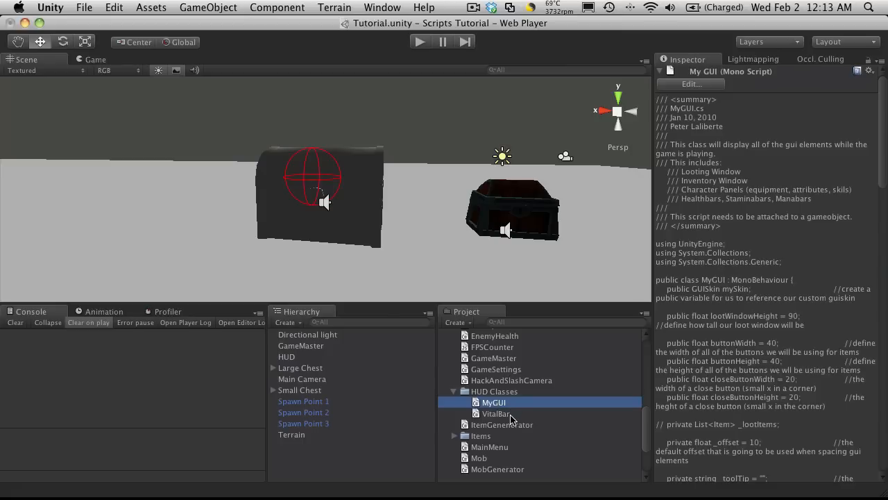
click(495, 413)
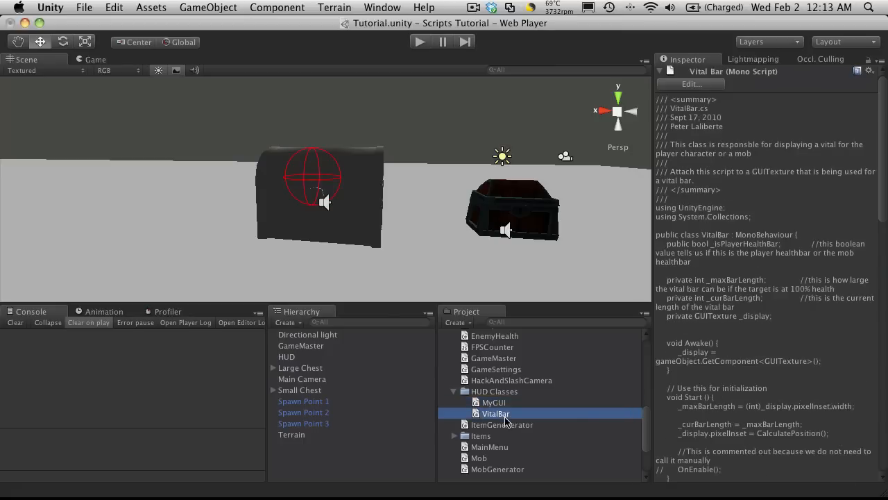
mouse_move(544, 430)
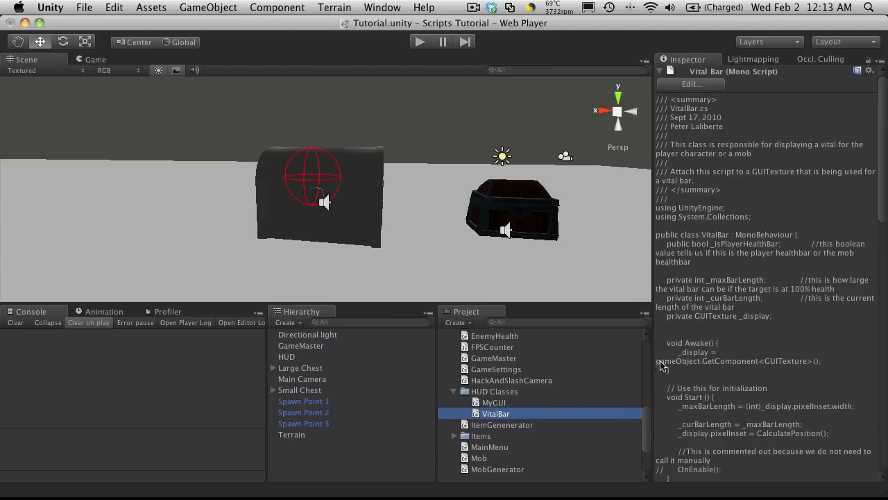
mouse_move(513, 337)
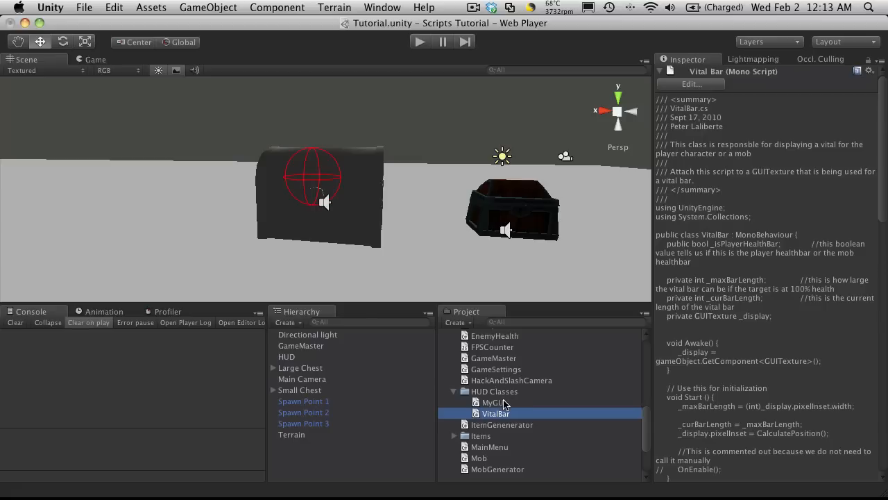
click(490, 402)
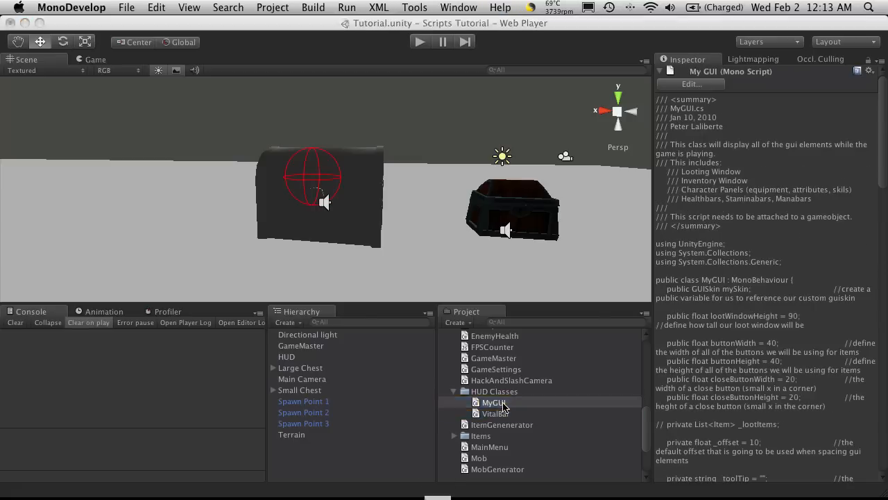
Send MyGUI to the code editor and list the Hack And Slash Tutorial component categories.
double_click(494, 402)
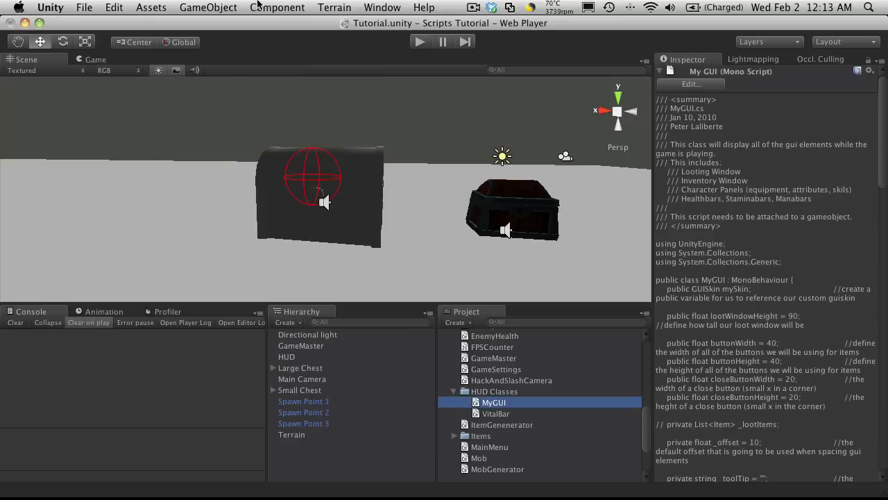
click(278, 9)
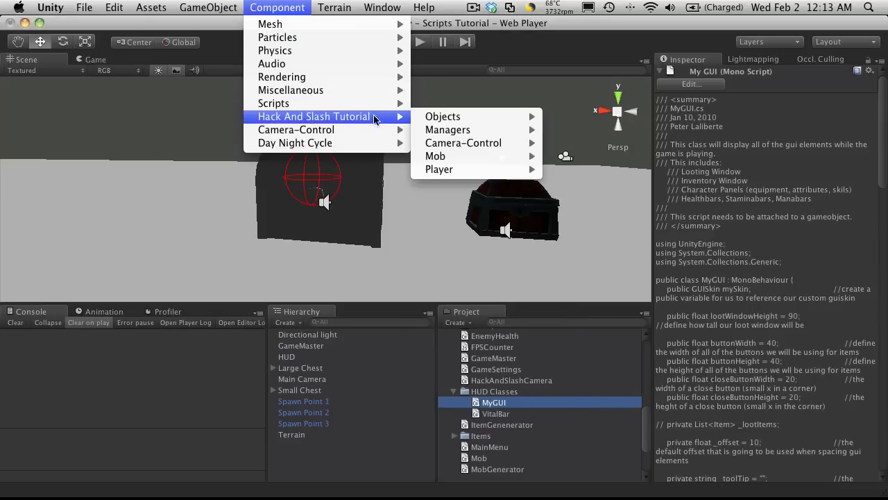
mouse_move(447, 131)
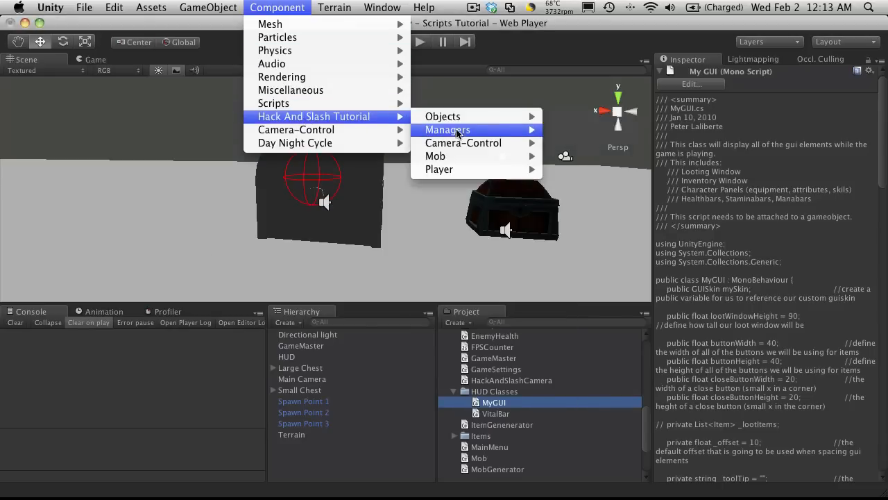
mouse_move(441, 117)
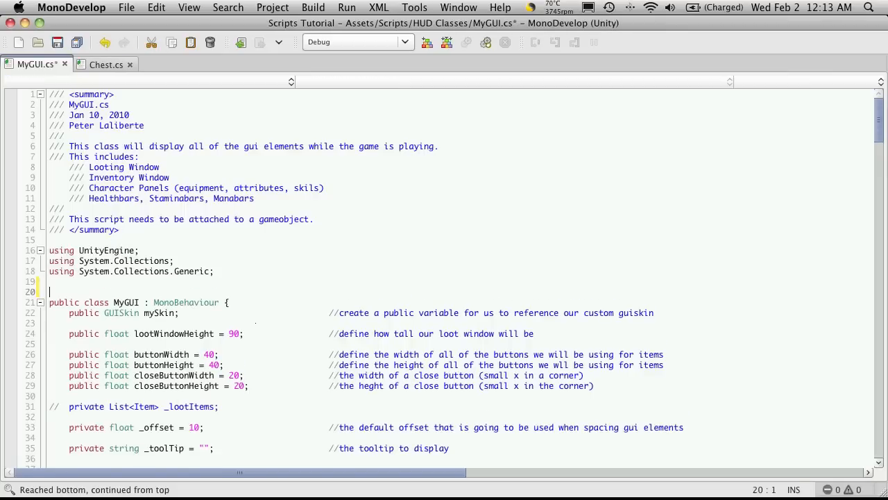
Add [AddComponentMenu("Hack And Slash Tutorial/GUI/HUD")] above the MyGUI class and save.
text([Addc)
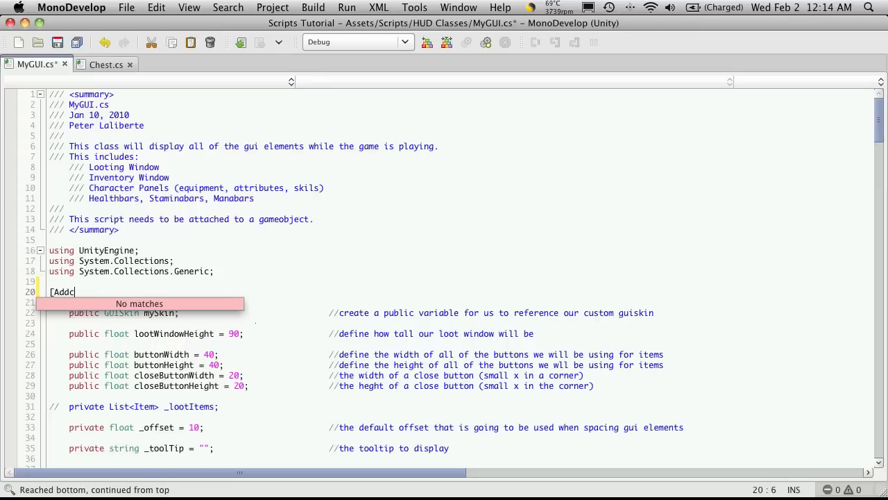
text(componentMen)
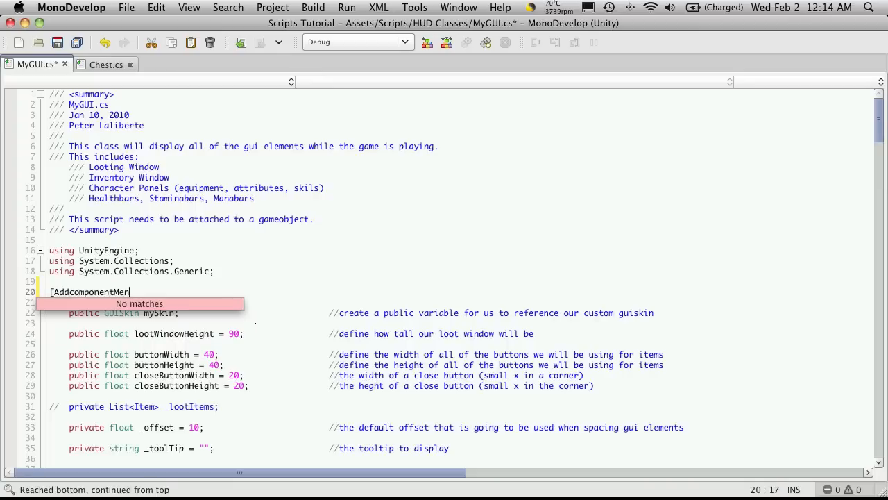
text(u)
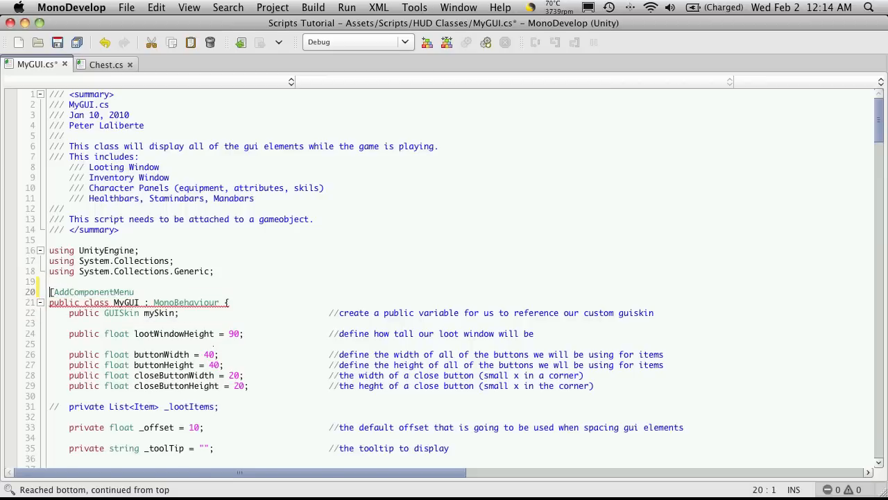
text(()])
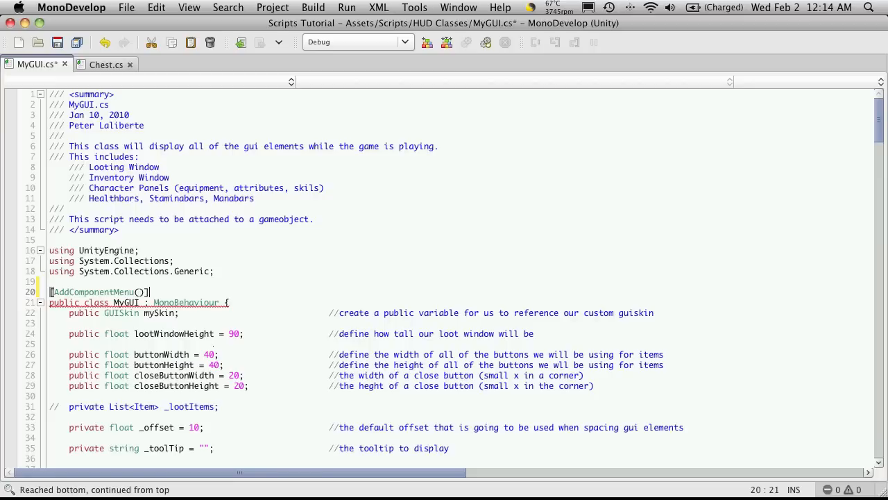
text("")
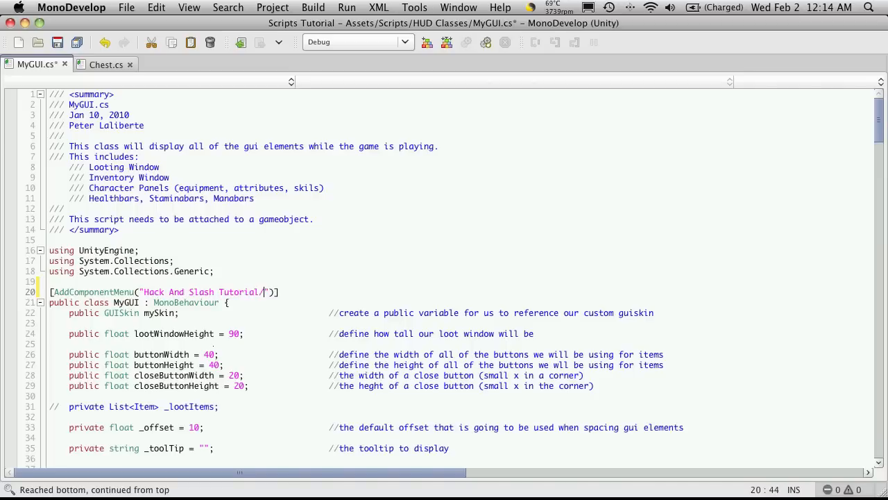
text(GUI/)
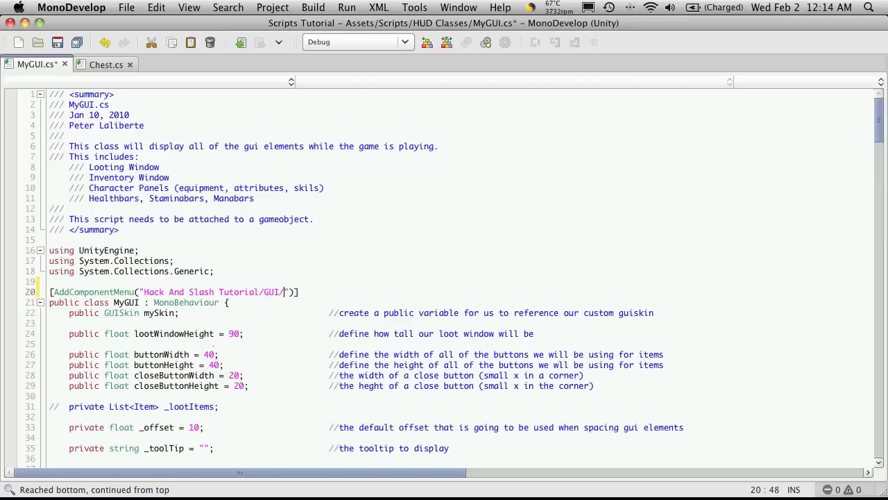
text(HUD)
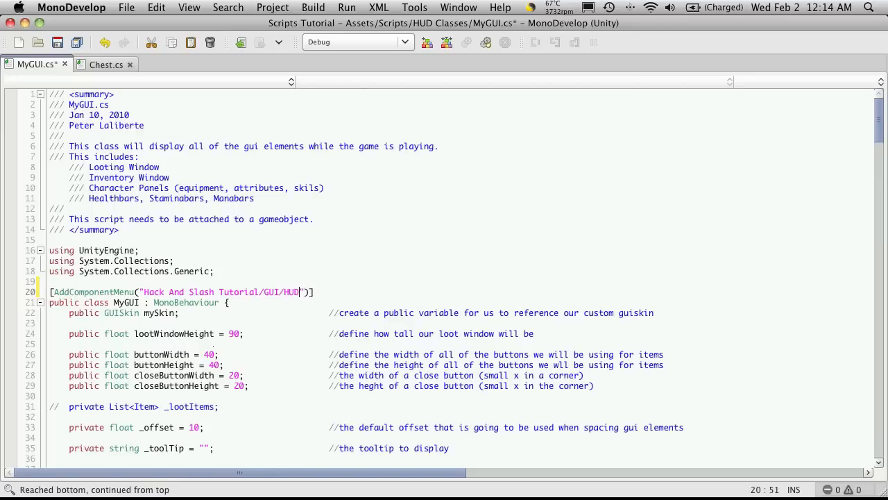
key(cmd+s)
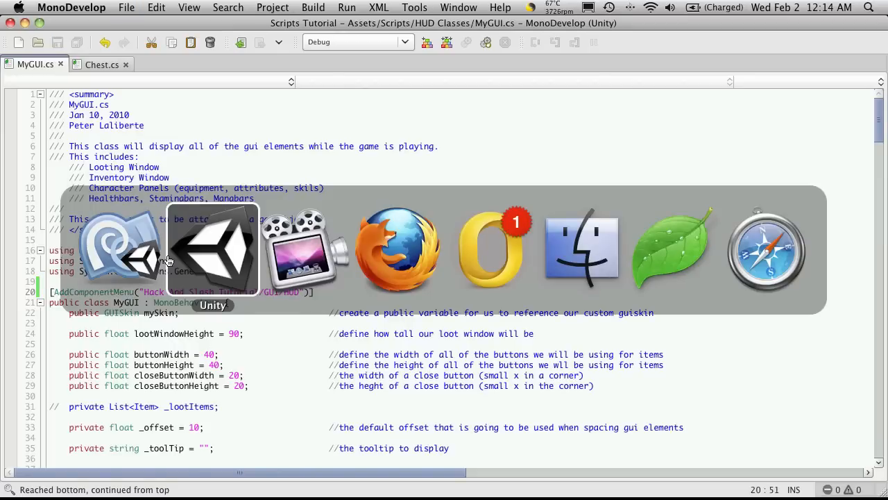
Attach the Hack And Slash Tutorial > GUI > HUD component to the HUD object.
click(211, 249)
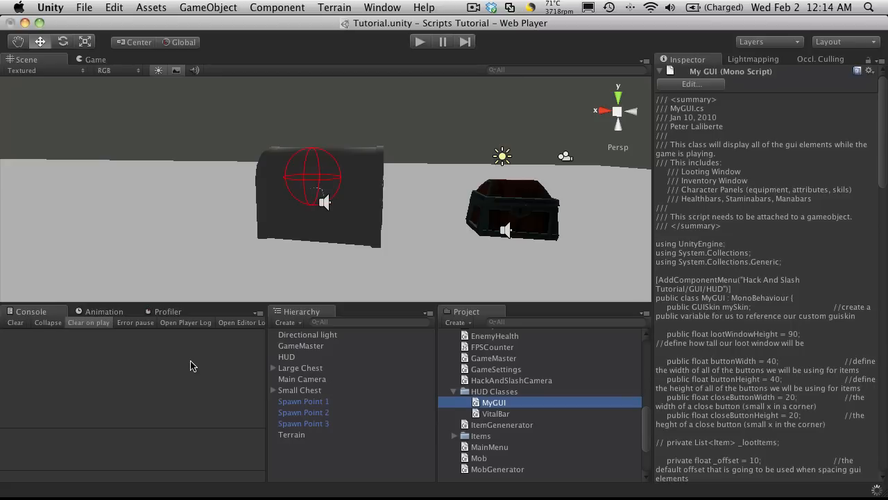
click(278, 7)
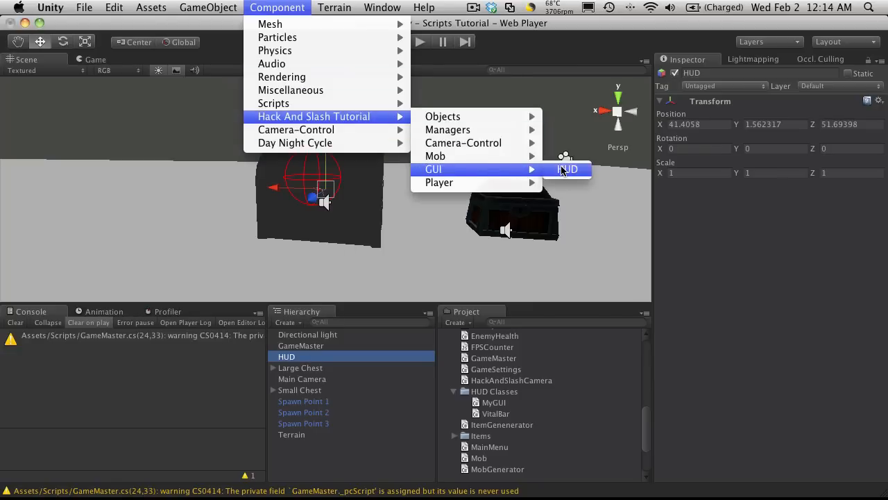
click(568, 169)
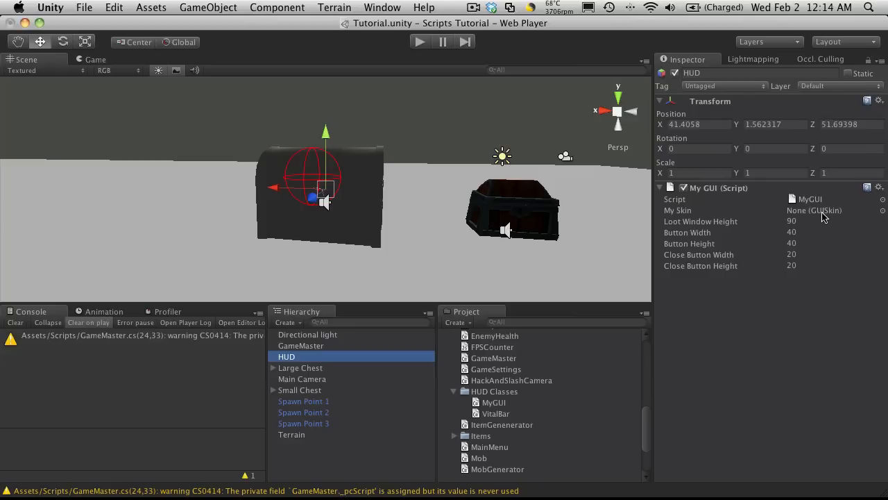
mouse_move(691, 217)
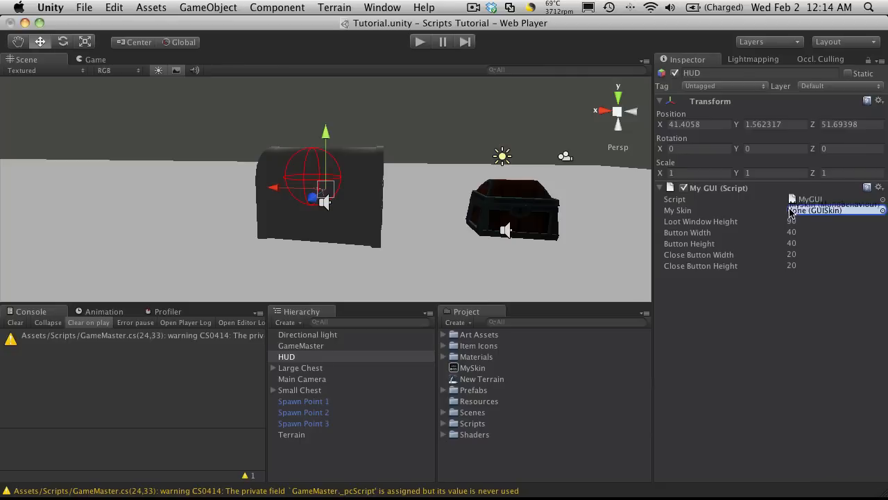
Assign MySkin to the My GUI component's My Skin slot.
click(833, 211)
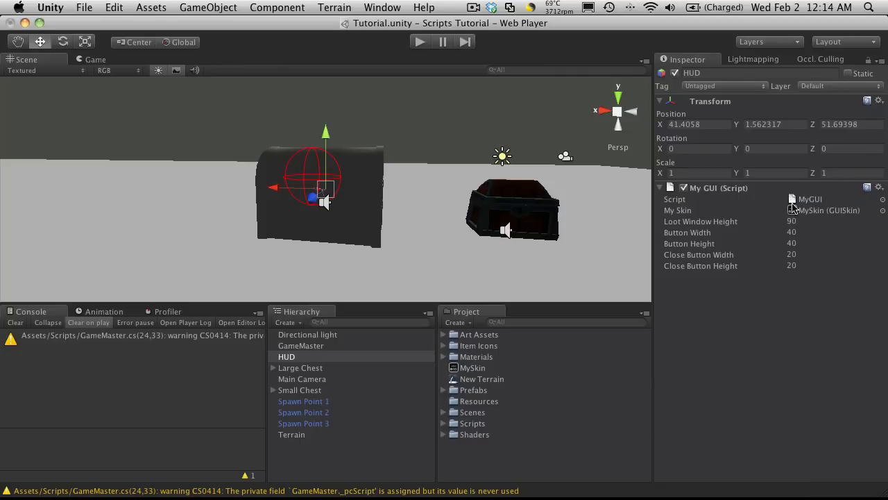
mouse_move(735, 297)
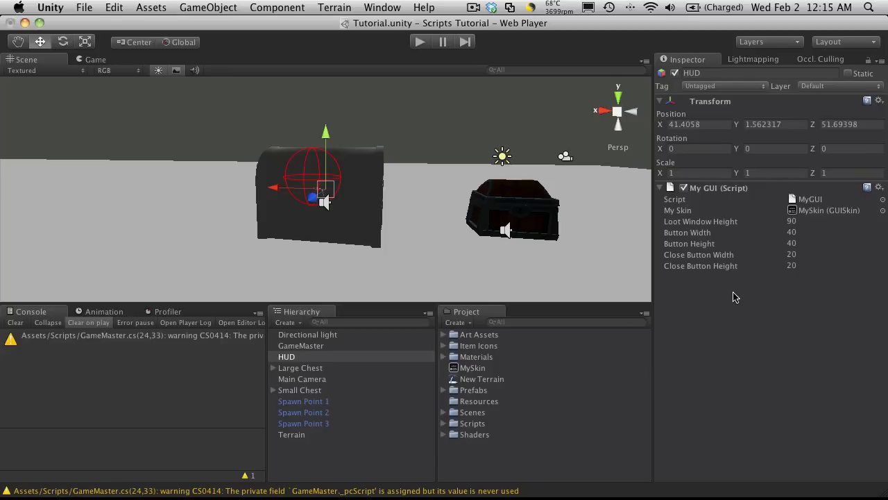
mouse_move(367, 86)
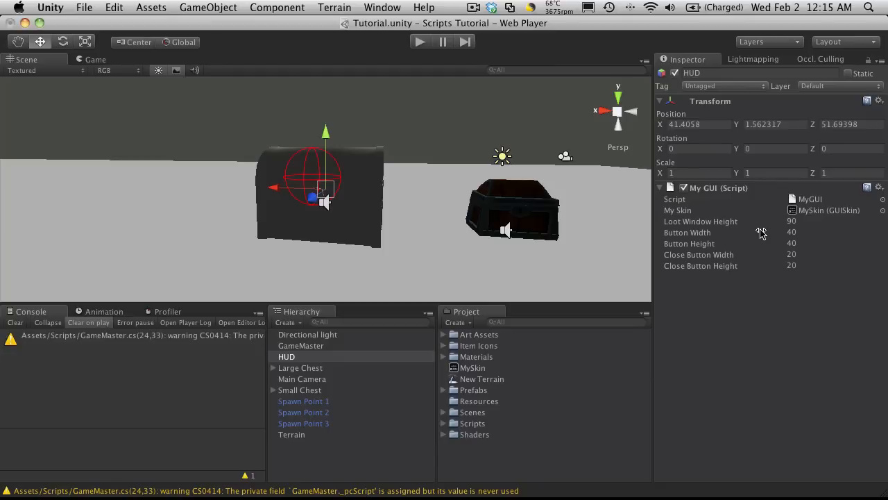
mouse_move(757, 270)
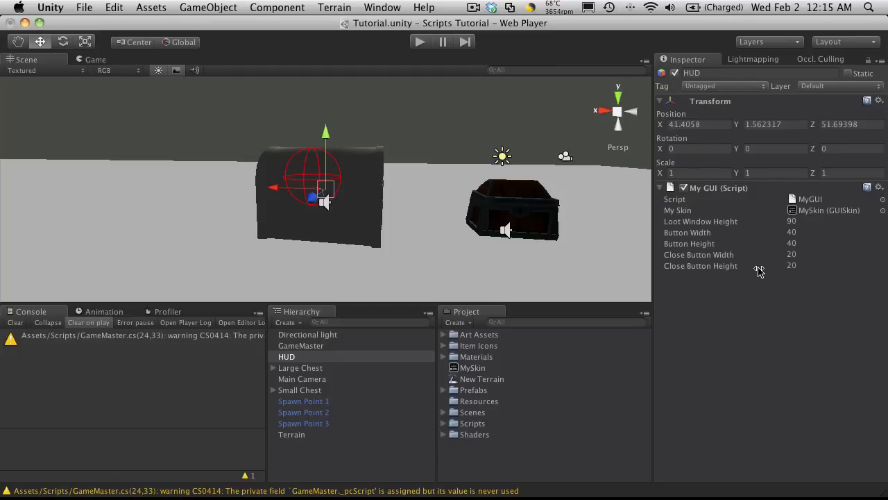
mouse_move(744, 292)
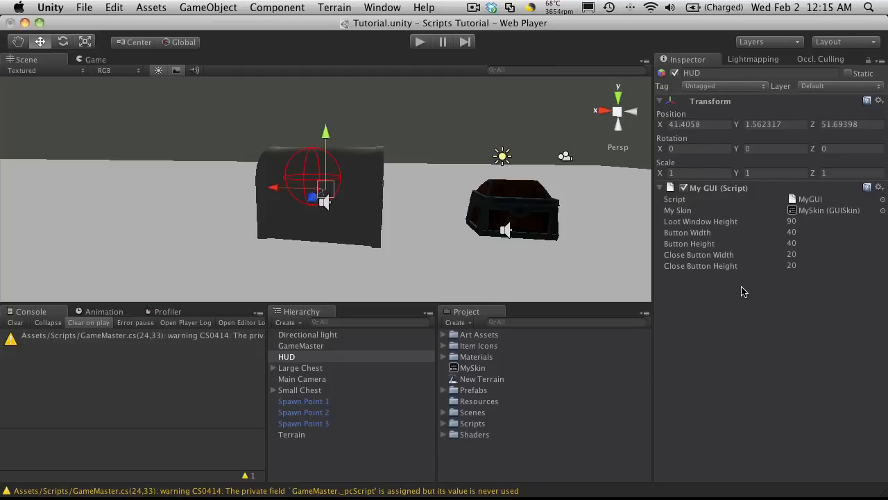
mouse_move(788, 315)
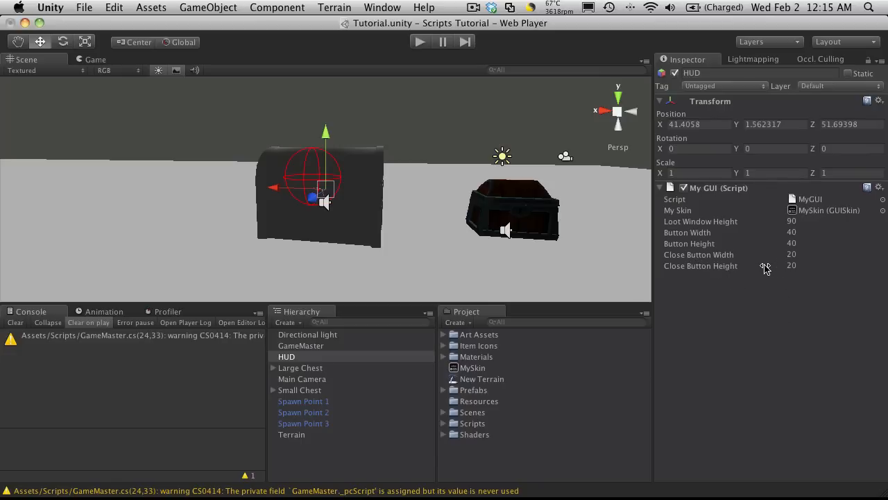
mouse_move(746, 285)
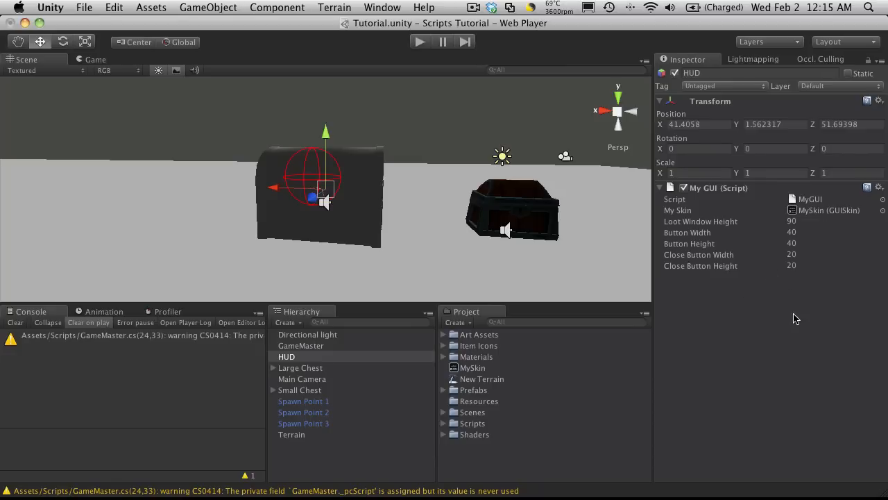
mouse_move(764, 262)
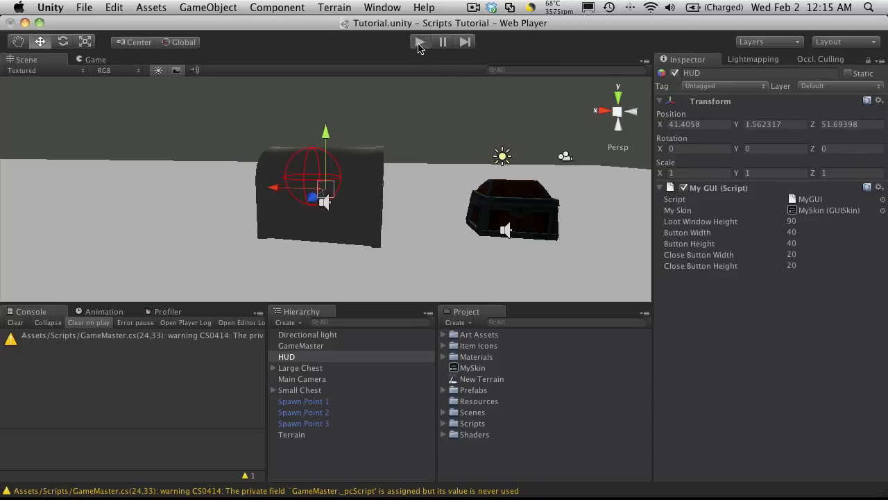
Run the scene and observe the missing 'Inventory Slot Empty' style warnings.
click(419, 41)
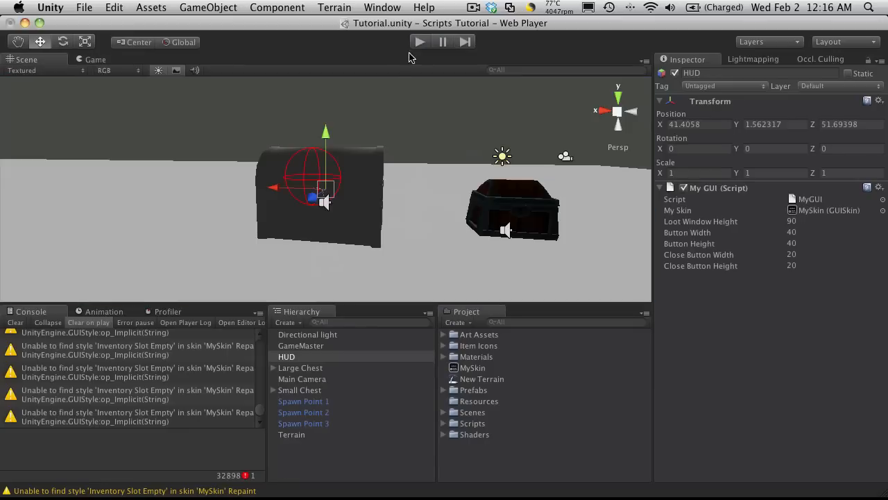
mouse_move(277, 424)
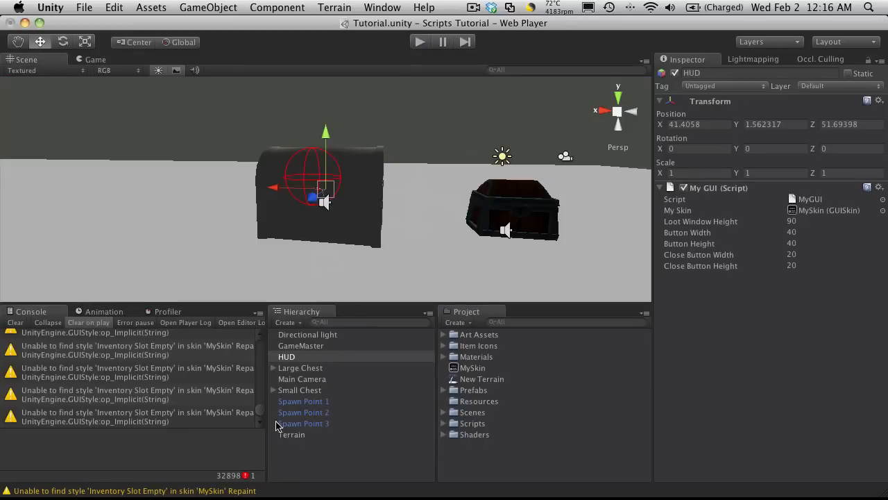
mouse_move(262, 414)
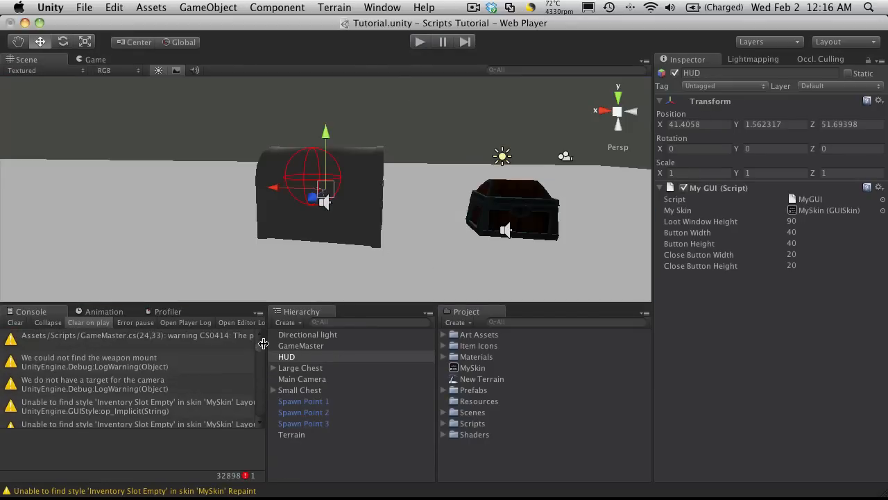
mouse_move(160, 349)
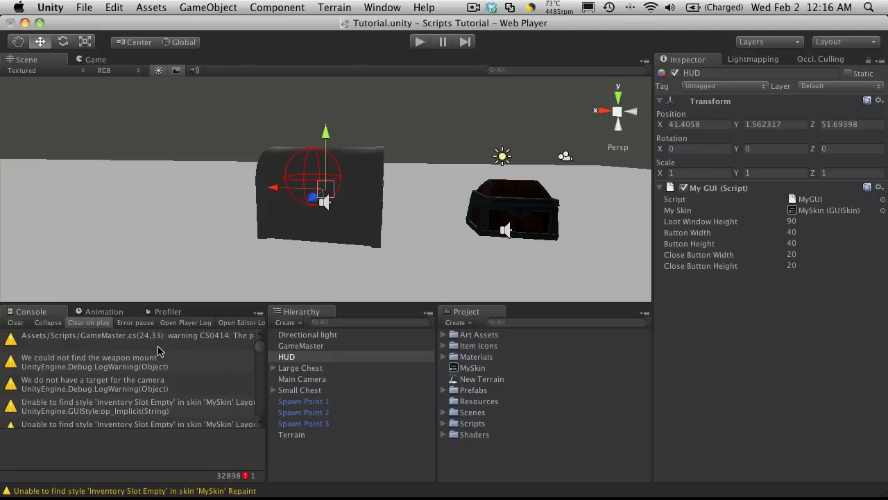
Jump from the warning to MyGUI.cs line 282 and select the "Inventory Slot Empty" style name.
click(139, 405)
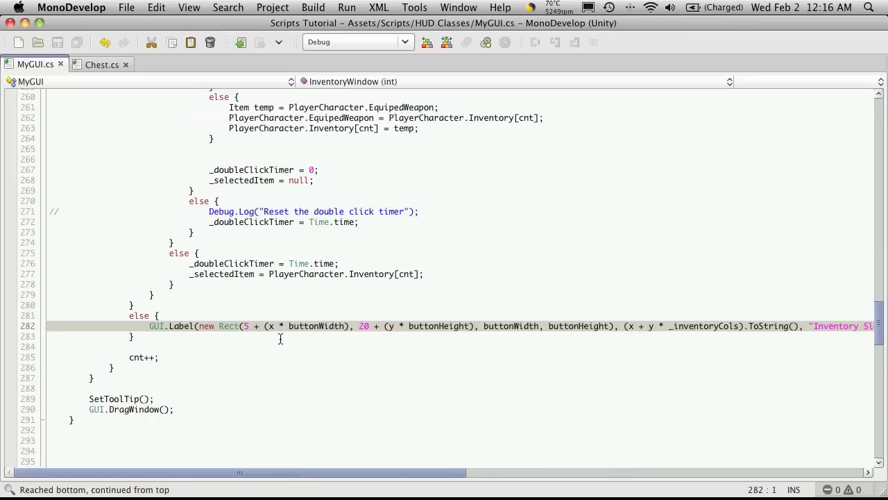
mouse_move(336, 376)
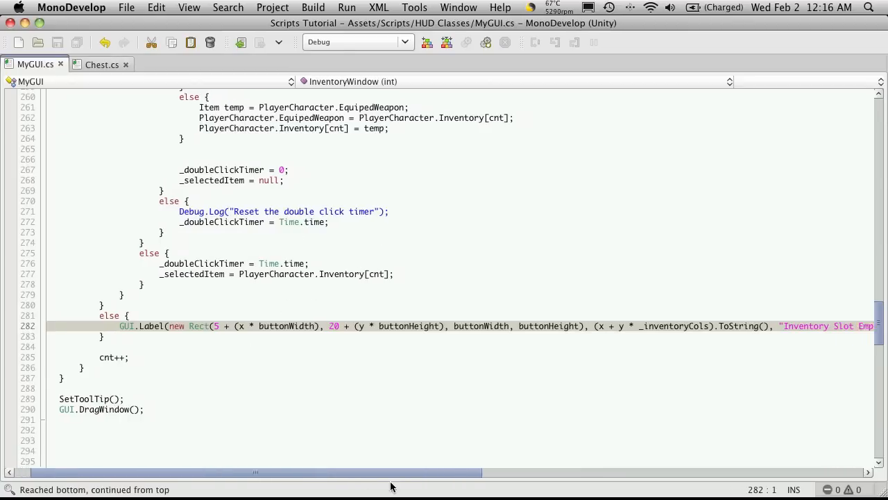
scroll(right, 3)
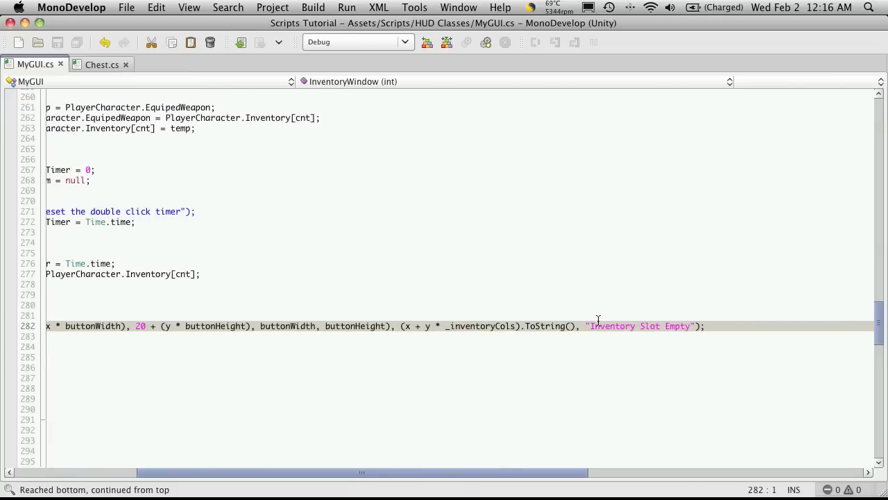
double_click(609, 325)
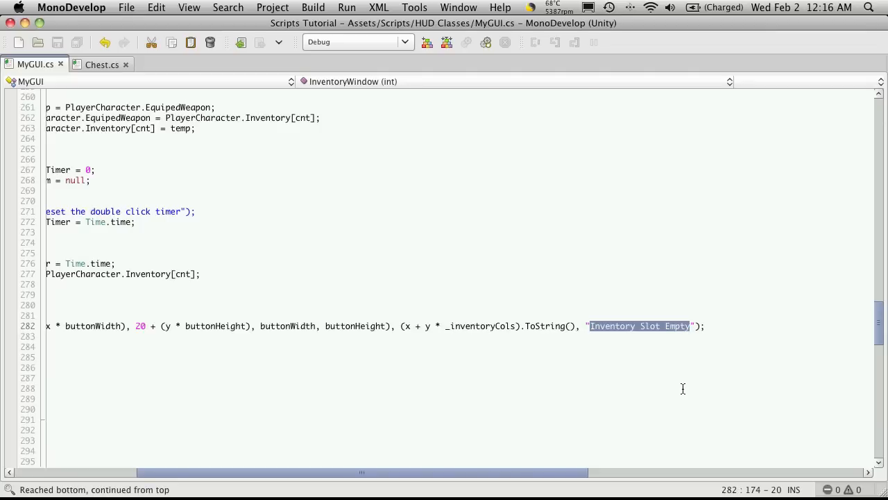
mouse_move(666, 385)
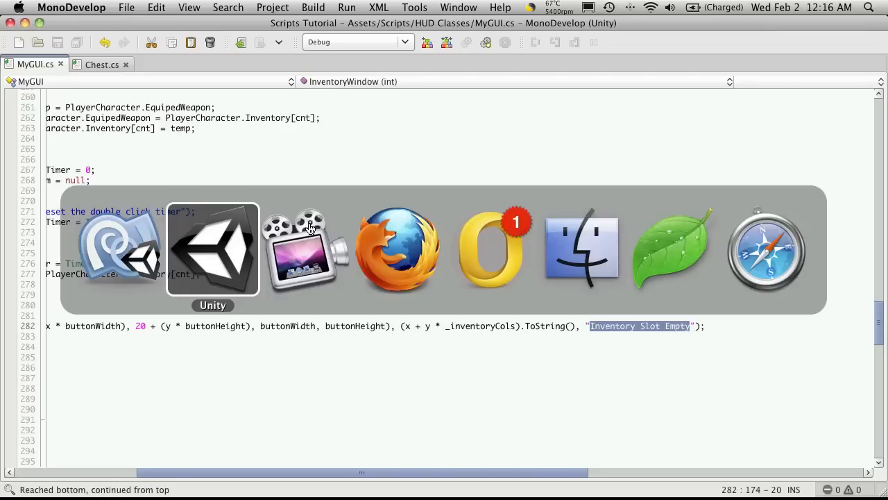
Set MySkin's Custom Styles size to 2.
click(212, 250)
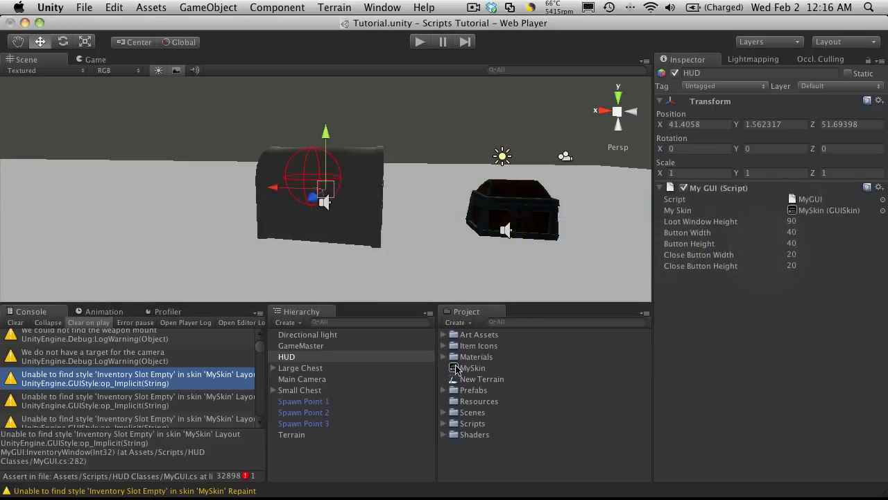
click(472, 367)
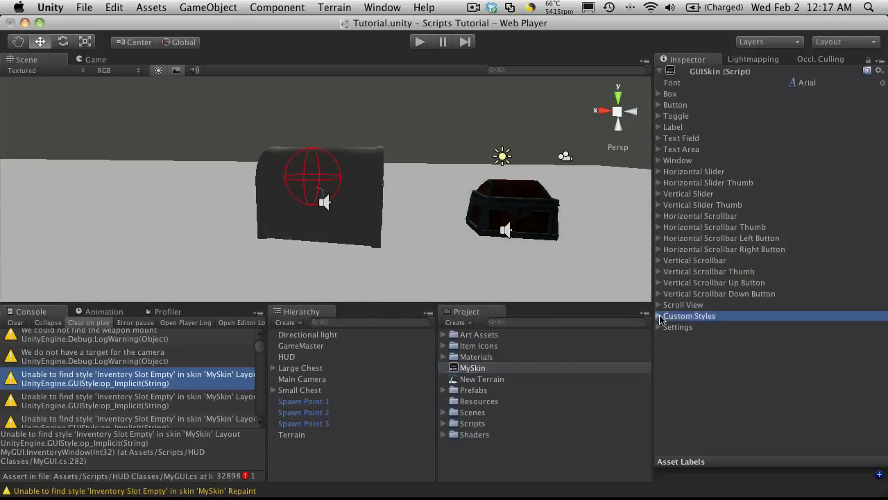
click(660, 316)
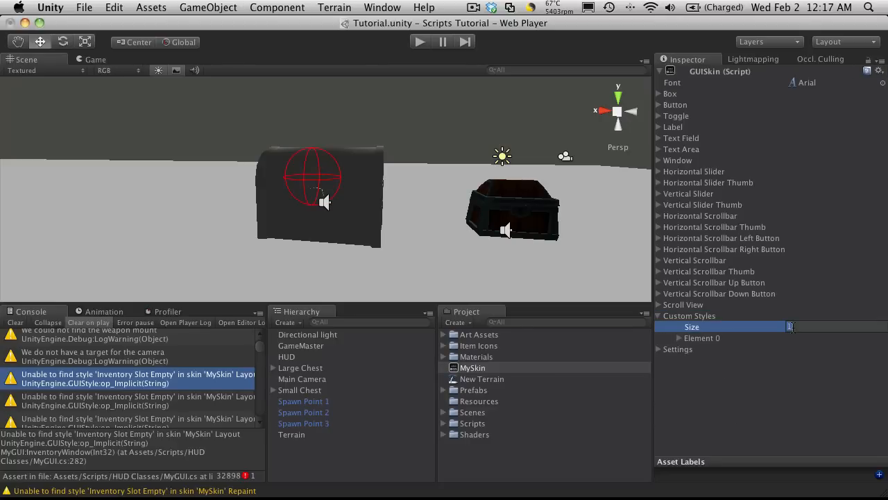
text(2)
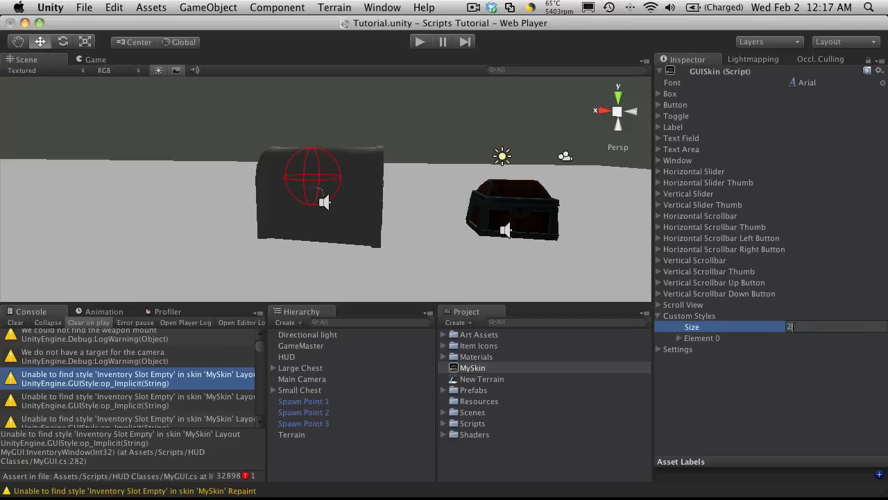
text(2)
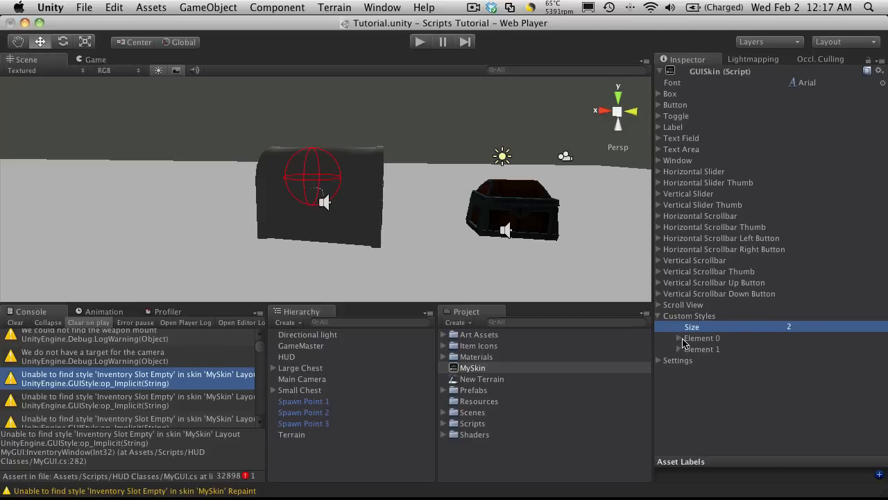
Name the first custom style Inventory Slot Empty and view its Normal state.
click(680, 338)
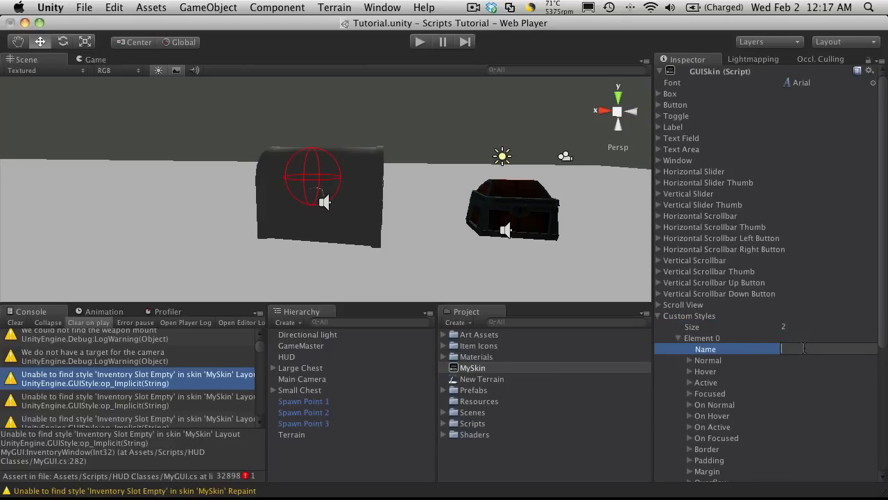
text(Inventory Slot Empty)
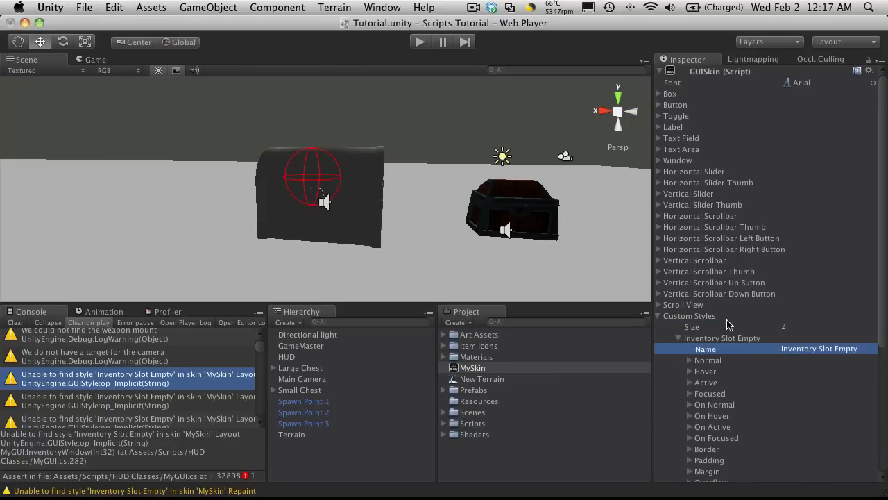
scroll(down, 3)
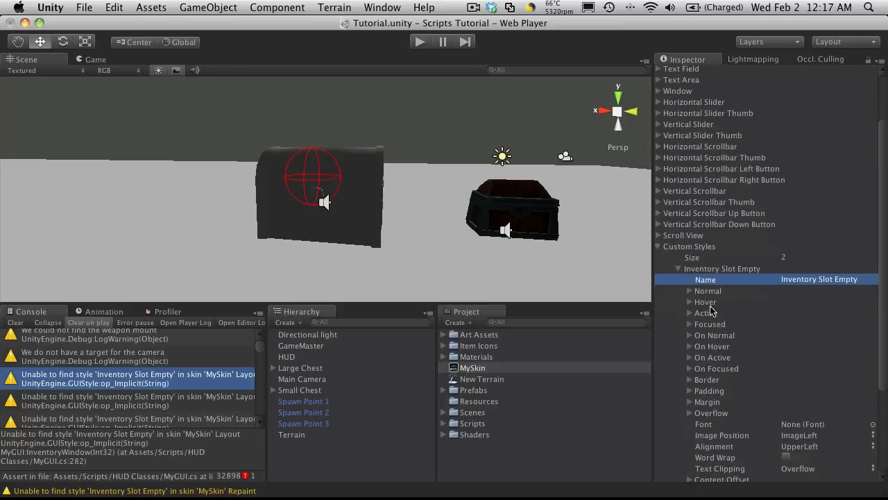
click(708, 290)
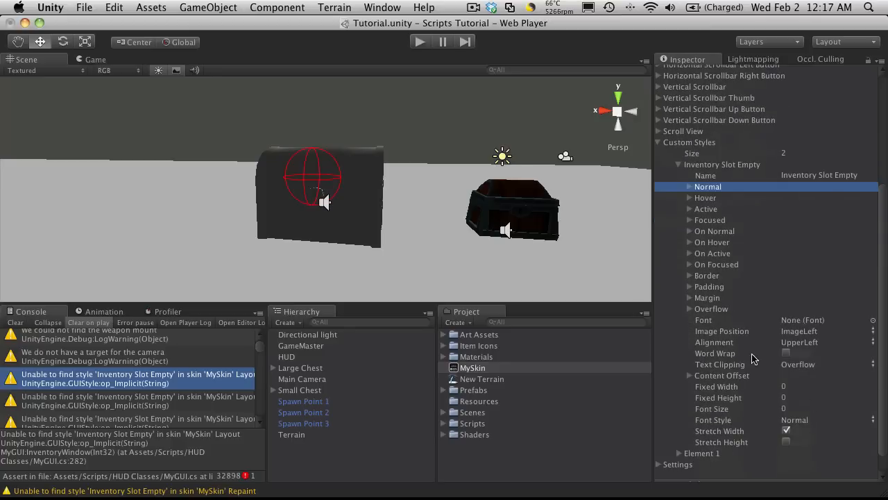
mouse_move(724, 211)
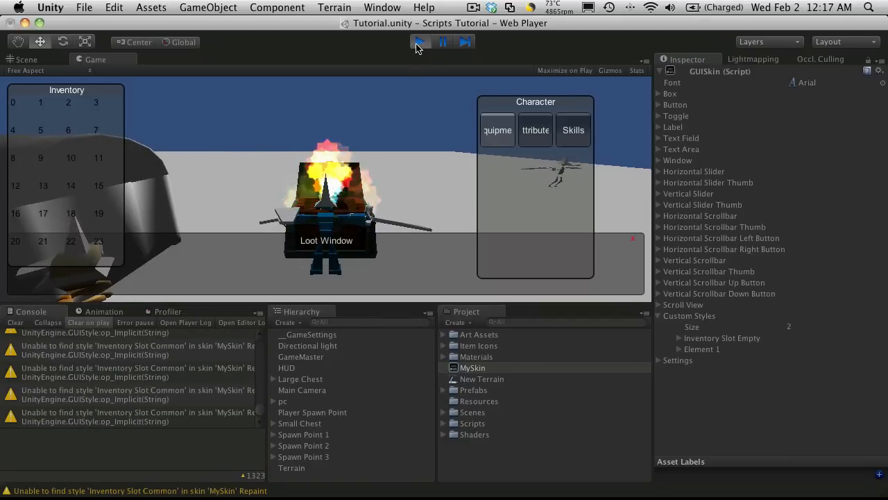
Stop the game and pick out the Close Window Button style name from the warning's code line.
click(419, 42)
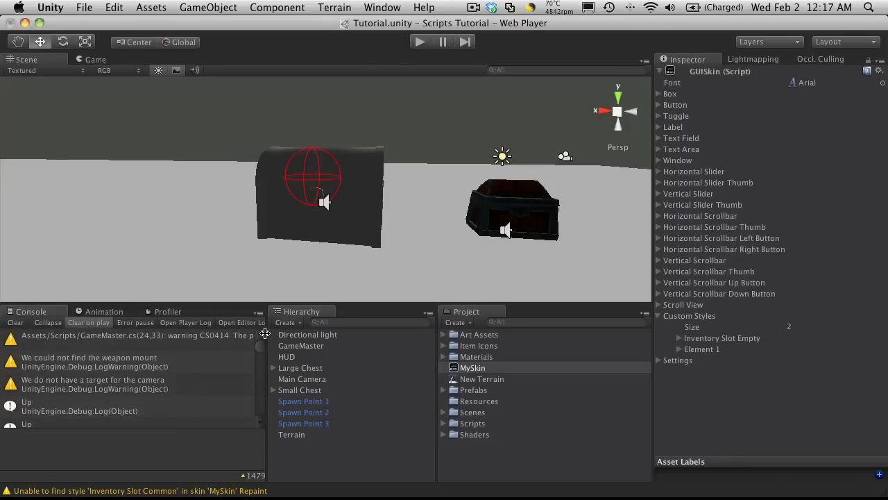
click(137, 400)
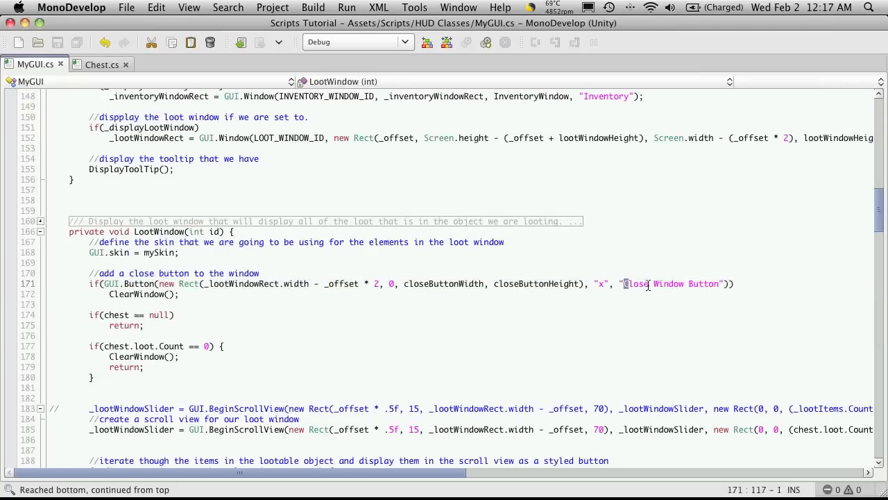
double_click(668, 283)
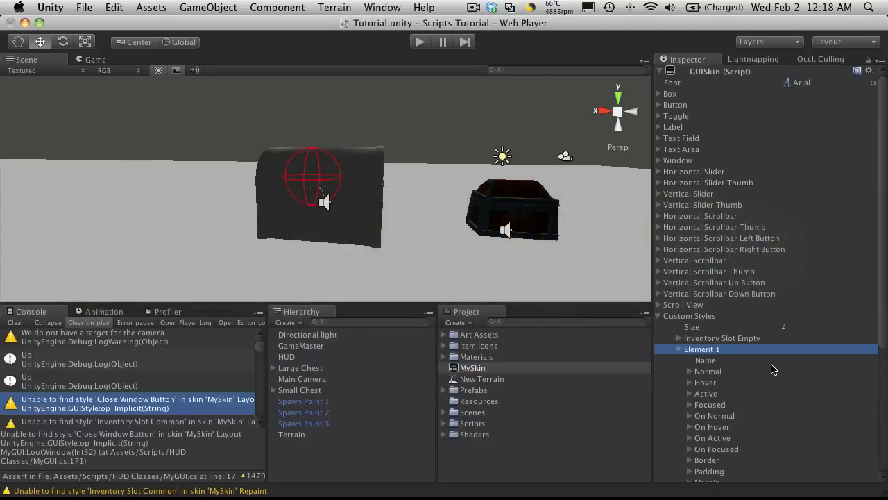
Name MySkin's second custom style Close Window Button and recheck the erroring code.
click(708, 372)
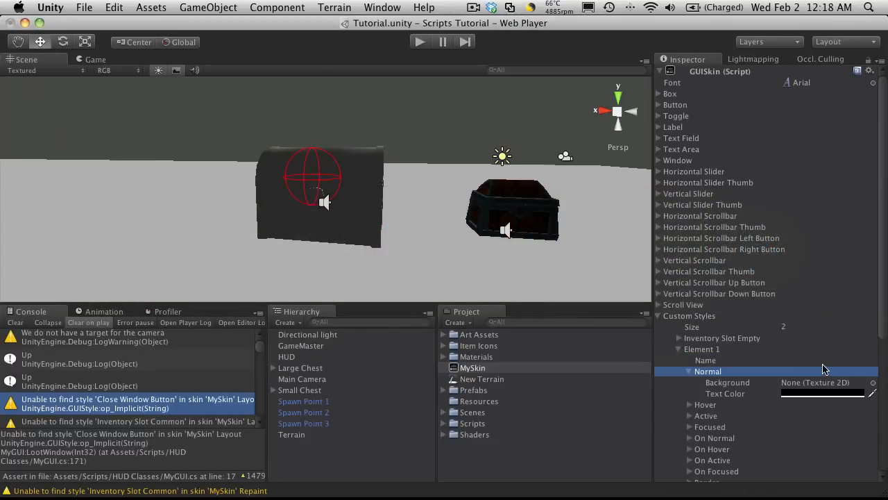
text(Close Window Button)
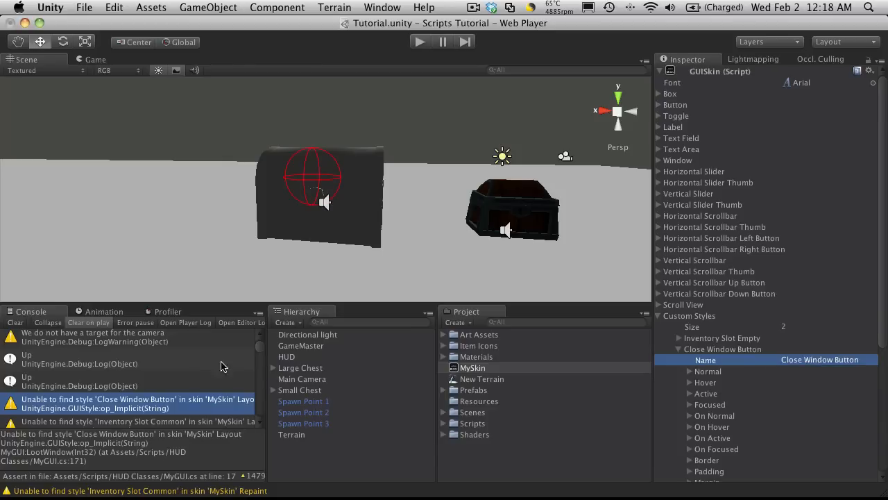
click(137, 378)
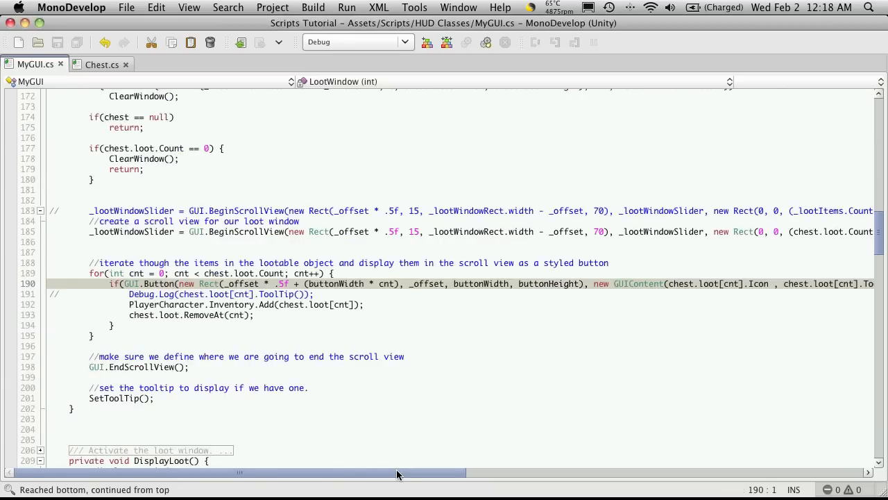
scroll(right, 3)
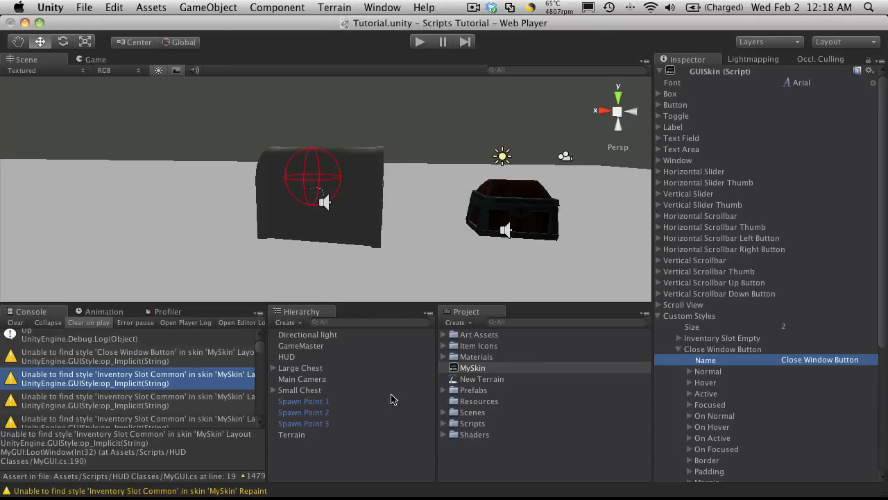
Grow MySkin's Custom Styles to 3, name the new element 'Inventory Slot Common', and play-test the scene.
click(680, 350)
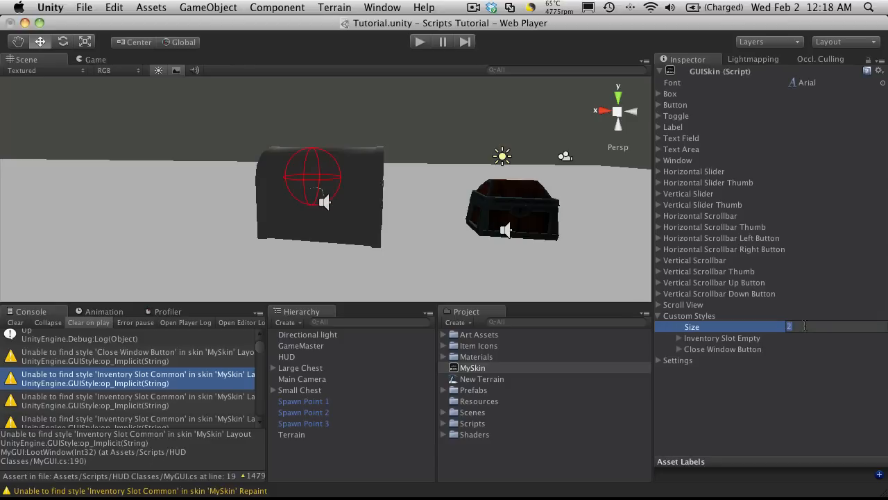
text(3)
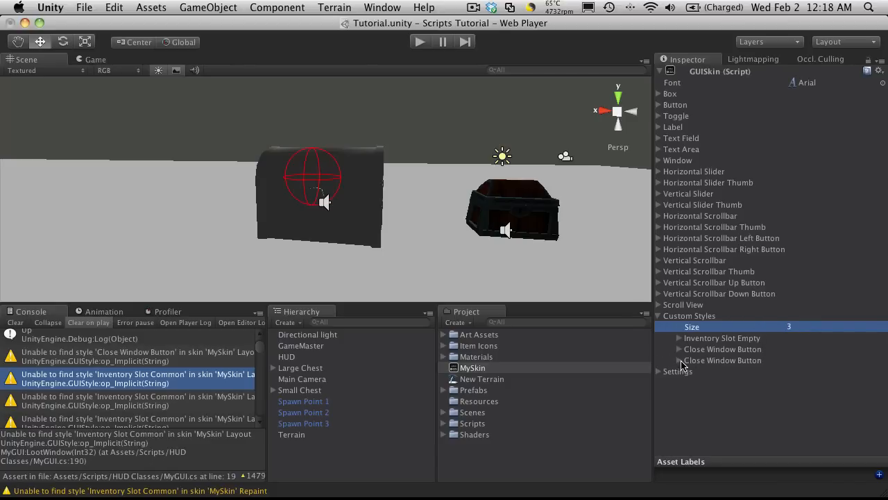
click(678, 360)
text(Inventory Slot Common)
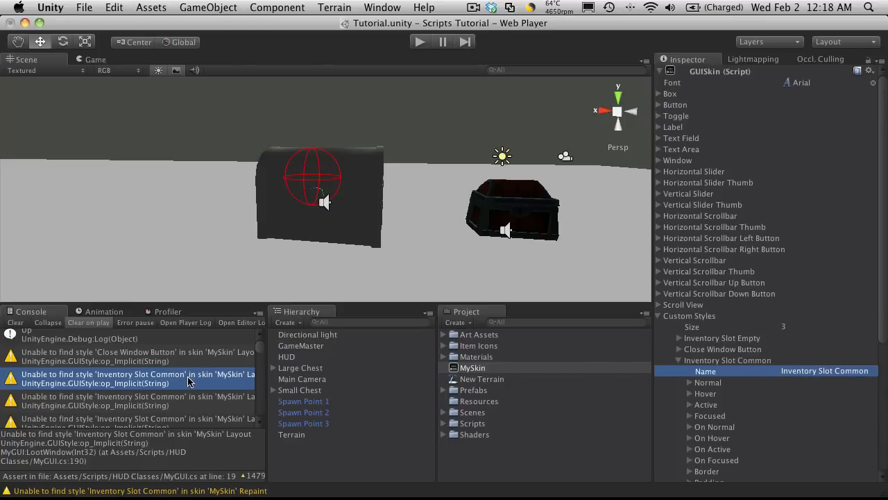
mouse_move(394, 173)
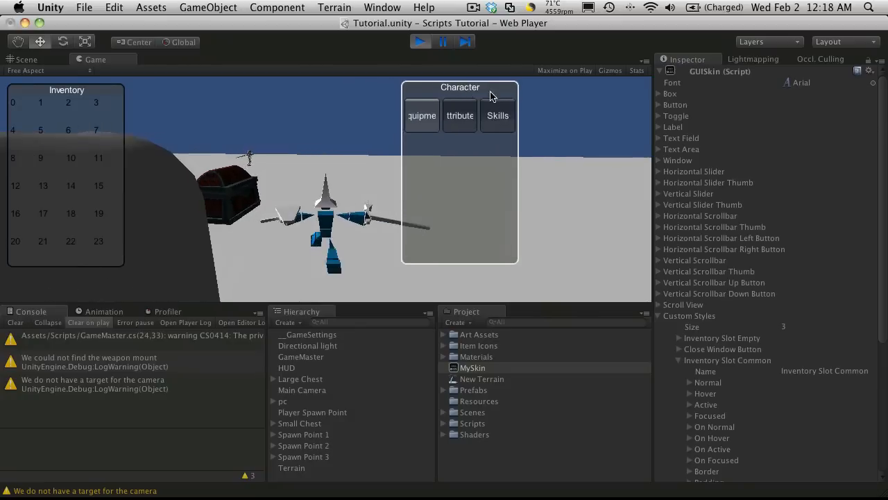
drag(460, 86, 530, 92)
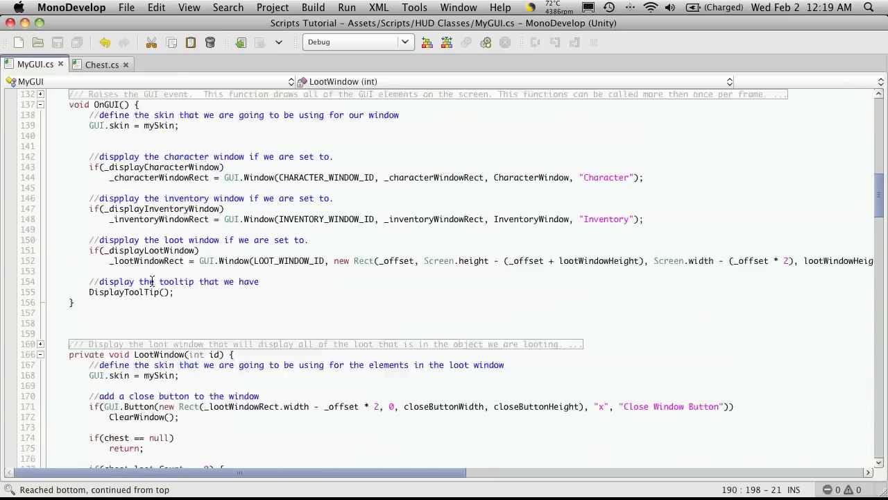
Declare 'public string emptyInventorySlotStyle;' in the MyGUI class below mySkin.
scroll(up, 3)
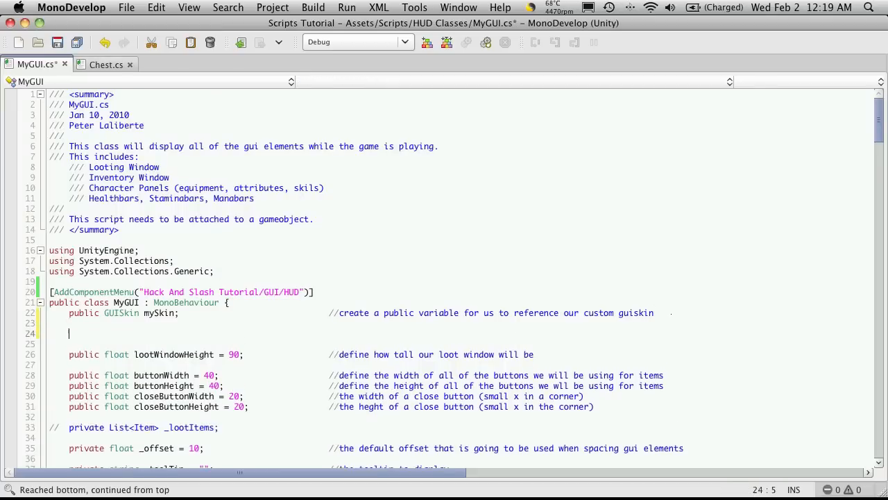
text(public str)
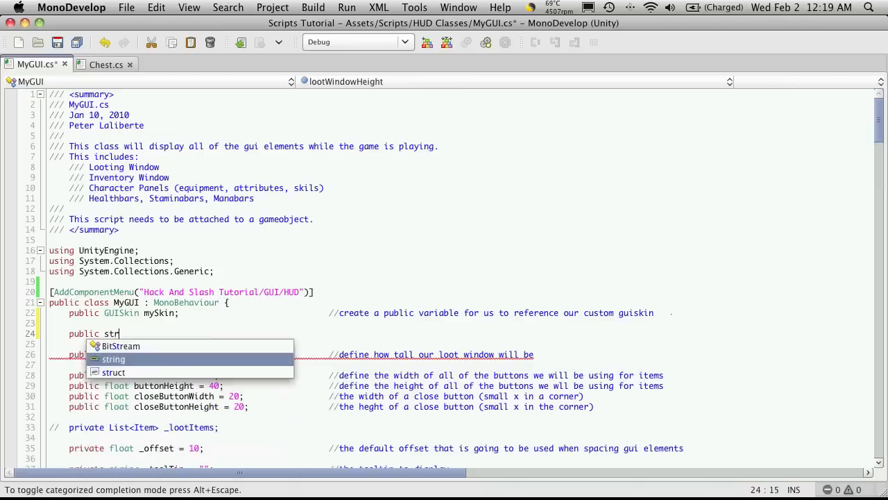
text(i)
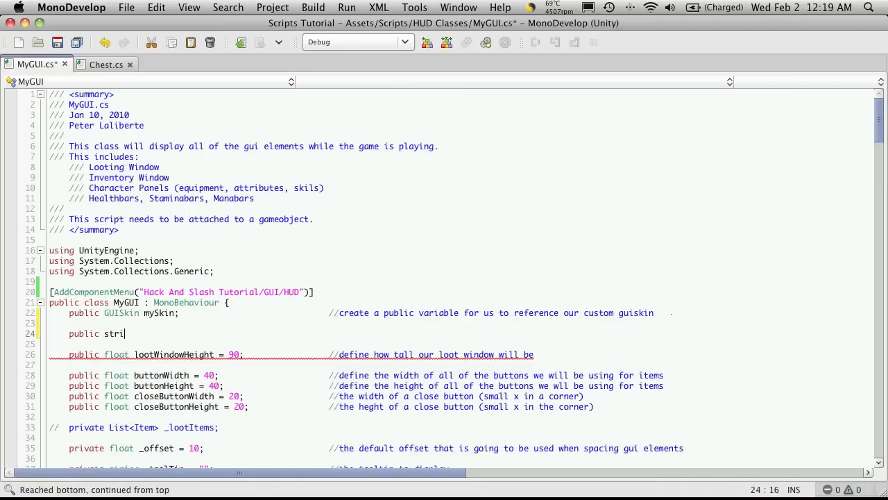
text(ng)
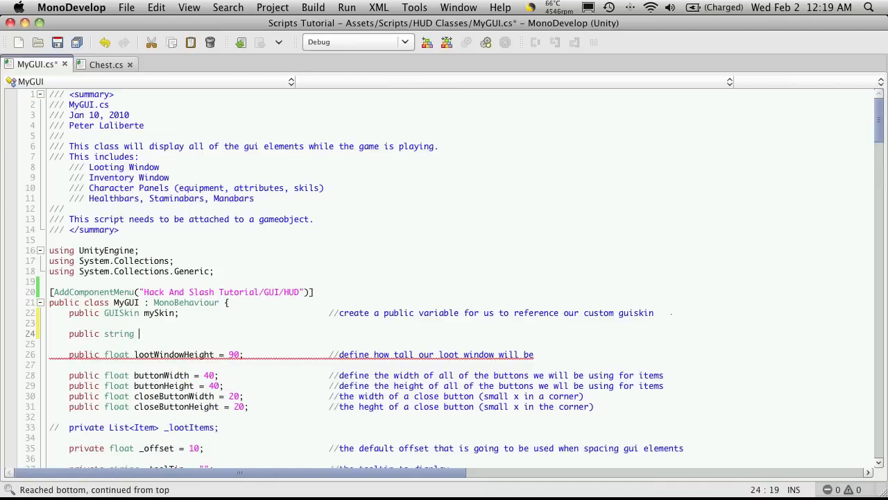
text(empty)
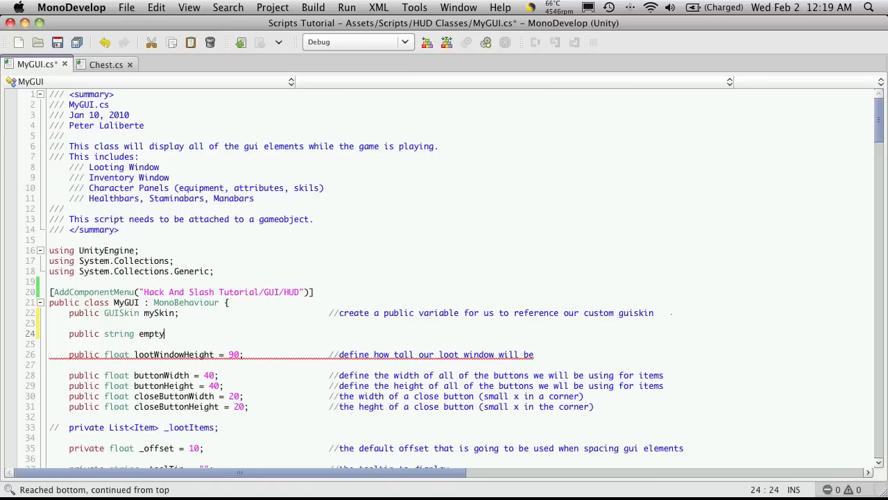
text(Inventor)
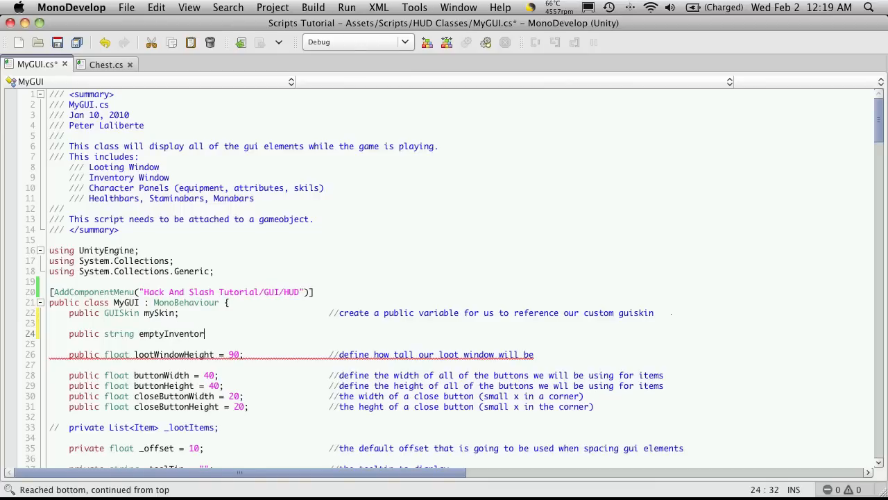
text(ySlot;)
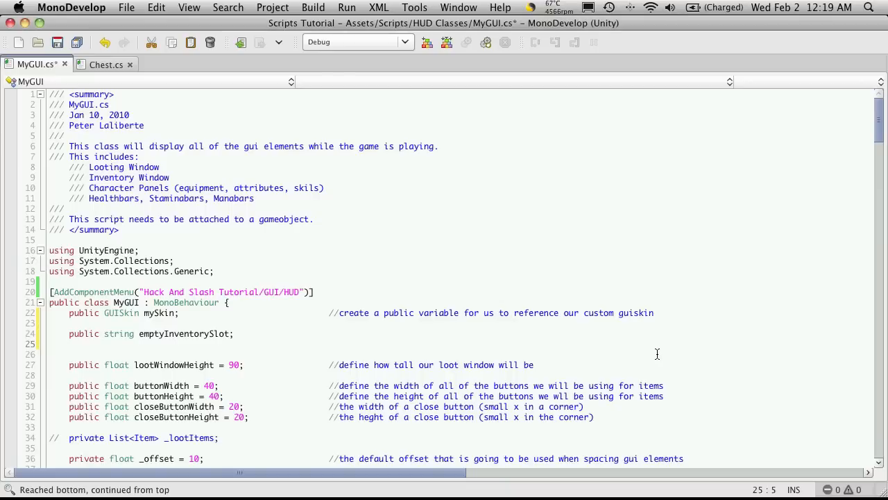
Declare 'public string closeButtonStyle;', fixing the Stlye typo, and save the script.
text(public)
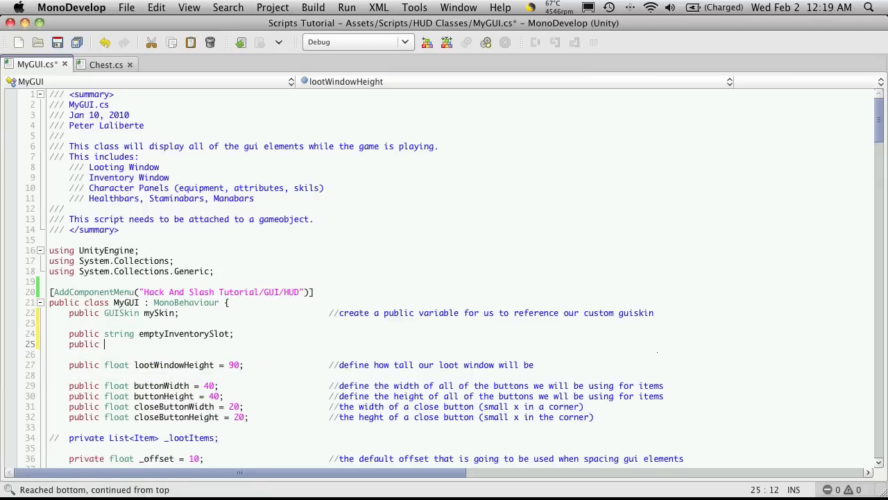
text(string)
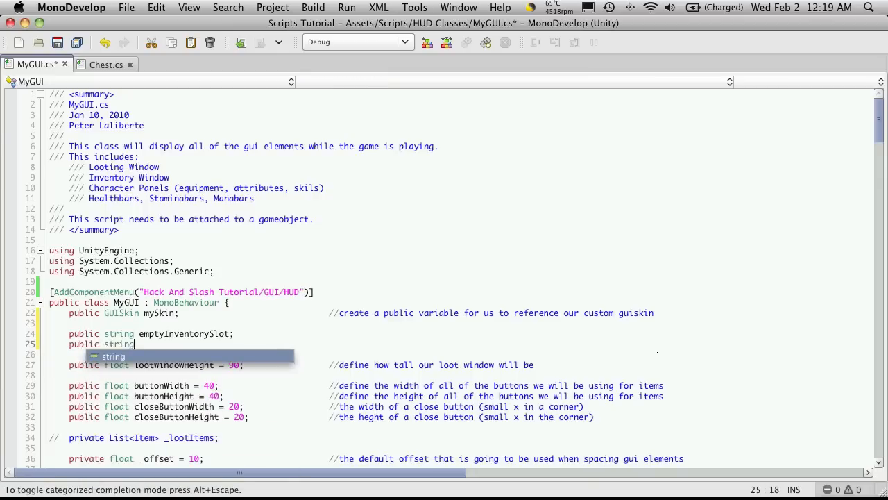
text(close)
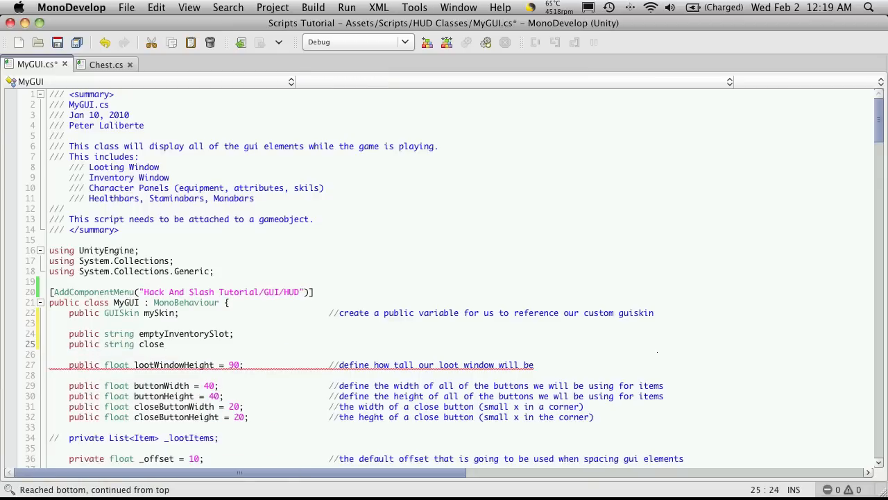
text(b)
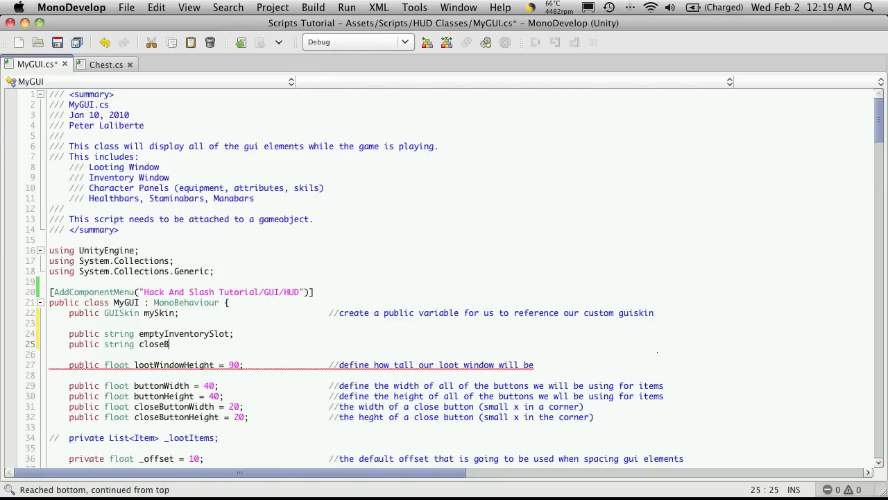
text(uttonStlye)
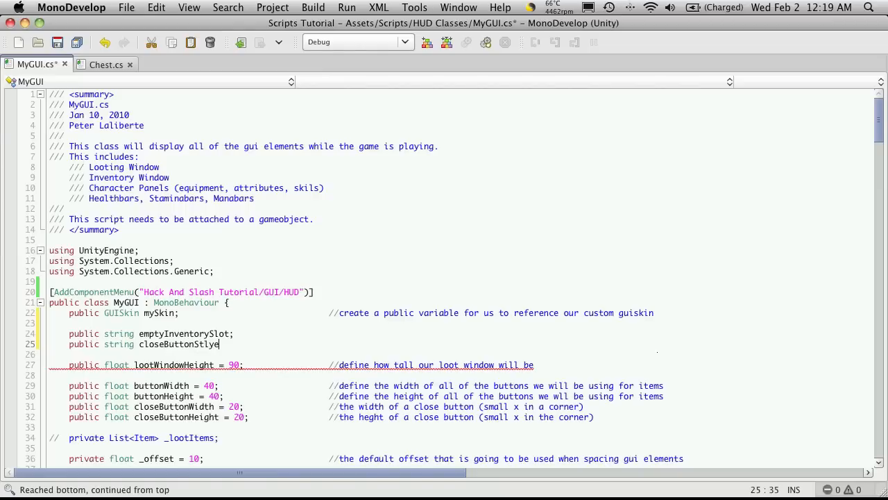
key(BackSpace)
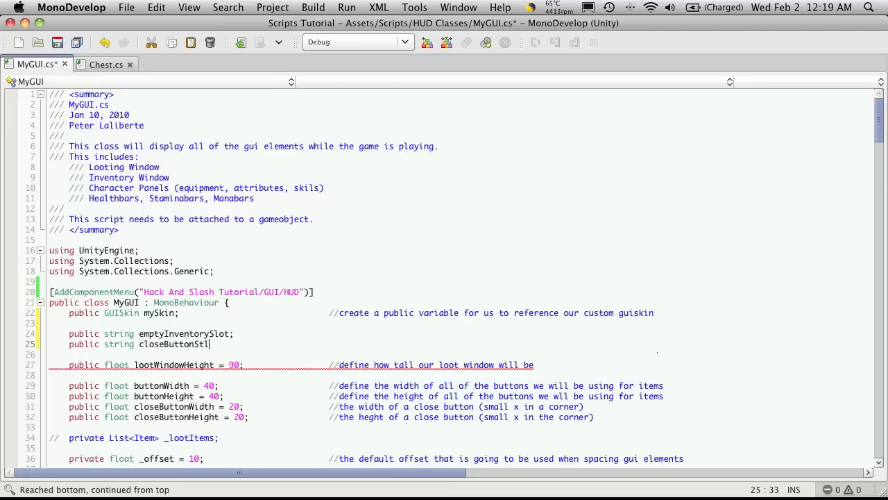
text(yle;)
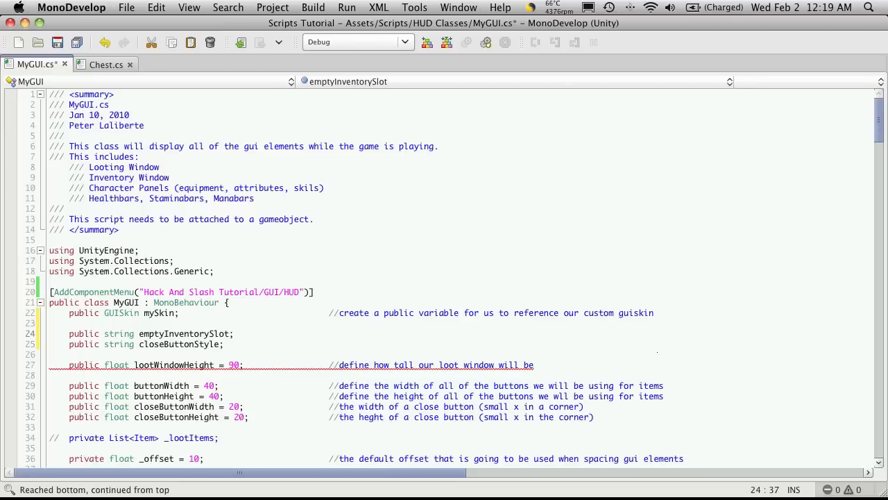
text(Style)
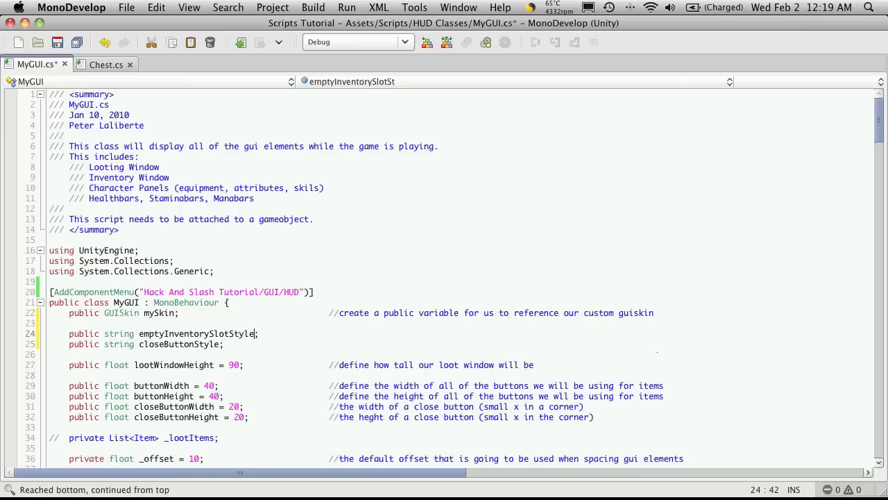
key(Return)
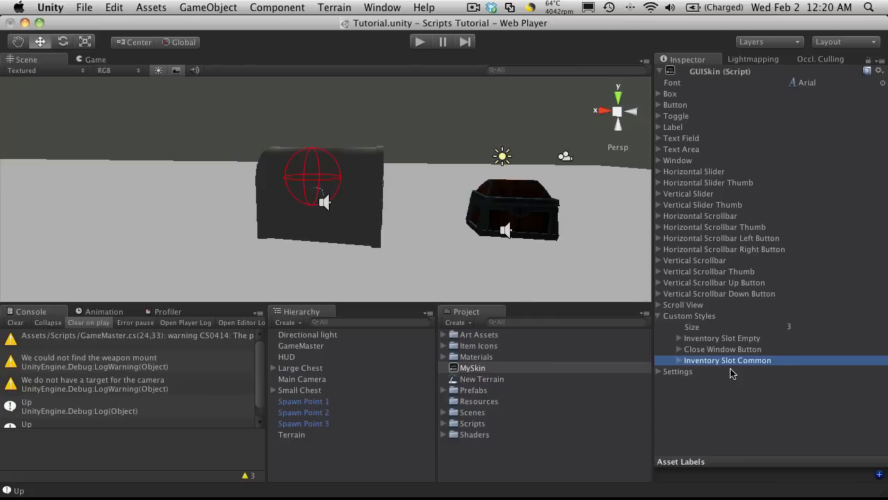
mouse_move(705, 375)
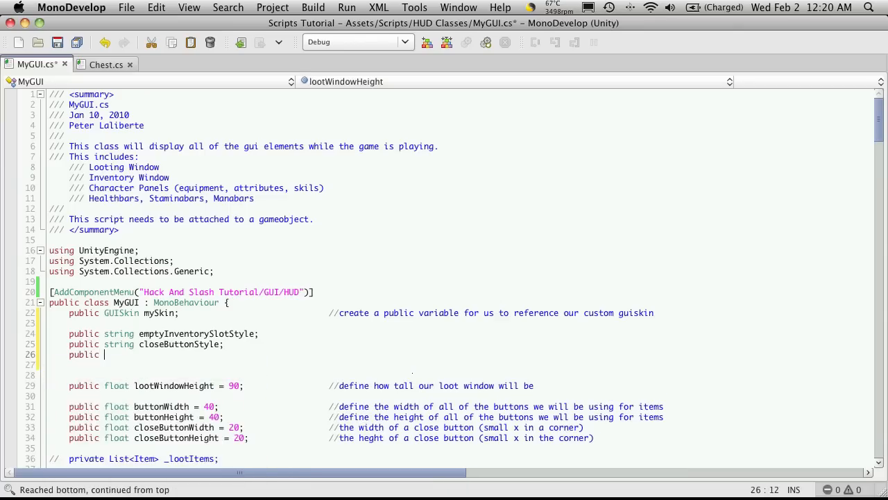
Declare a third field 'public string inventorySlotCommonStlye'.
text(string)
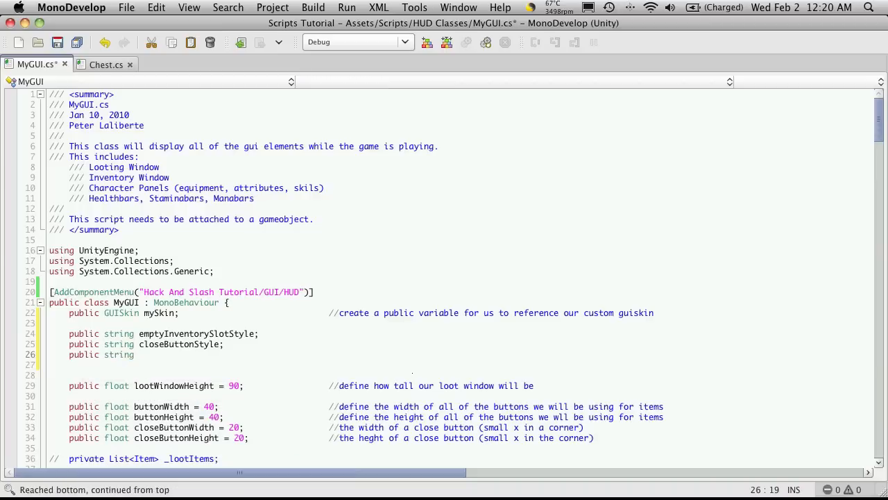
text(inventorySl)
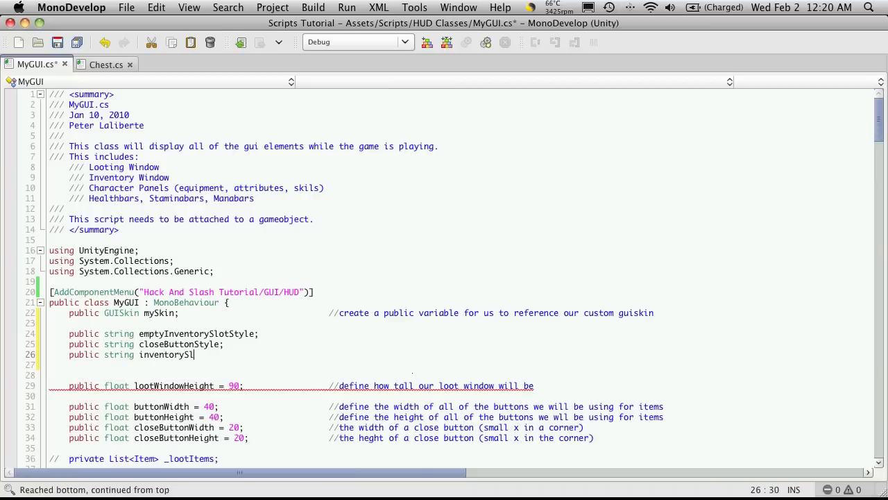
text(Commo)
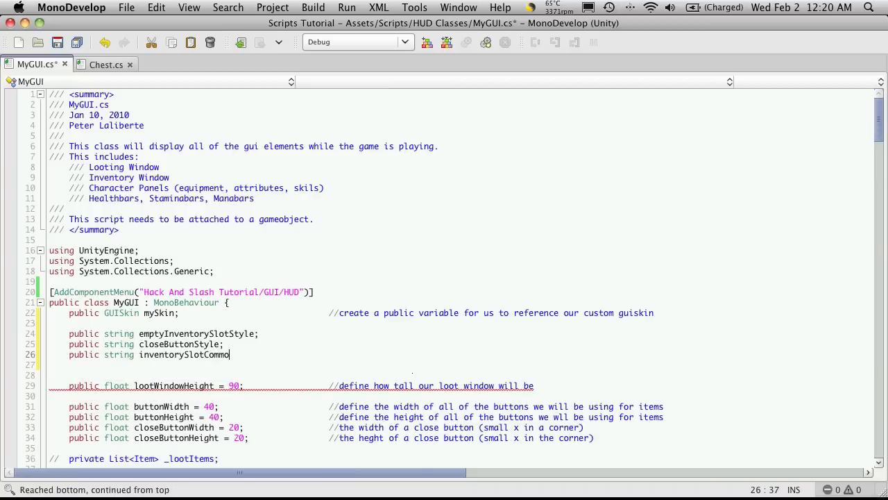
text(nStly)
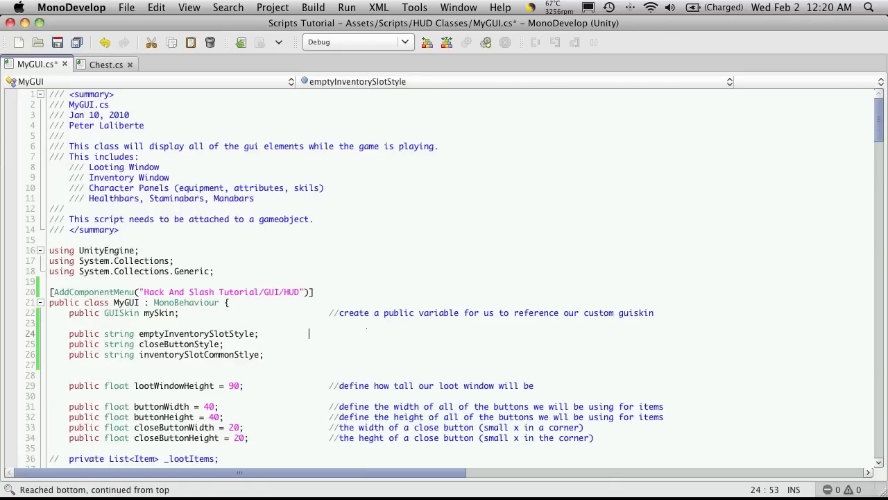
Add trailing // comments describing the empty inventory slot and close button style names.
text(//)
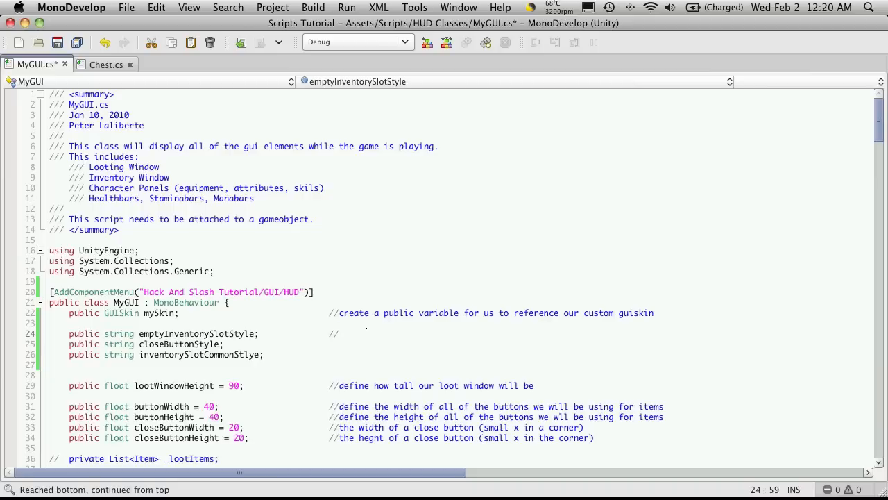
text(the)
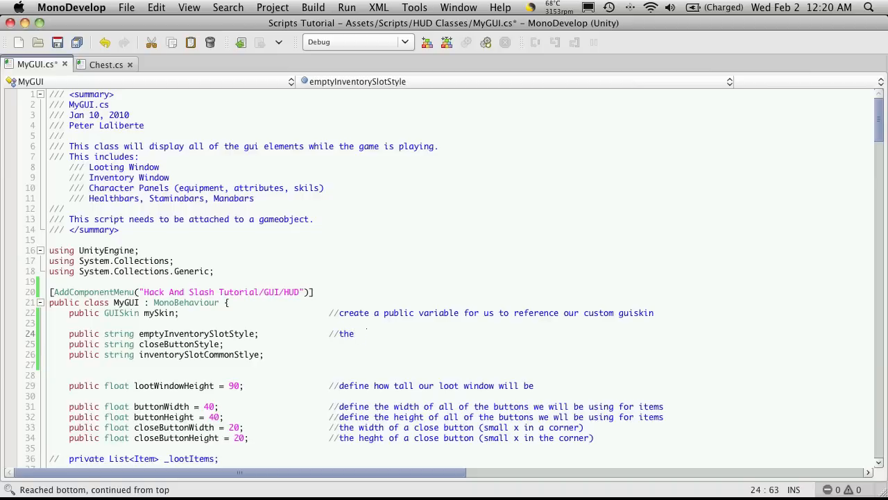
text(style name)
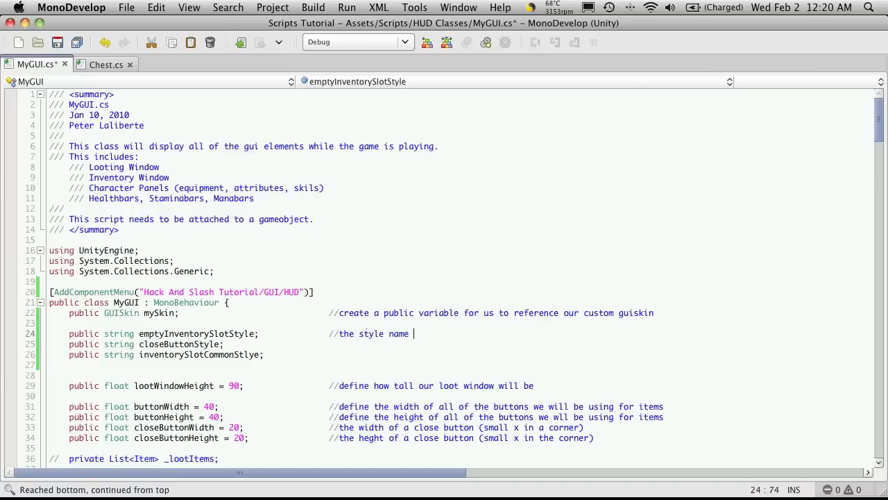
text(fo)
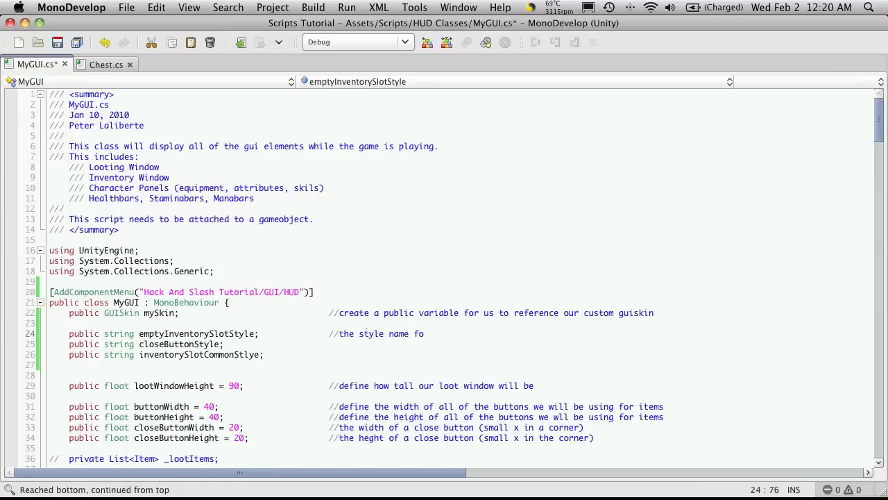
text(for an epty inventory slo)
click(461, 344)
text(               //the style name for a close bu)
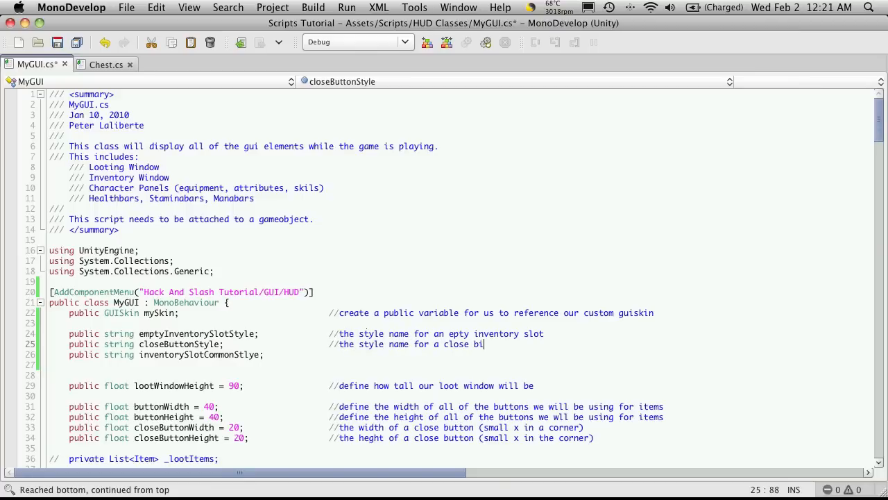
text(tton)
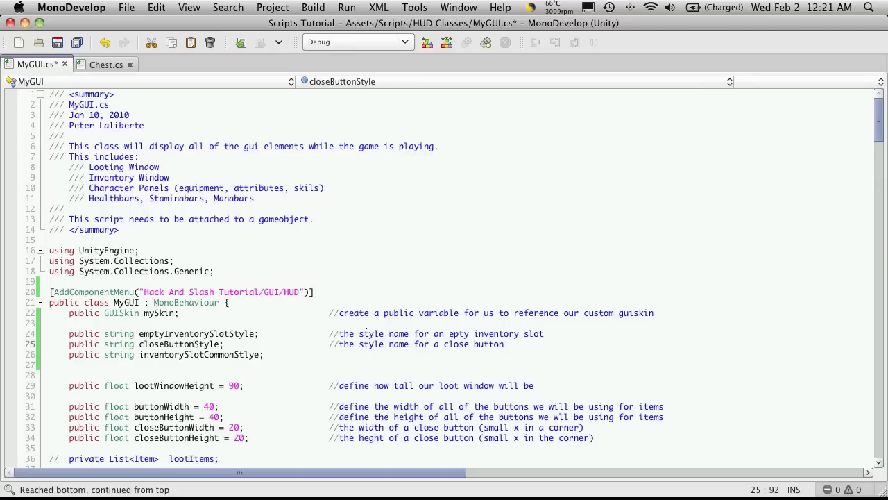
Add a trailing // comment describing the common item style name.
text(//the stly n)
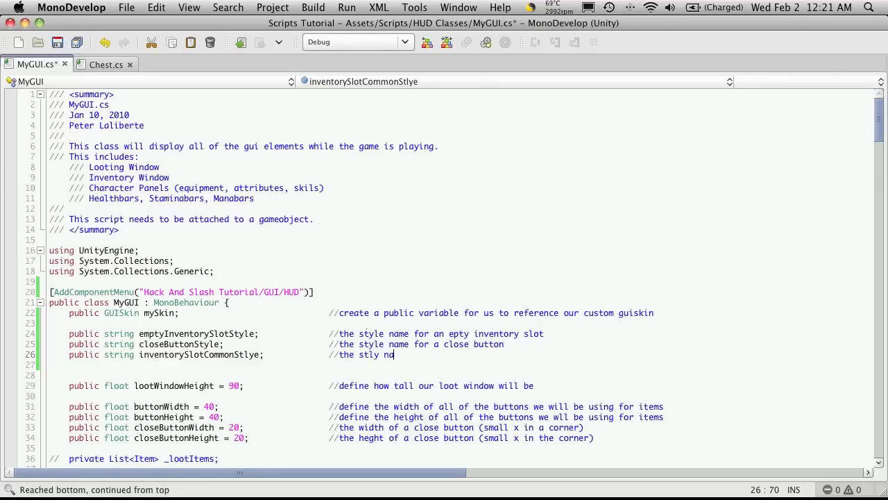
text(an)
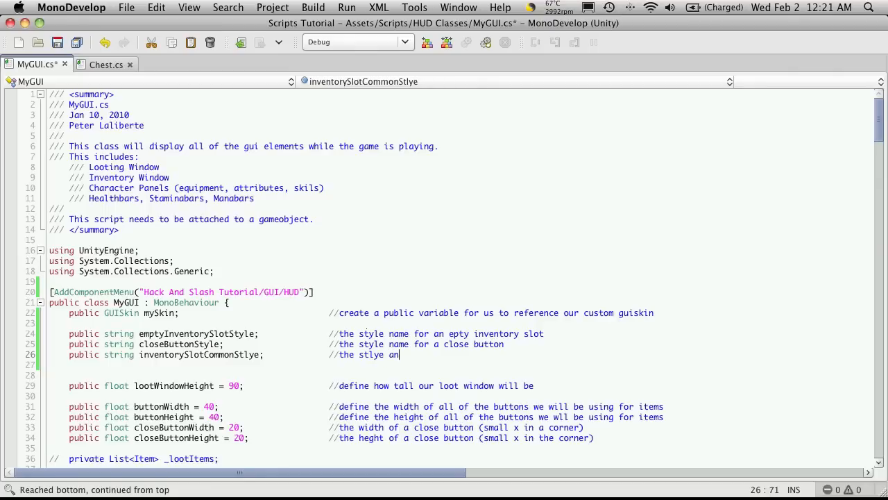
key(BackSpace)
text(name for a c)
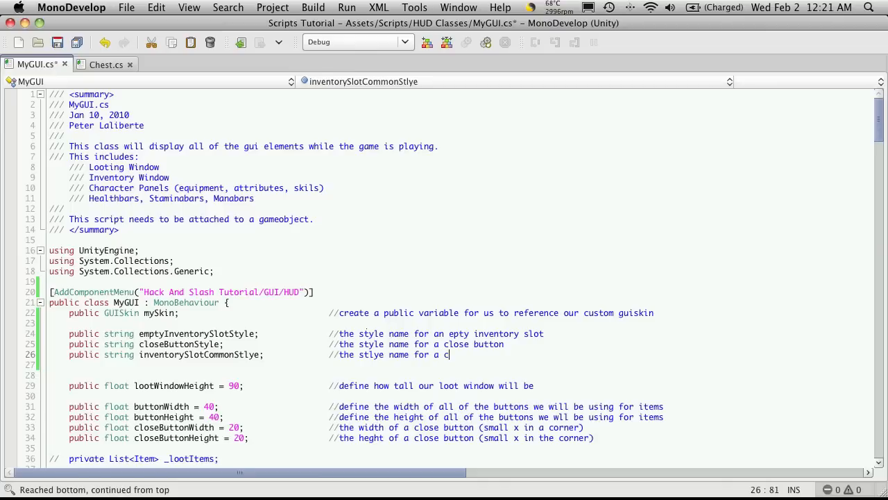
text(ommon i)
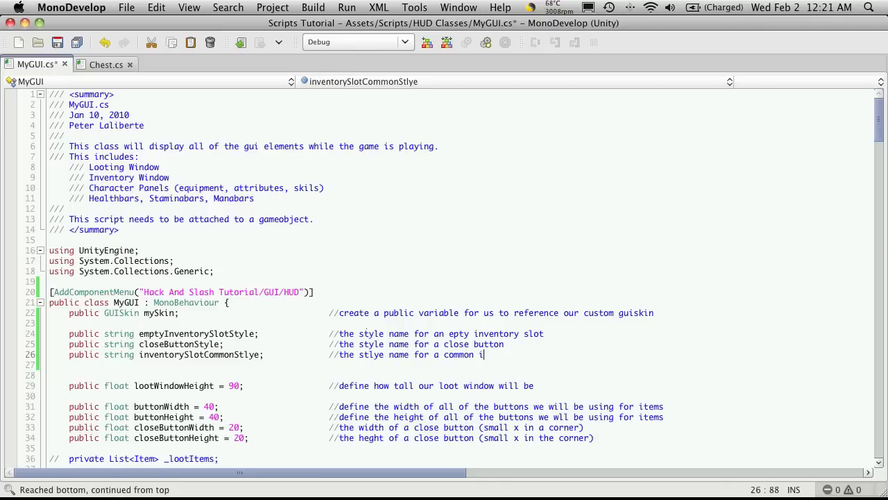
text(tem)
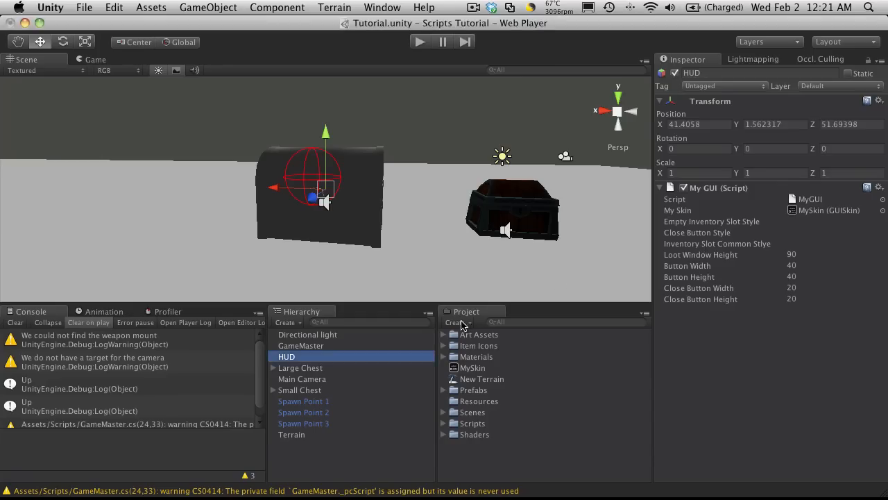
Read 'Inventory Slot Empty' from MySkin's custom styles and put it in HUD's Empty Inventory Slot Style.
click(472, 367)
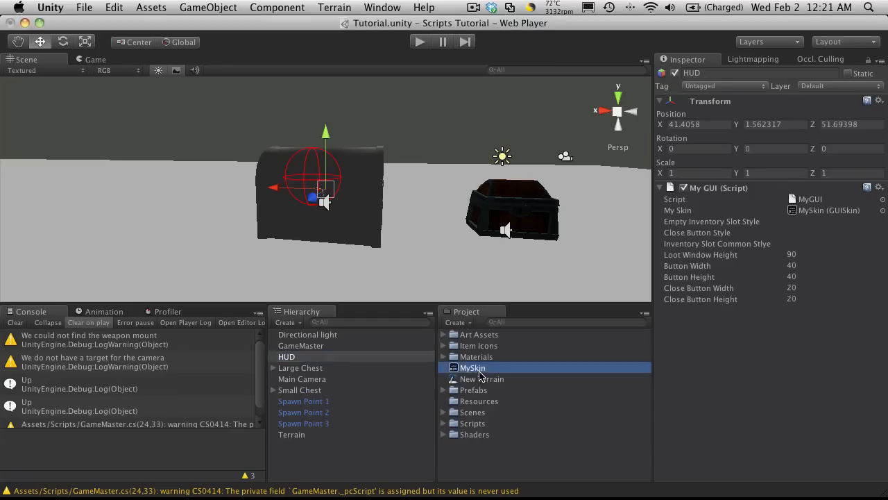
click(472, 366)
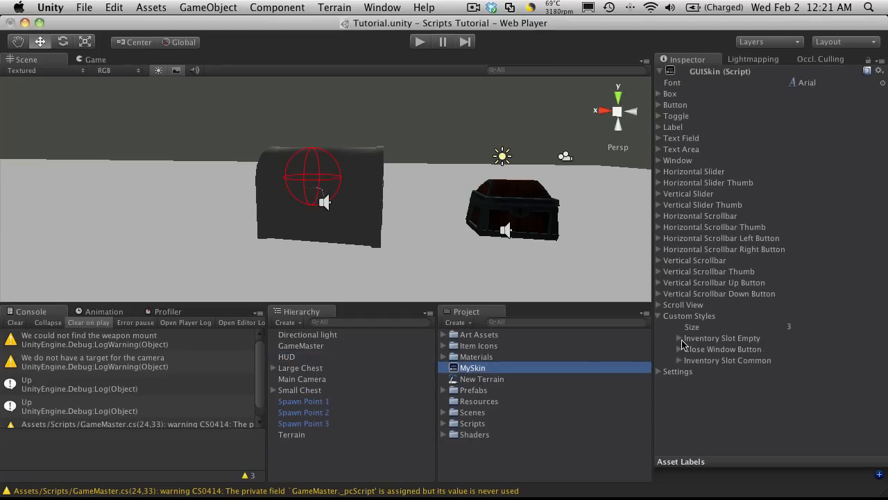
click(679, 338)
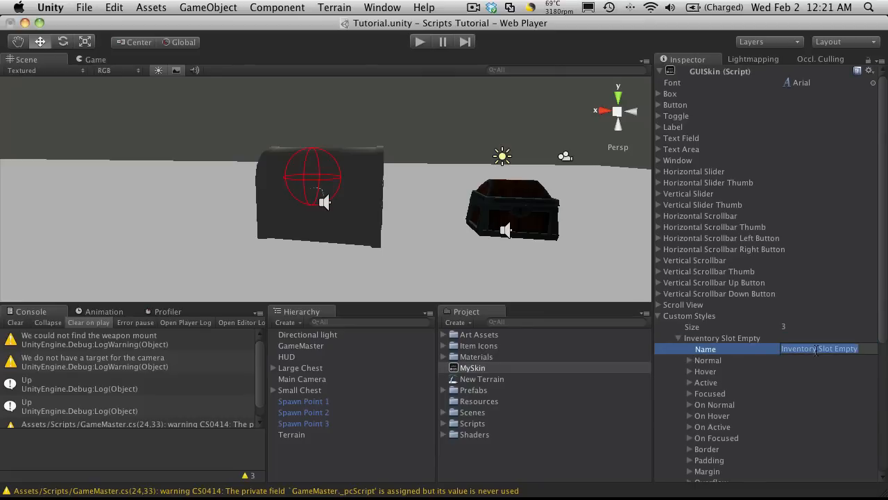
click(286, 355)
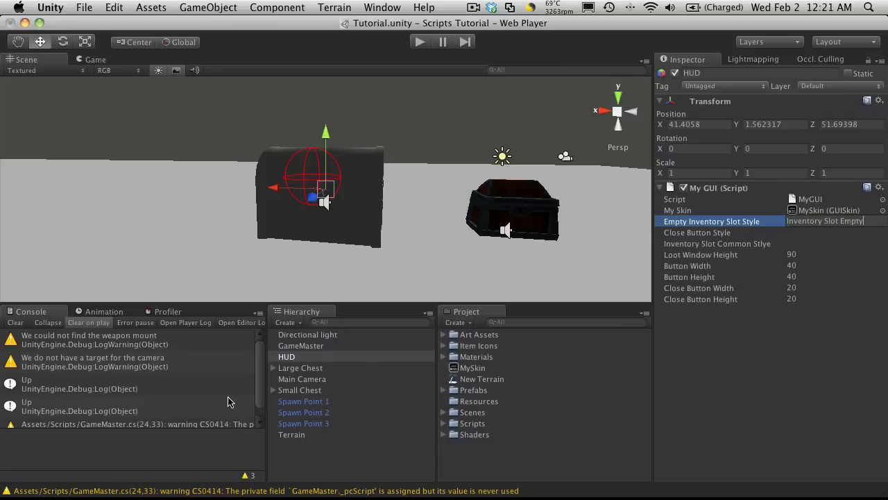
click(472, 366)
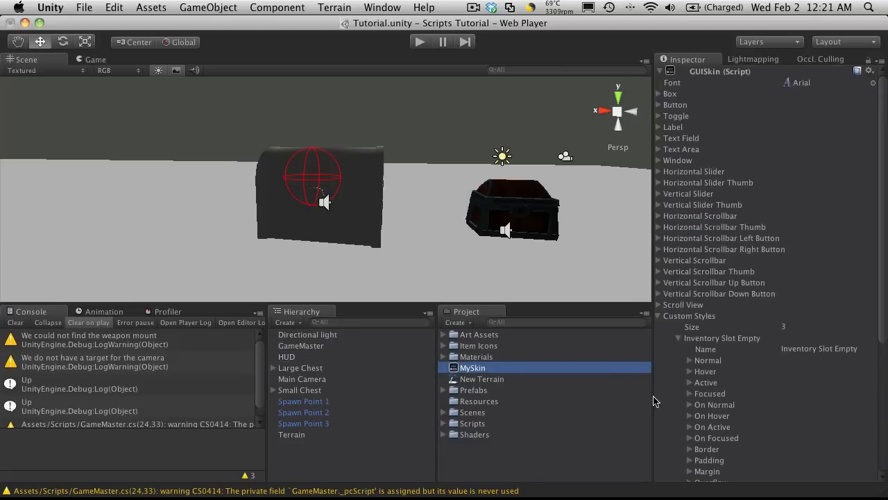
click(670, 339)
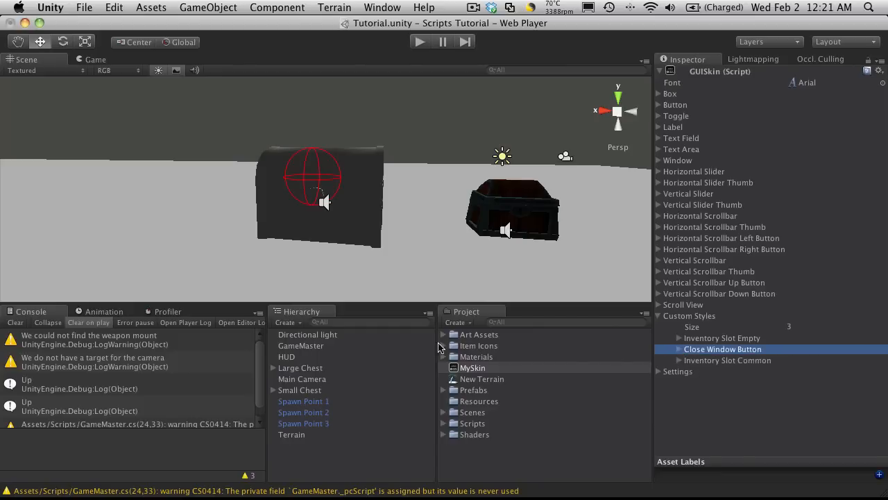
click(286, 355)
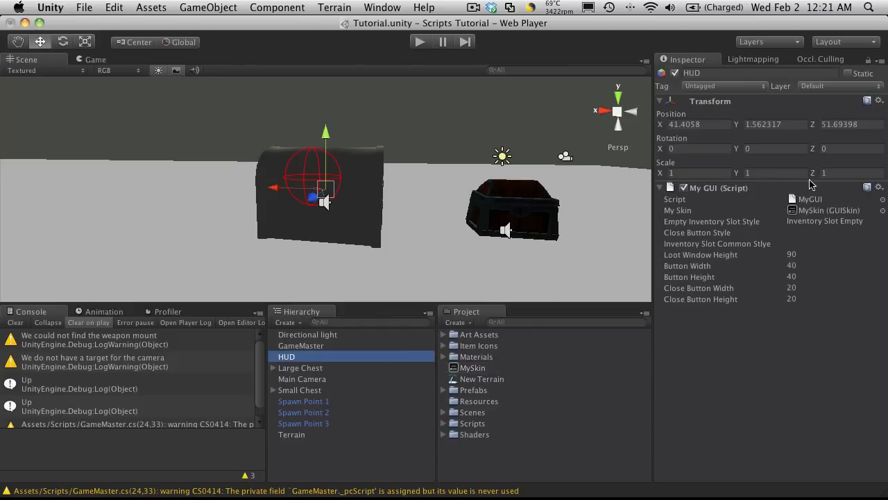
Enter 'Close Window Button' as HUD's Close Button Style and look up the Inventory Slot Common name.
click(833, 232)
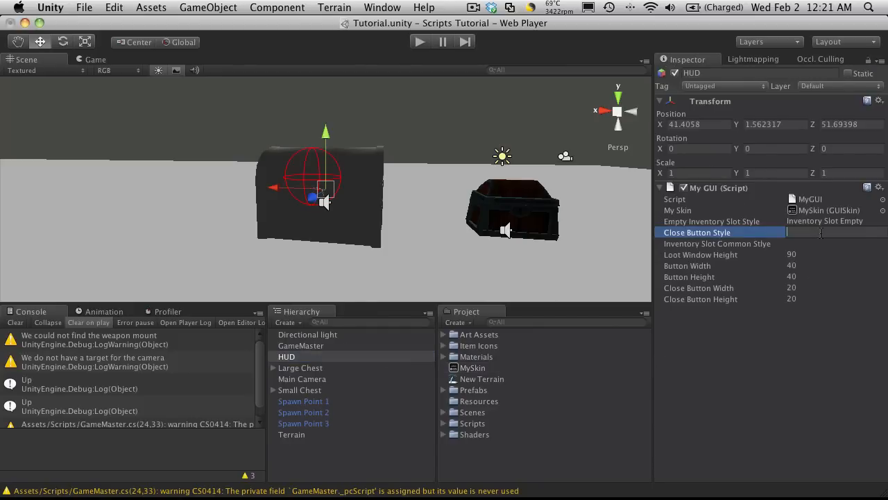
text(Close Window Button)
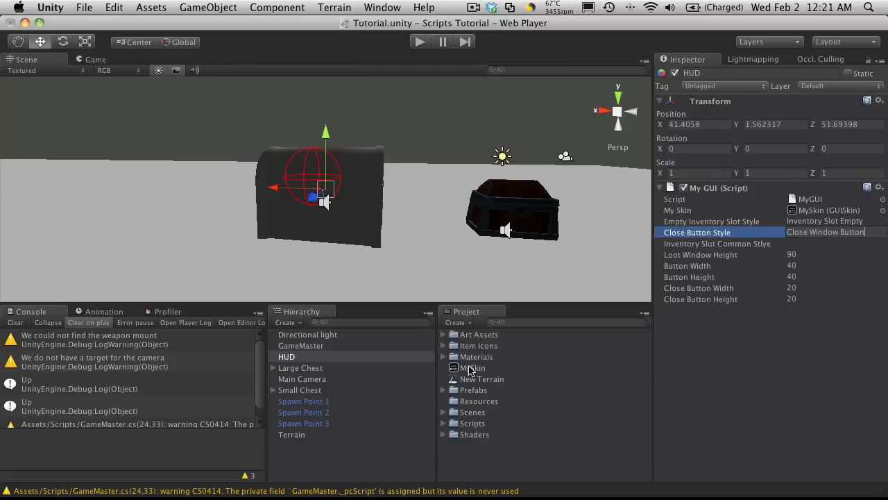
click(472, 366)
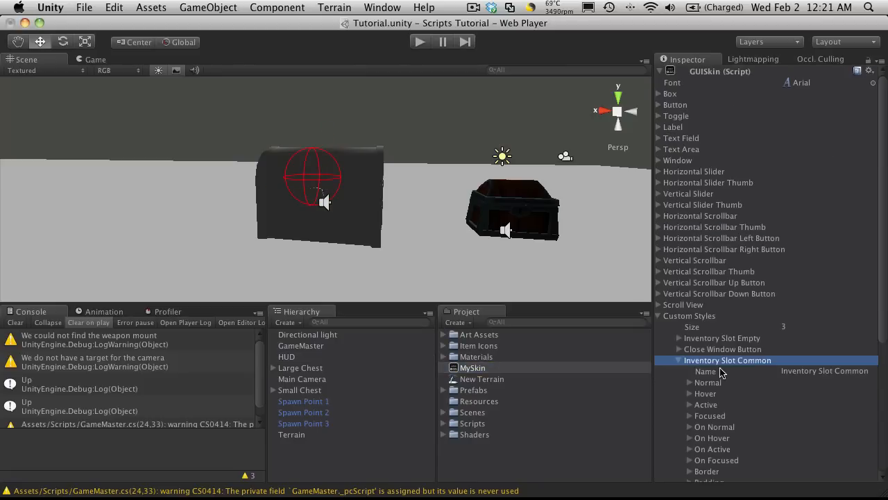
click(825, 370)
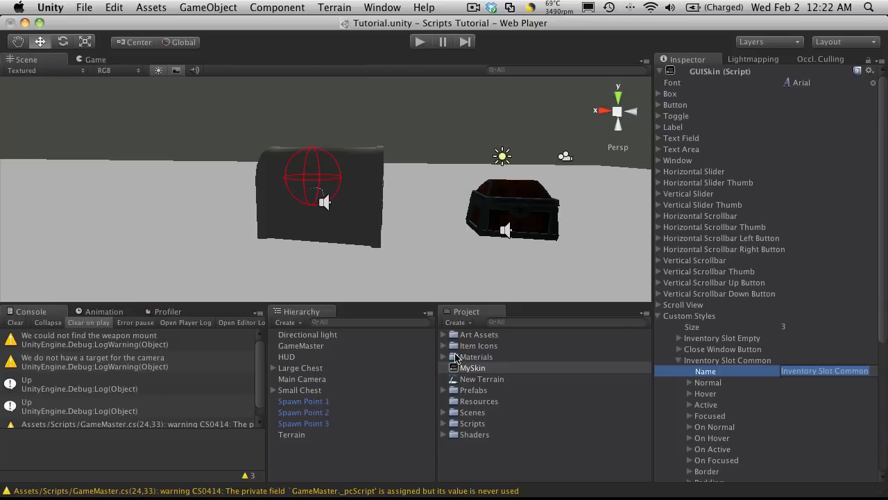
mouse_move(308, 353)
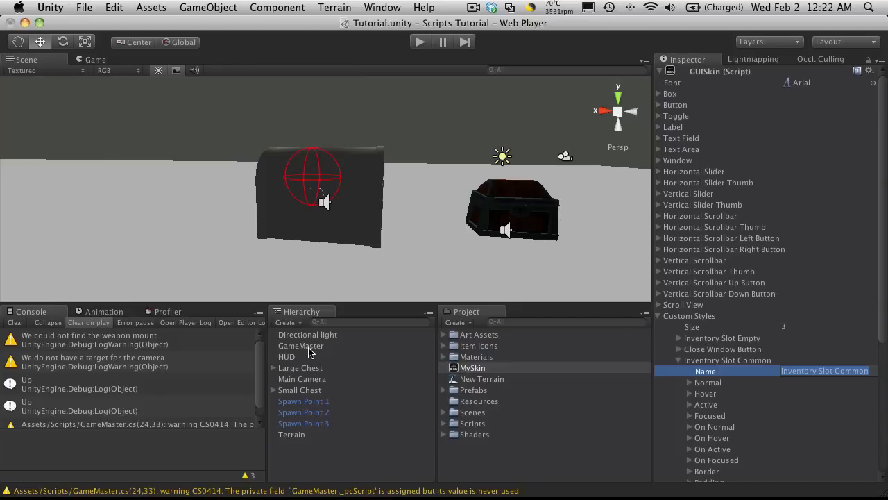
click(286, 355)
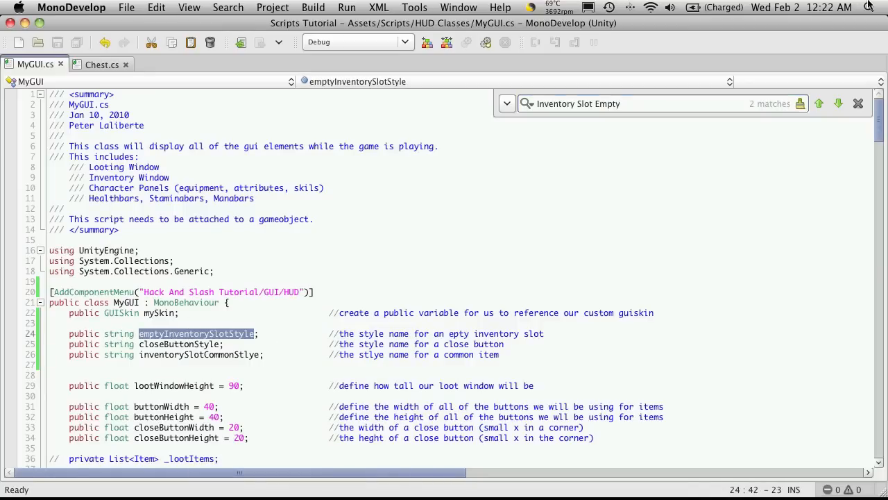
Replace the 'Inventory Slot Empty' literal in MyGUI.cs with emptyInventorySlotStyle.
click(838, 103)
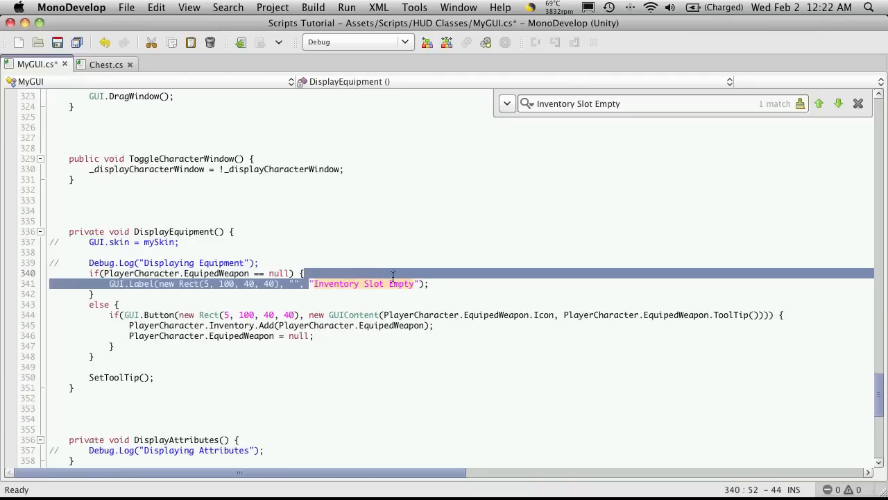
text(emptyInventorySlotStyle)
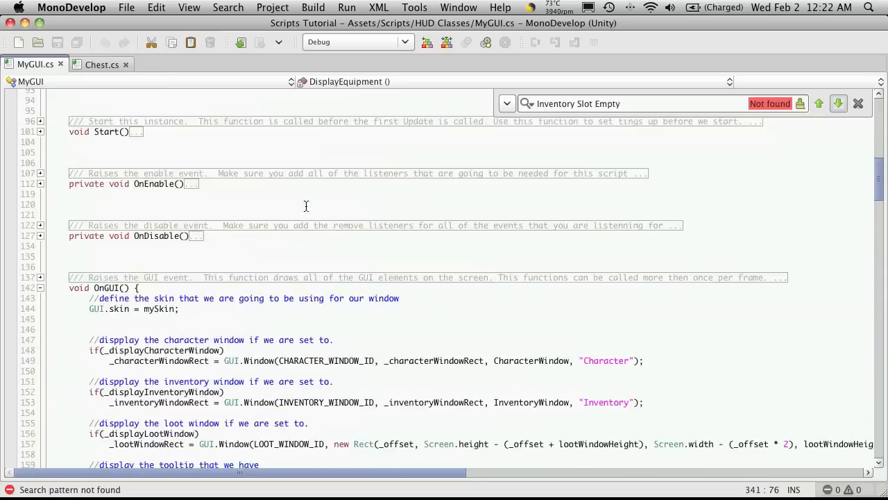
scroll(up, 3)
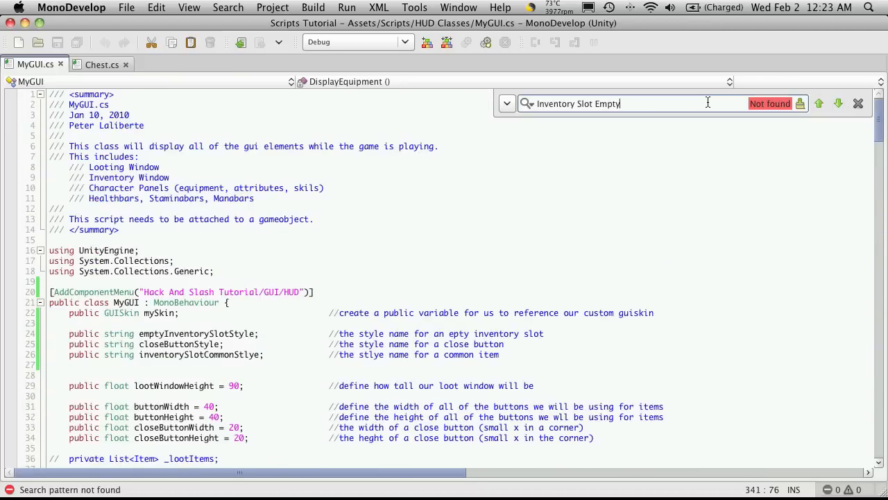
Find 'Close Window Button' and replace it with closeButtonStyle.
text(Close Window Button)
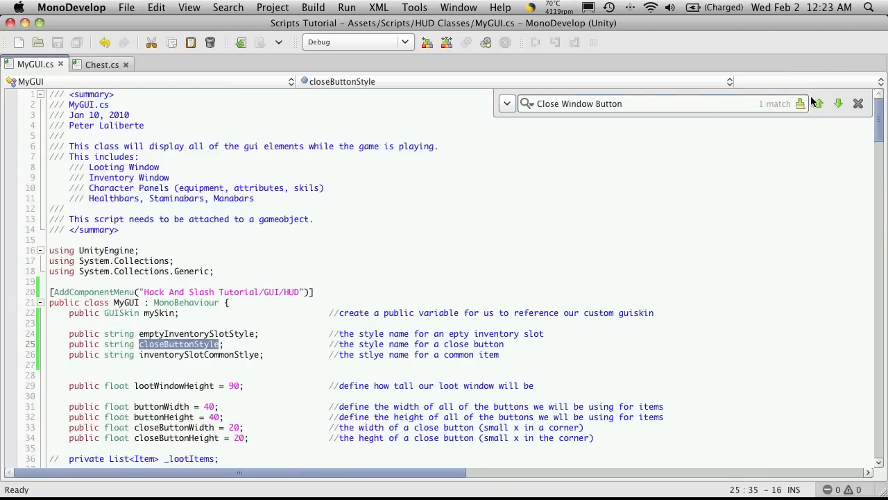
click(838, 103)
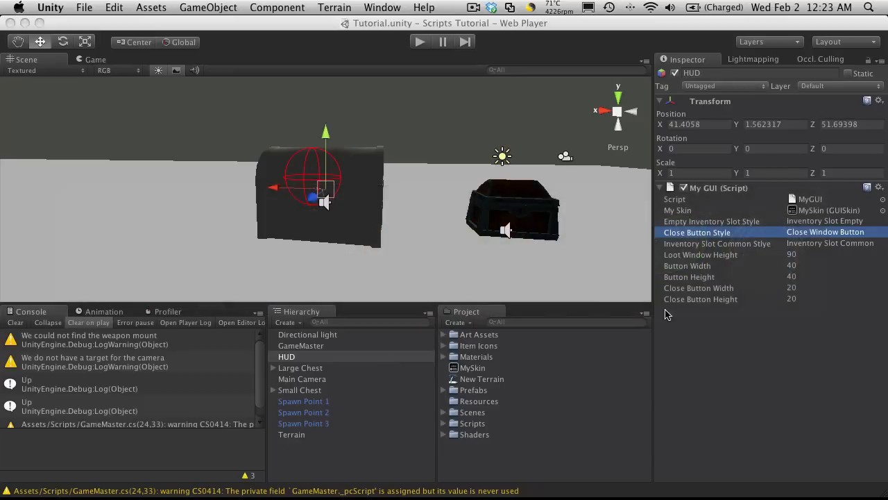
click(832, 231)
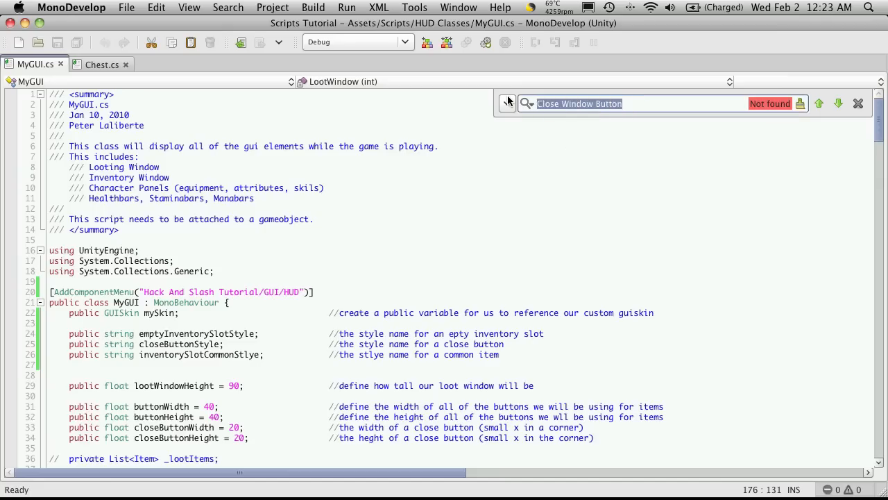
Find 'Inventory Slot Common', replace it with inventorySlotCommonStlye, and confirm no uses remain.
text(Inventory Slot Common)
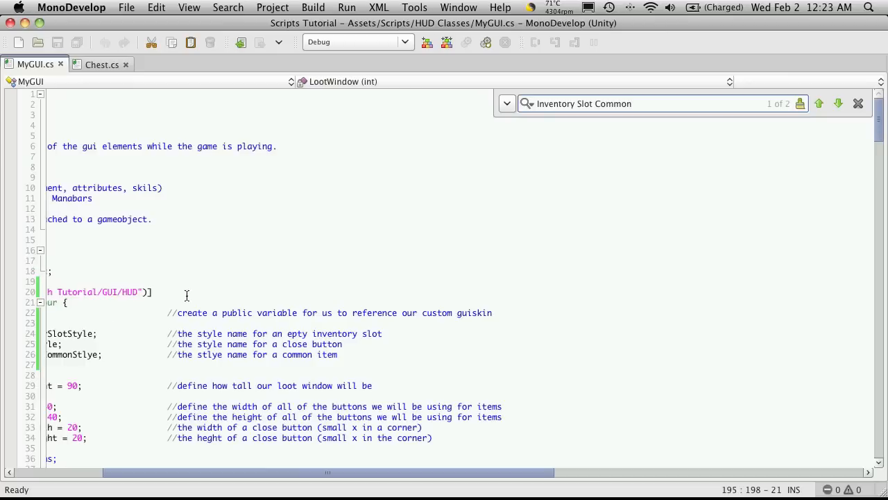
scroll(left, 3)
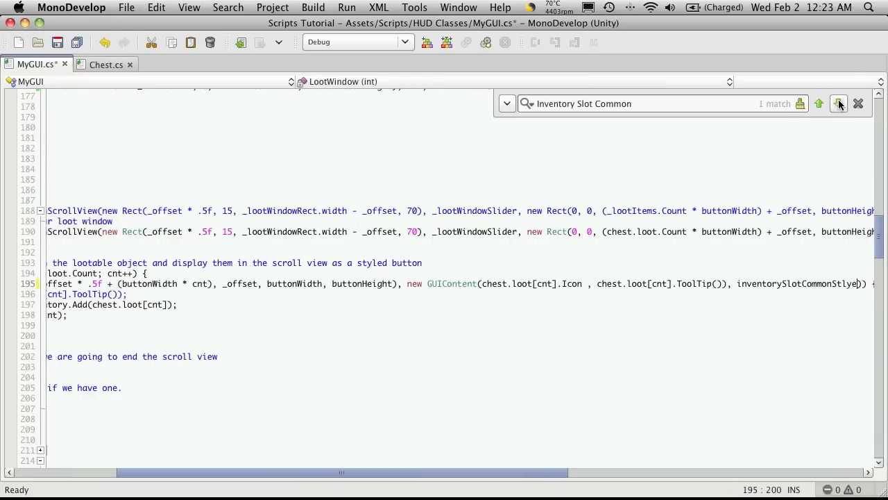
click(838, 102)
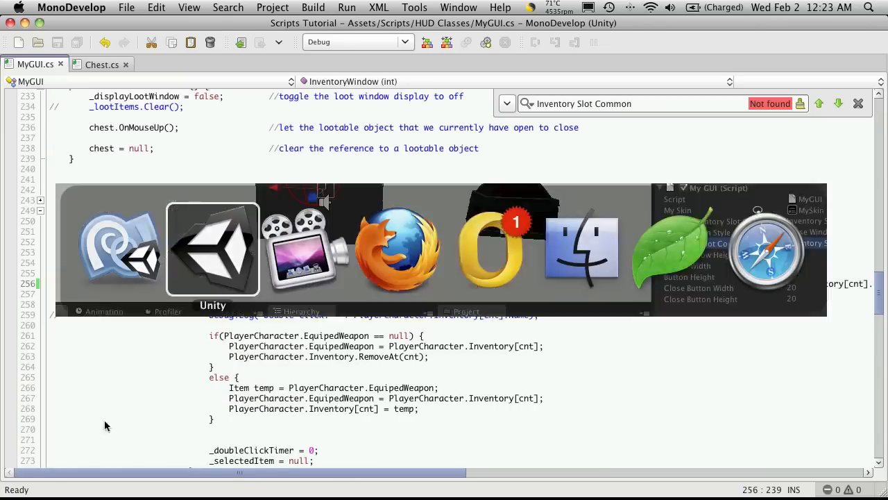
Review the HUD's My GUI style fields in Unity, then return to Chest.cs in MonoDevelop.
click(211, 250)
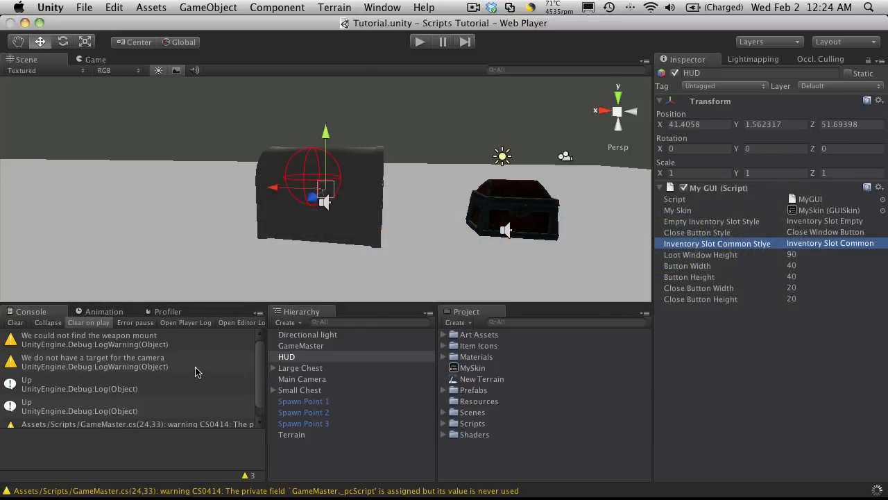
click(94, 361)
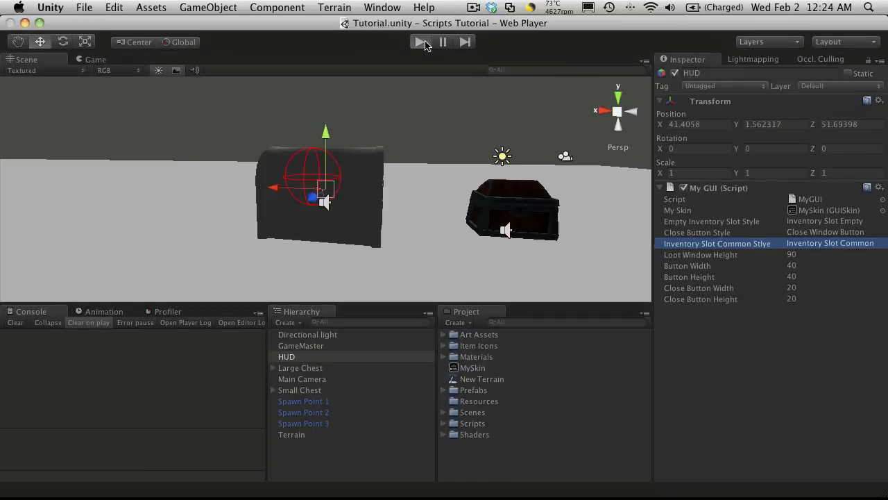
click(422, 41)
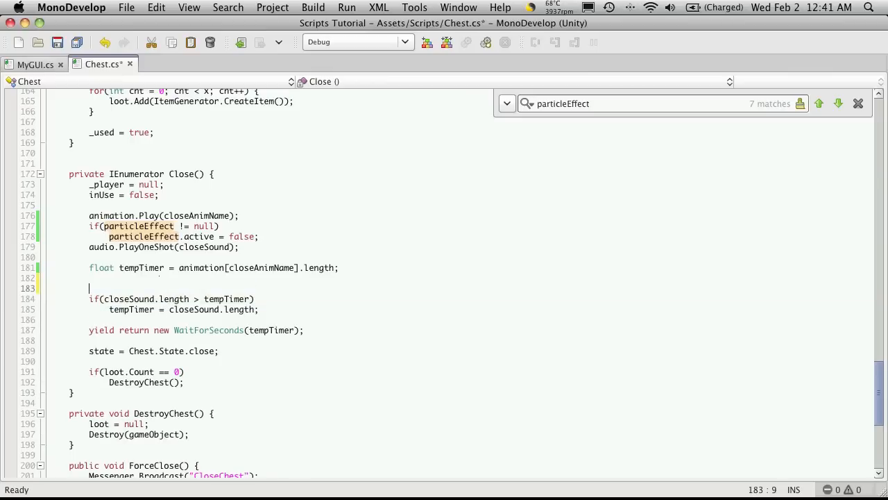
In Close(), wrap the close sound and animation in 'if(closeSound != null)' and 'if(closeAnimName != "")' guards, then switch to Unity.
text(If()
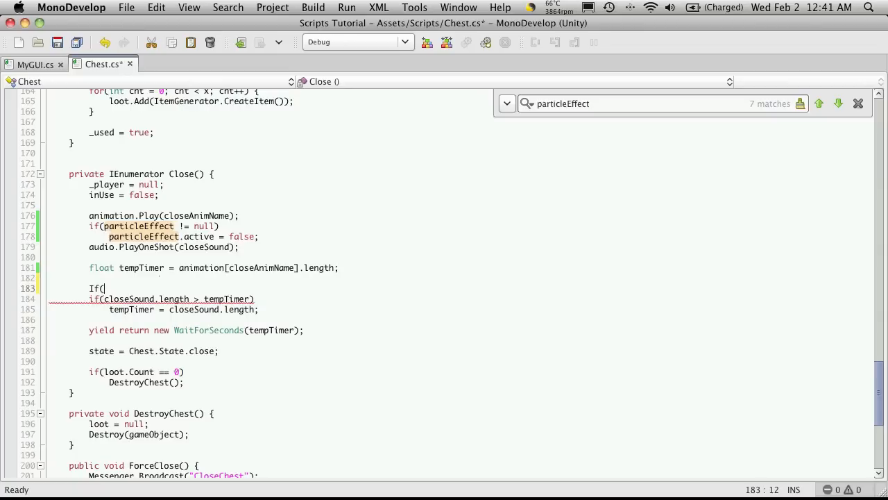
text(closeSound)
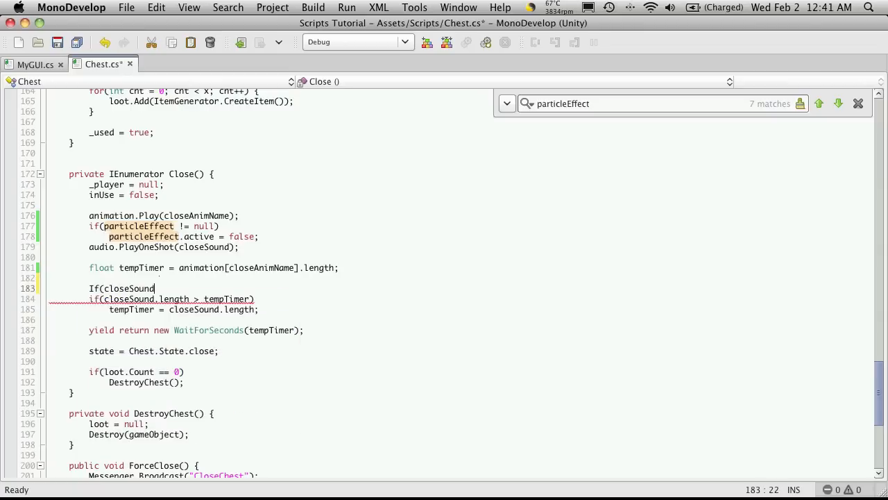
text(==)
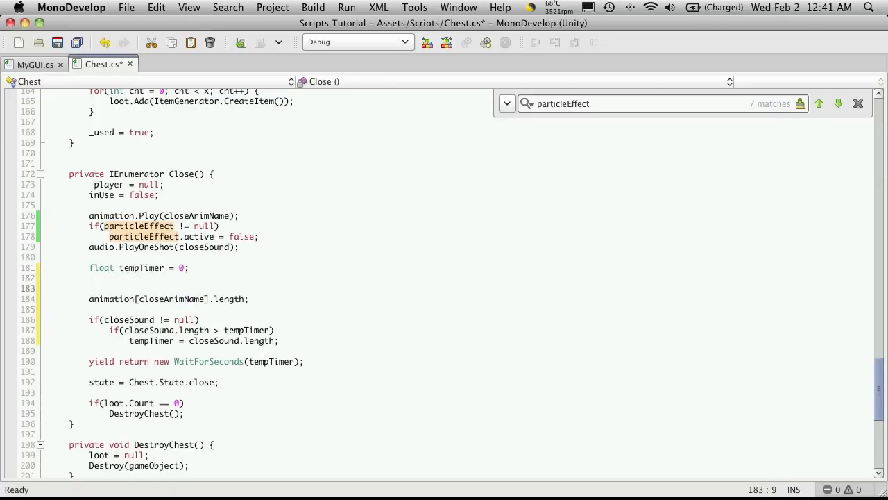
text(if(cl)
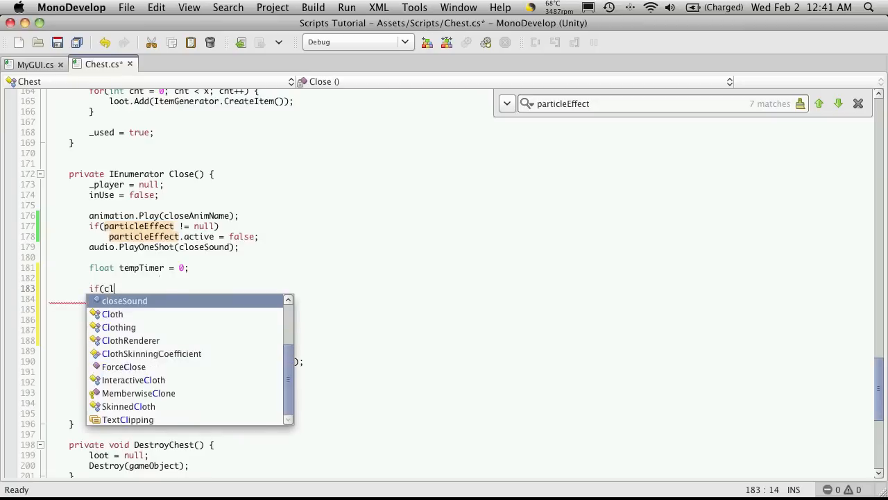
text(oseAnimName)
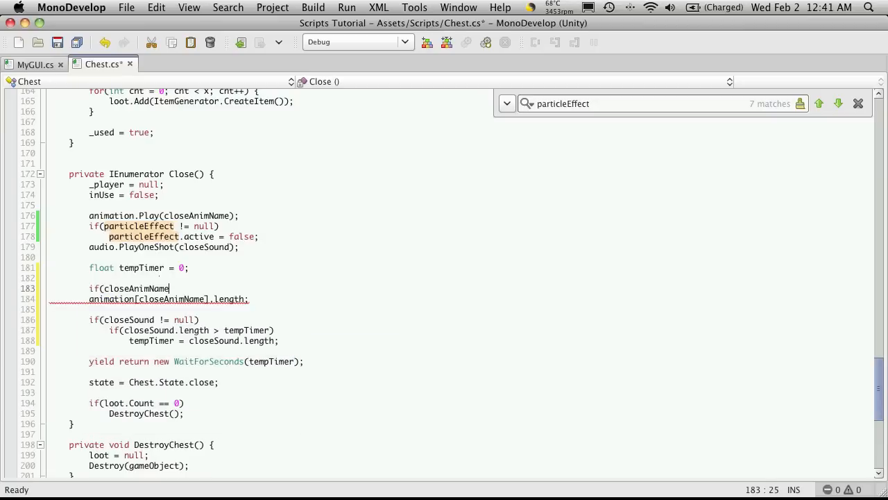
text(!=)
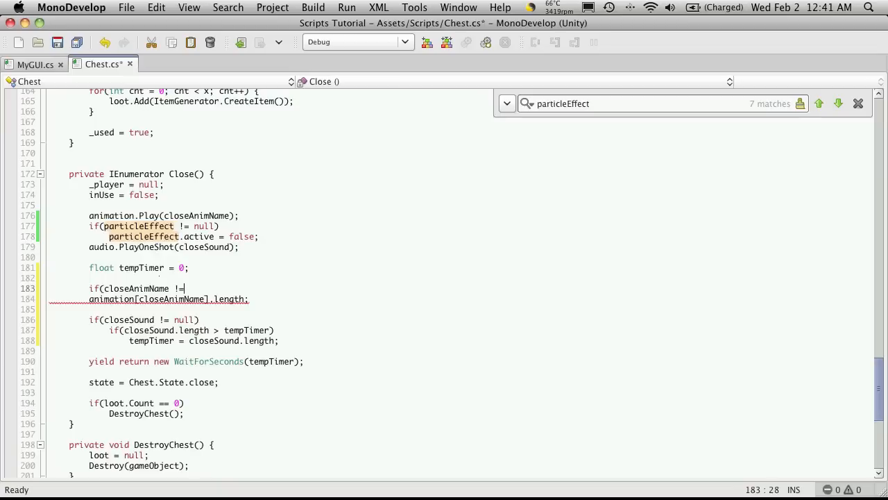
text(""))
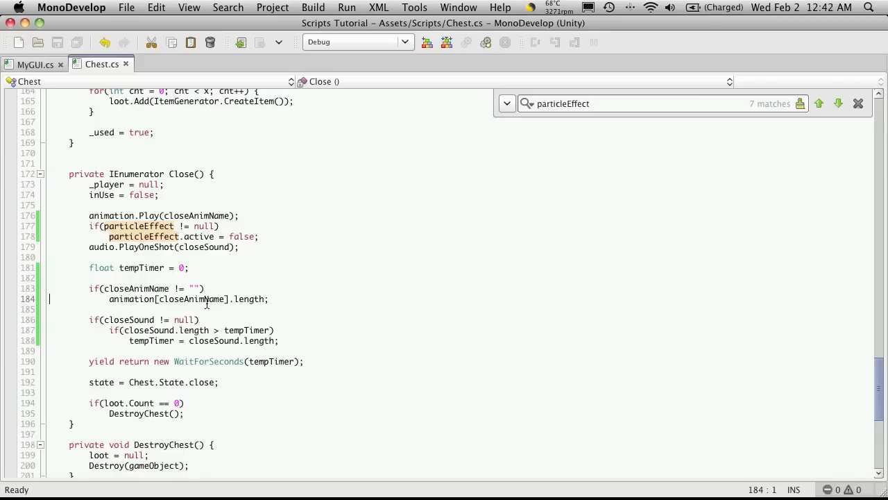
key(cmd+tab)
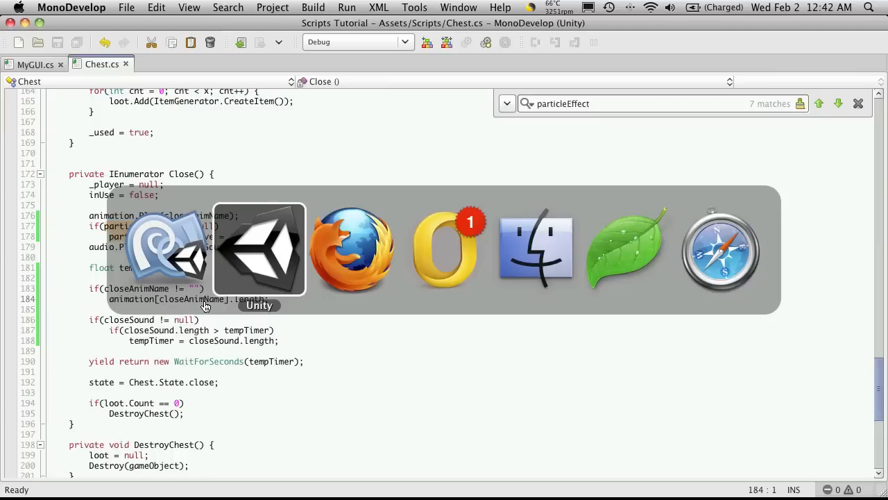
Follow the CS0201 Console error to Chest.cs line 184 and prefix it with 'tempTimer ='.
click(258, 249)
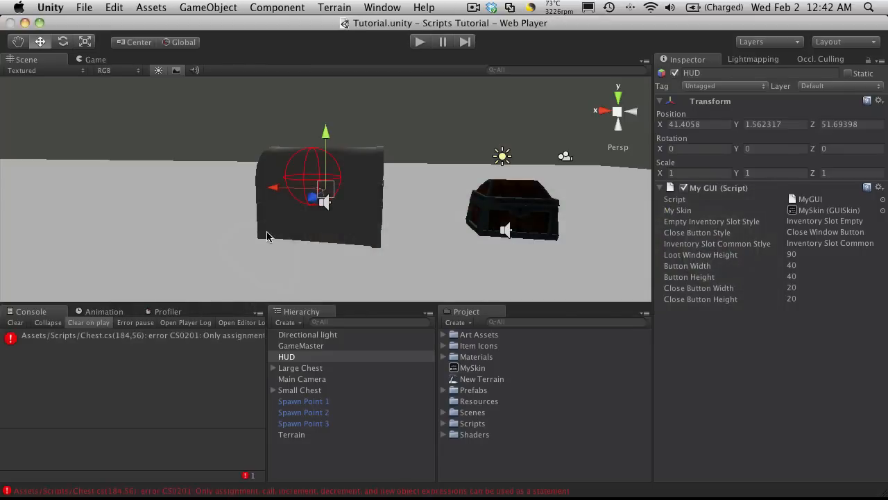
click(139, 335)
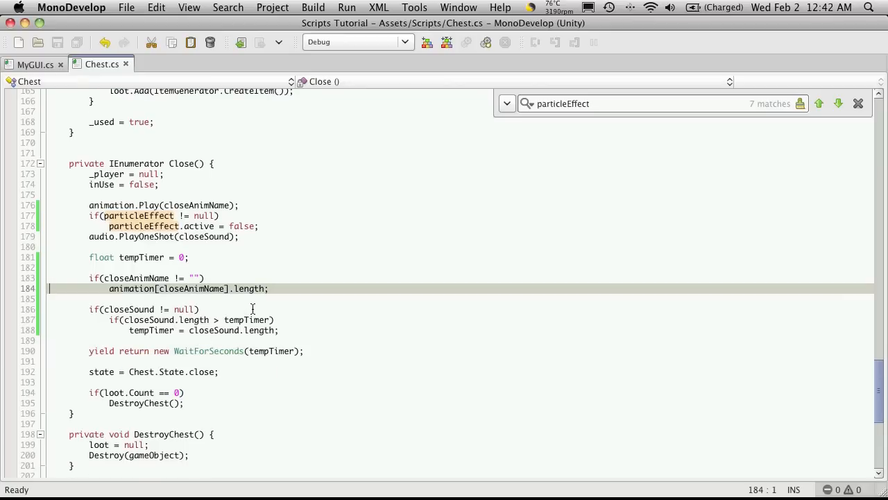
double_click(142, 257)
text(tempTimer = )
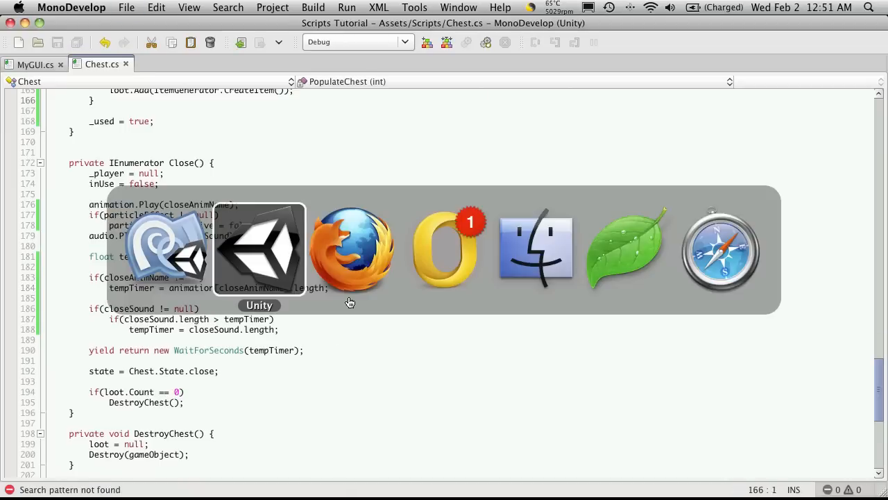
Play the scene, open the small chest to see its loot window, then stop play.
click(258, 250)
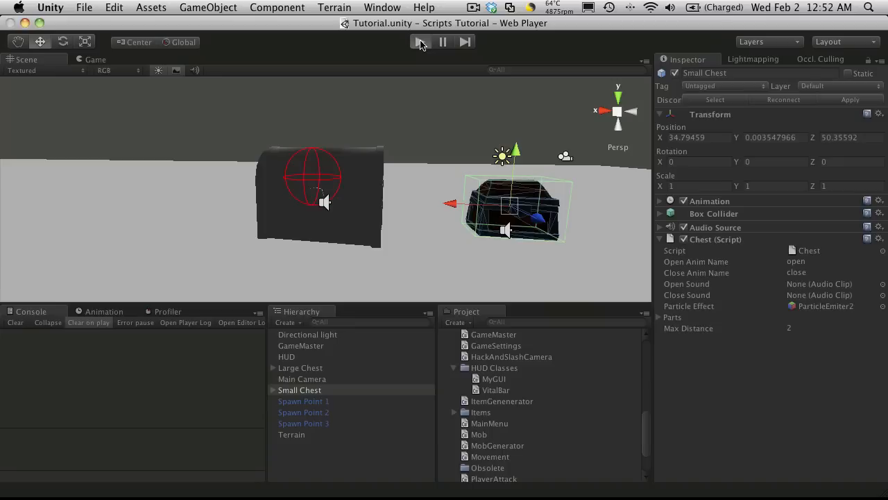
click(420, 42)
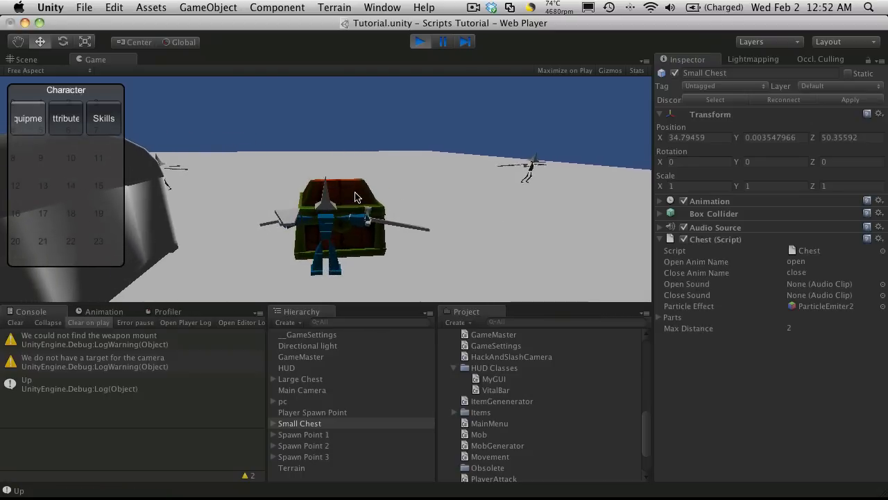
click(300, 421)
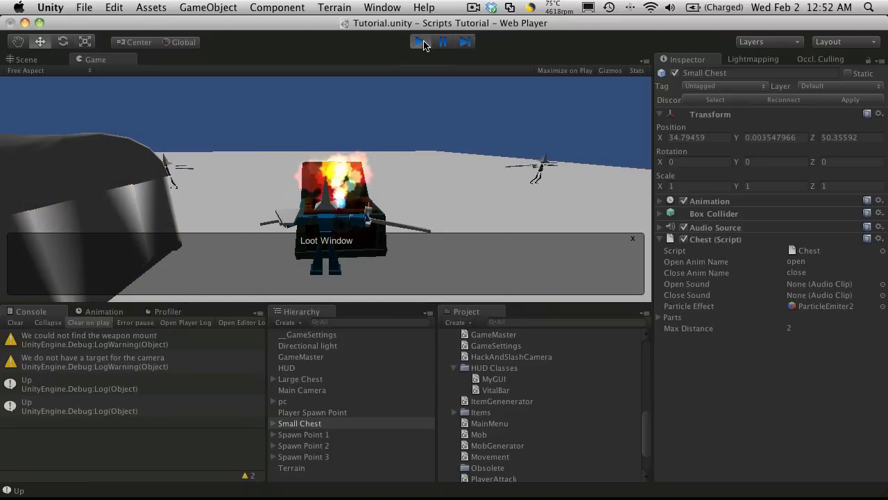
click(421, 41)
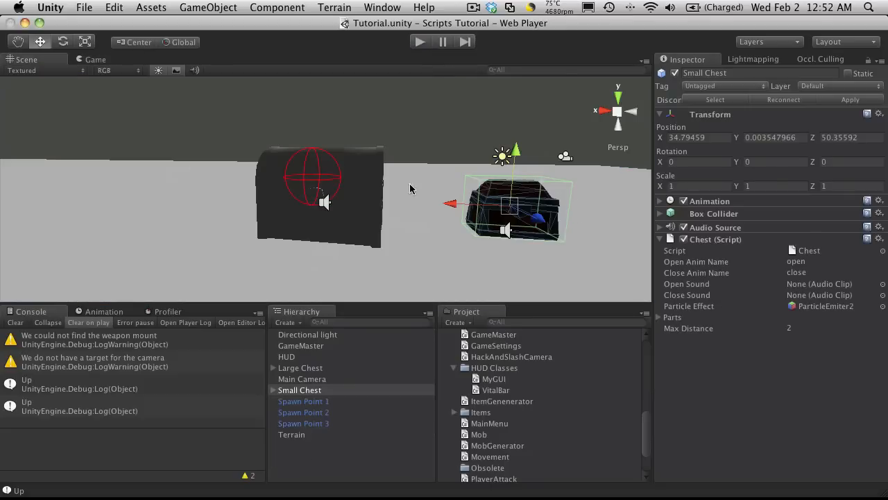
mouse_move(378, 312)
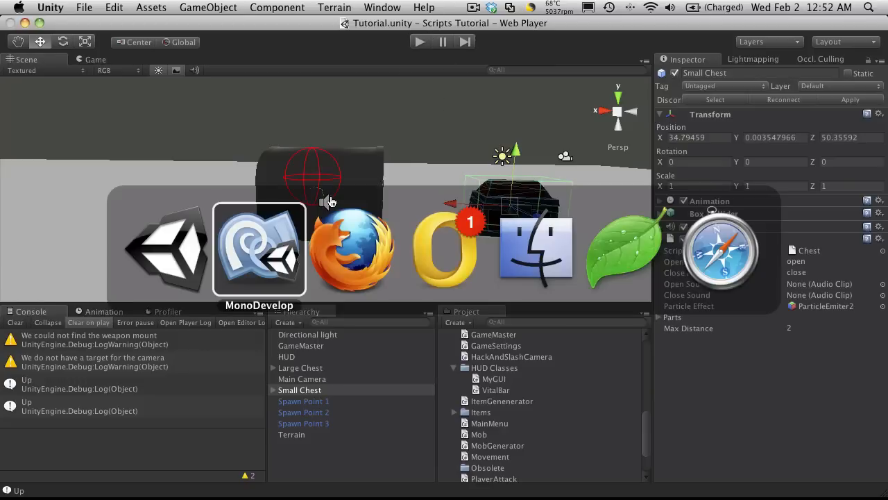
Add 'Debug.Log(loot[cnt].Name)' after loot.Add in PopulateChest's for loop.
click(258, 250)
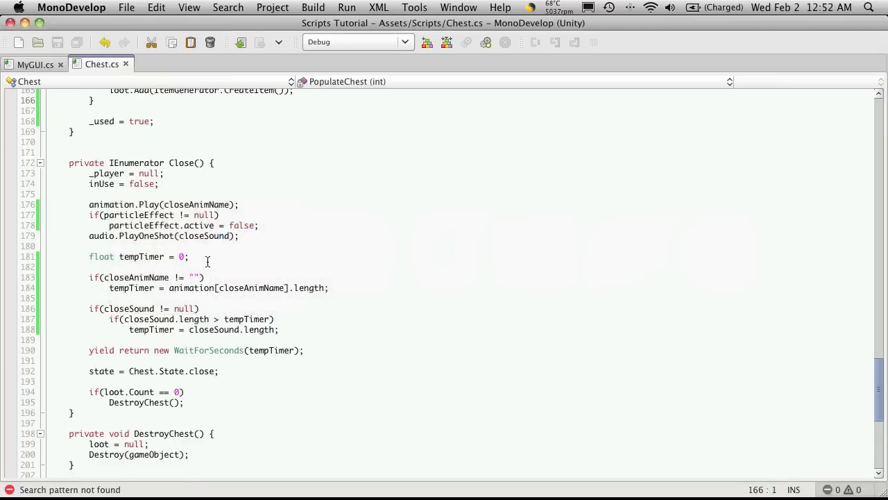
scroll(down, 3)
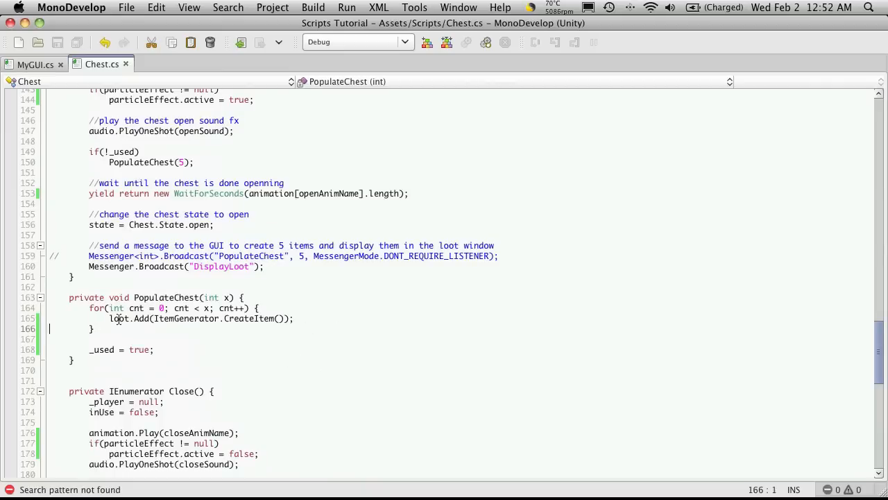
mouse_move(311, 328)
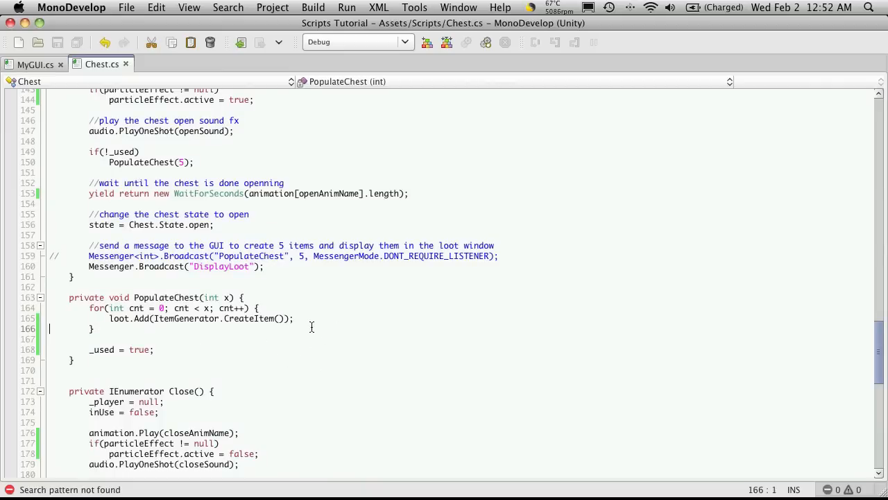
key(Return)
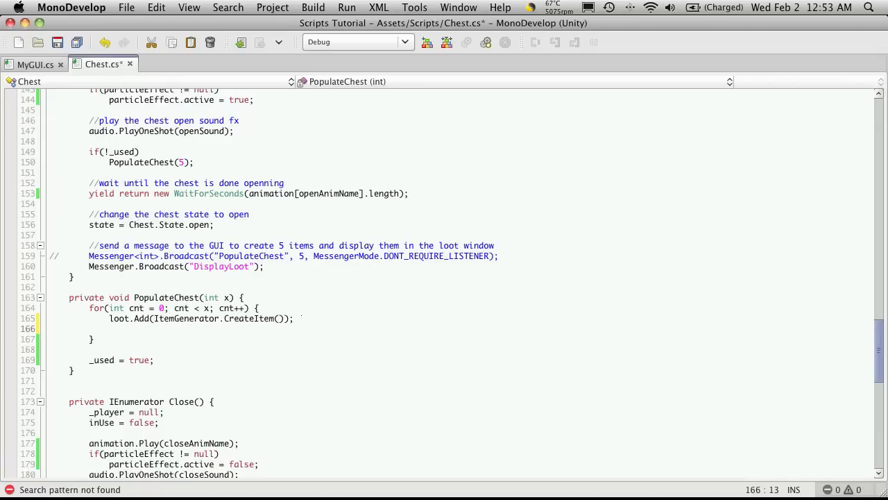
text(Debu)
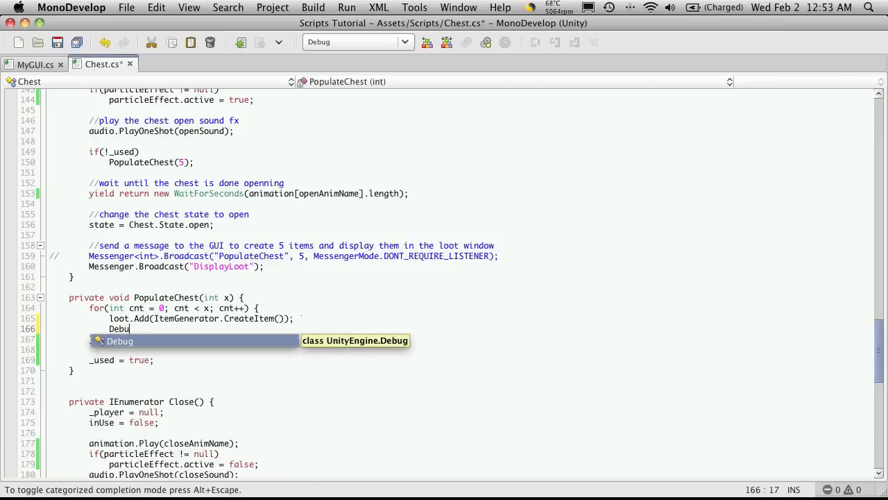
text(.Log)
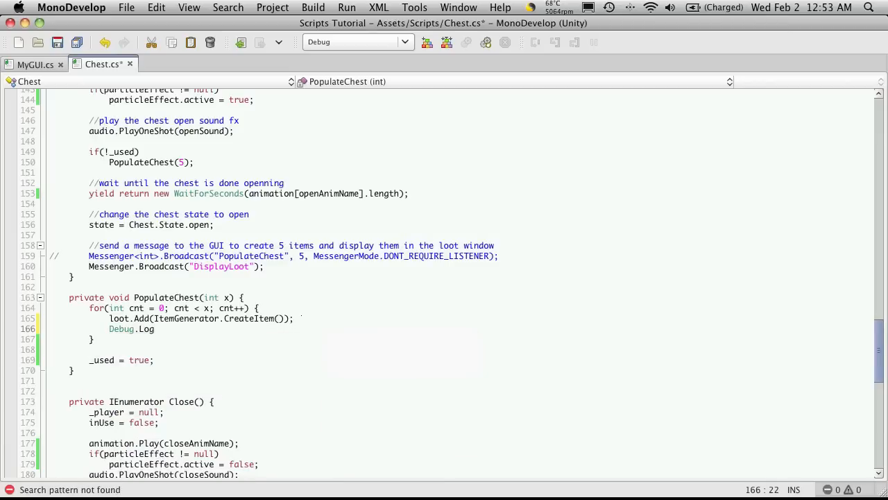
text((l)
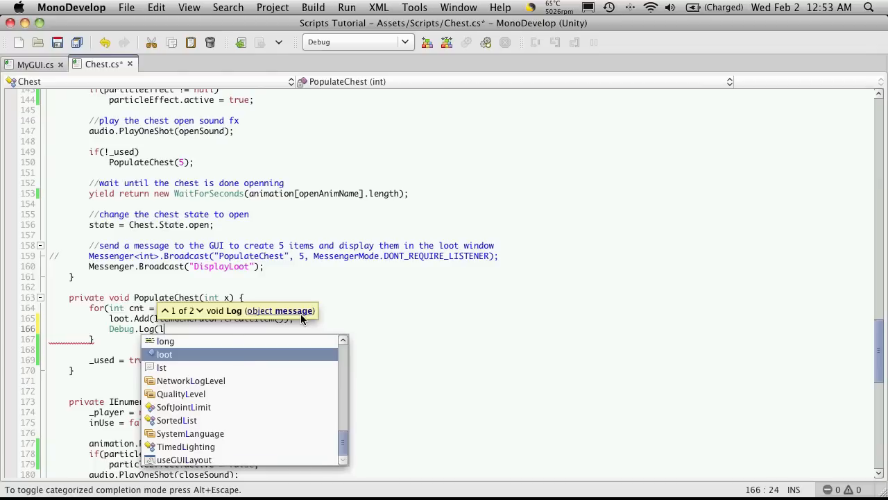
text(loot)
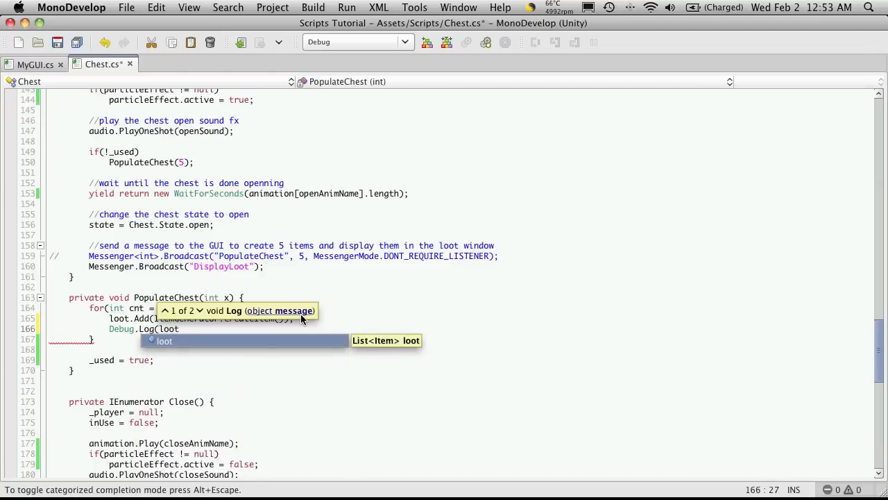
text([cnt)
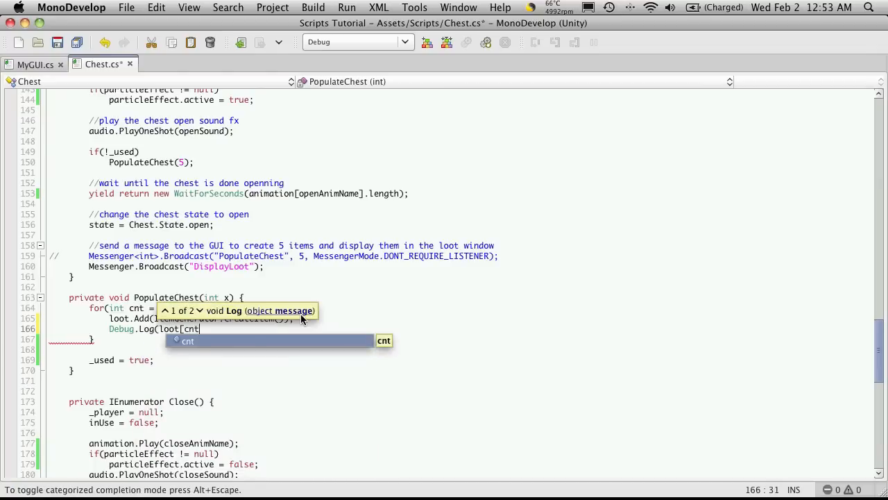
text(.N)
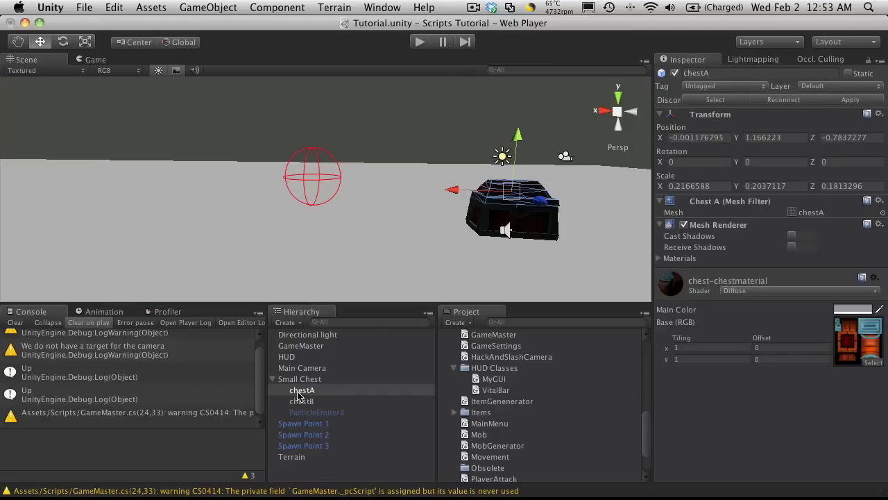
Play the scene, open the small chest to see loot items logged, then stop Play mode.
click(300, 377)
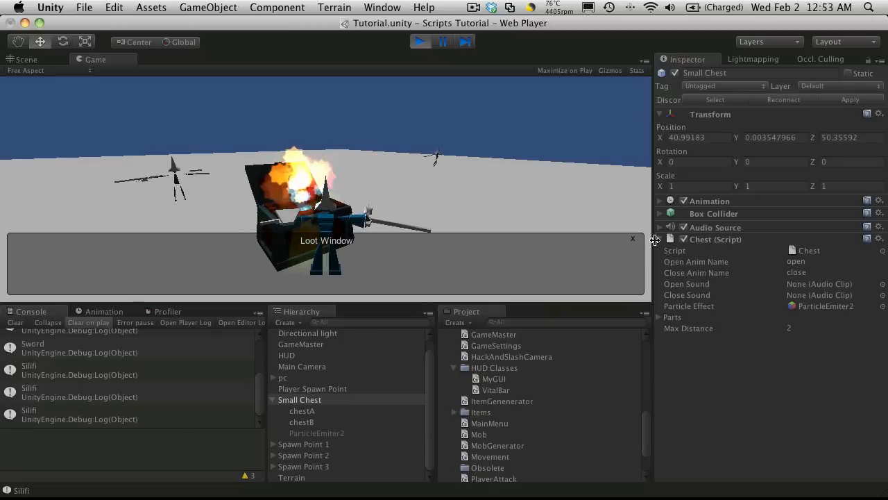
click(633, 239)
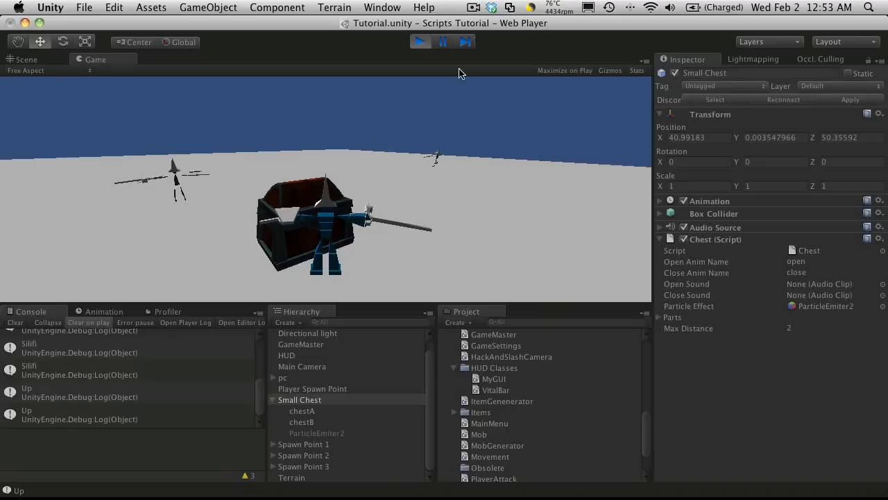
click(25, 58)
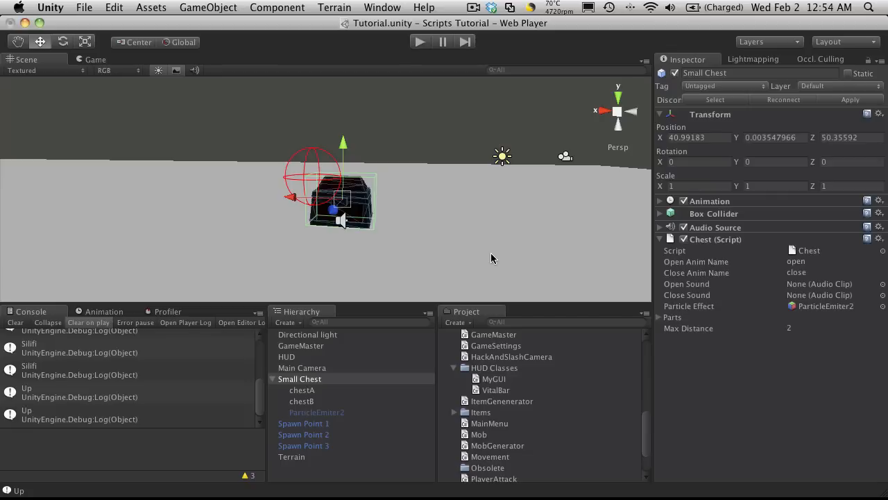
mouse_move(530, 267)
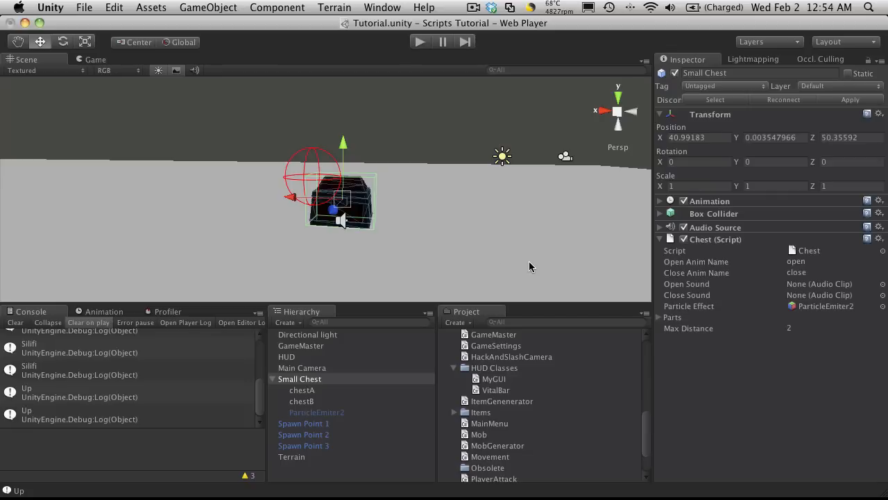